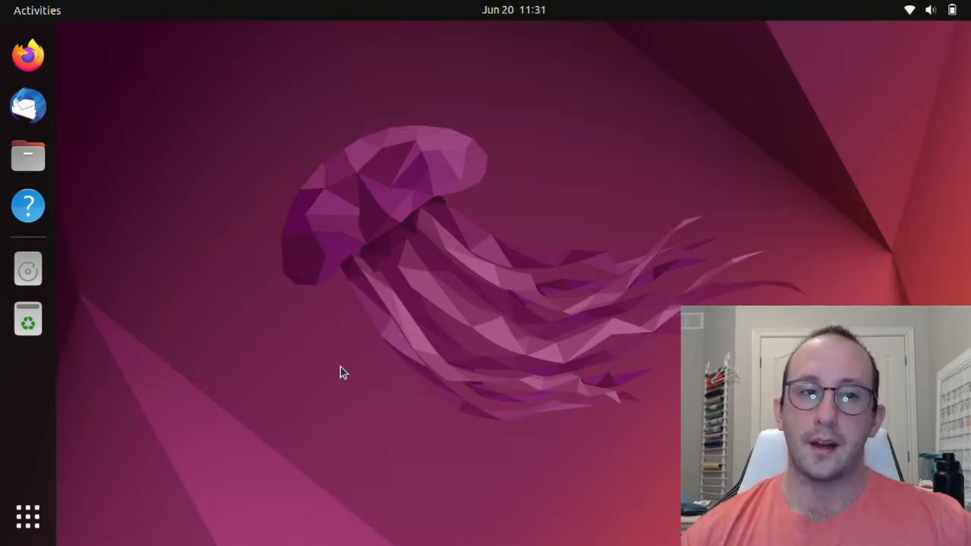
{"action": "mouse_move", "coordinate": [368, 351]}
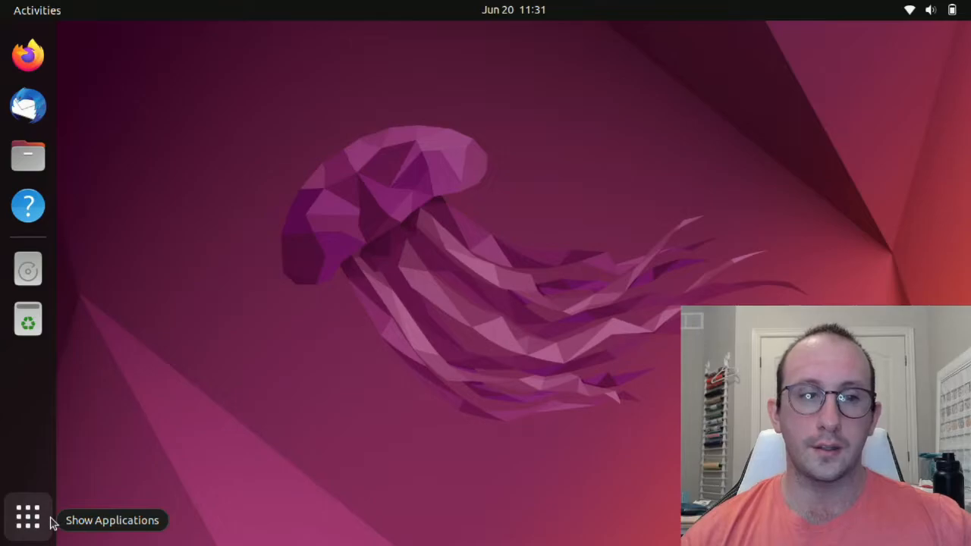
Step: Launch Terminal from the Ubuntu application search and dismiss its dock icon menu
{"action": "left_click", "coordinate": [27, 516]}
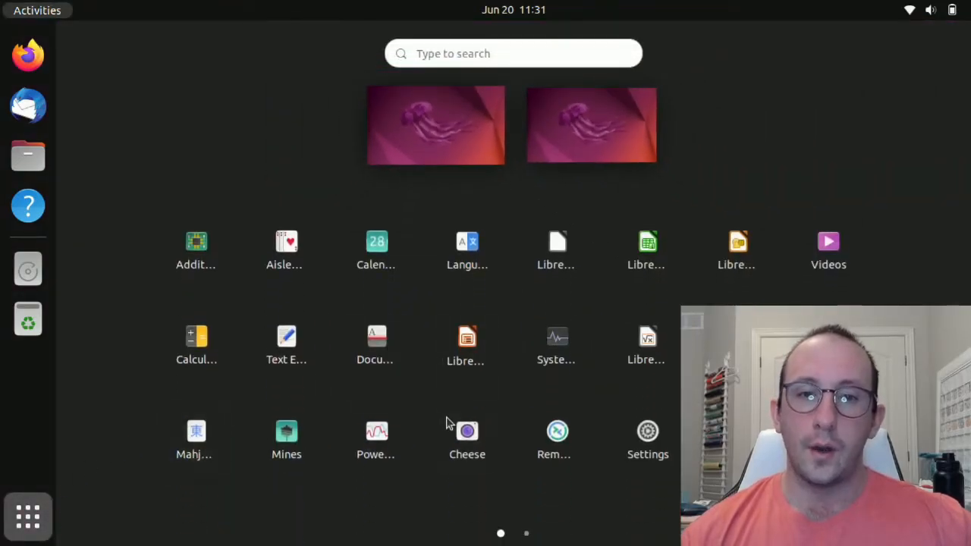
{"action": "left_click", "coordinate": [513, 54]}
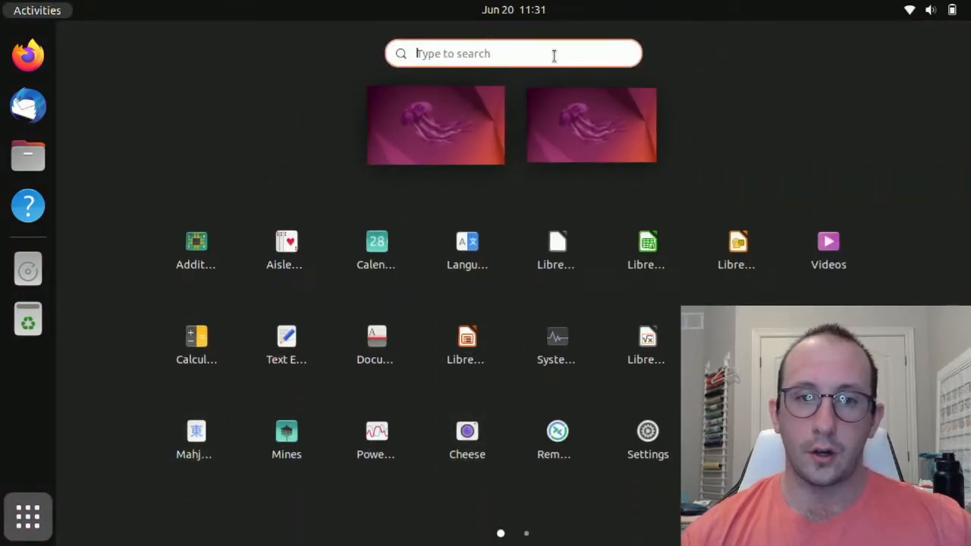
{"action": "type", "text": "terminl"}
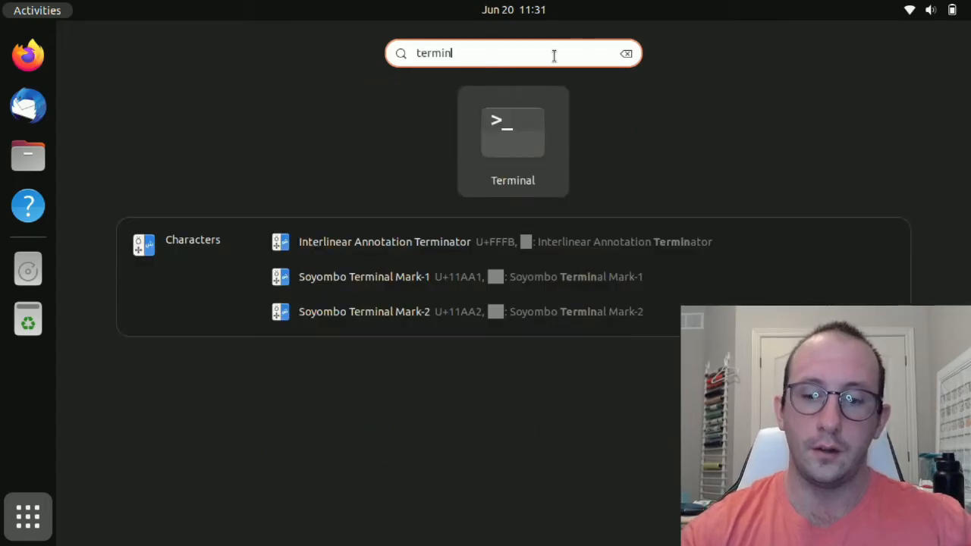
{"action": "left_click", "coordinate": [513, 134]}
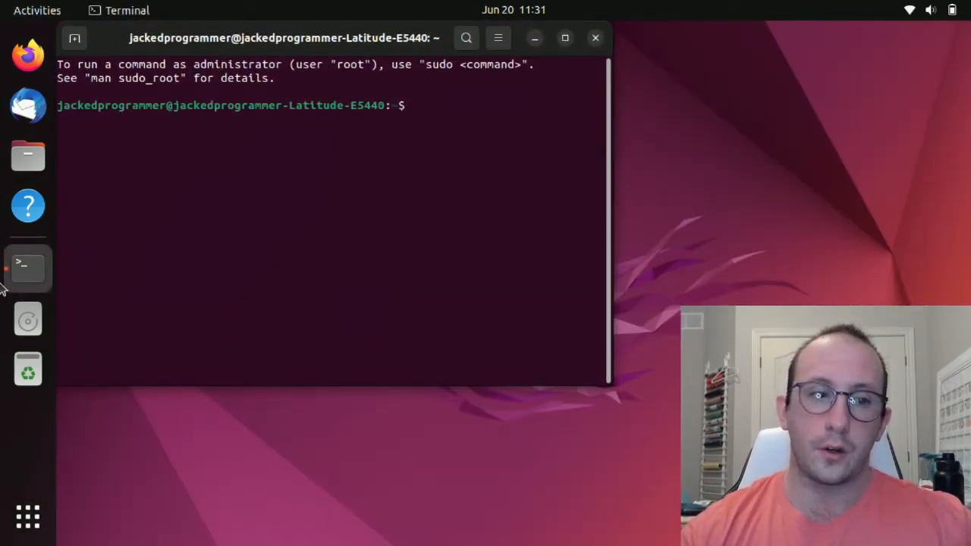
{"action": "right_click", "coordinate": [27, 265]}
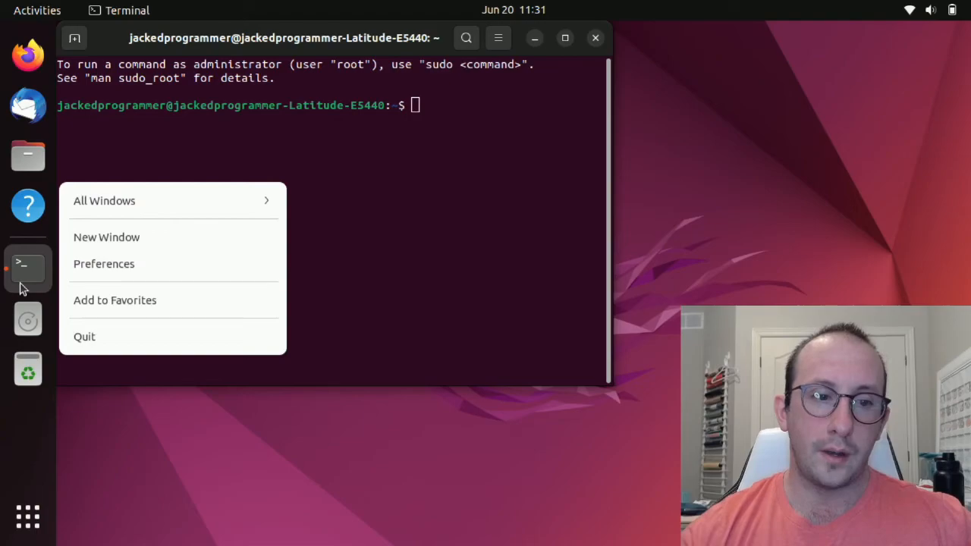
{"action": "left_click", "coordinate": [116, 300]}
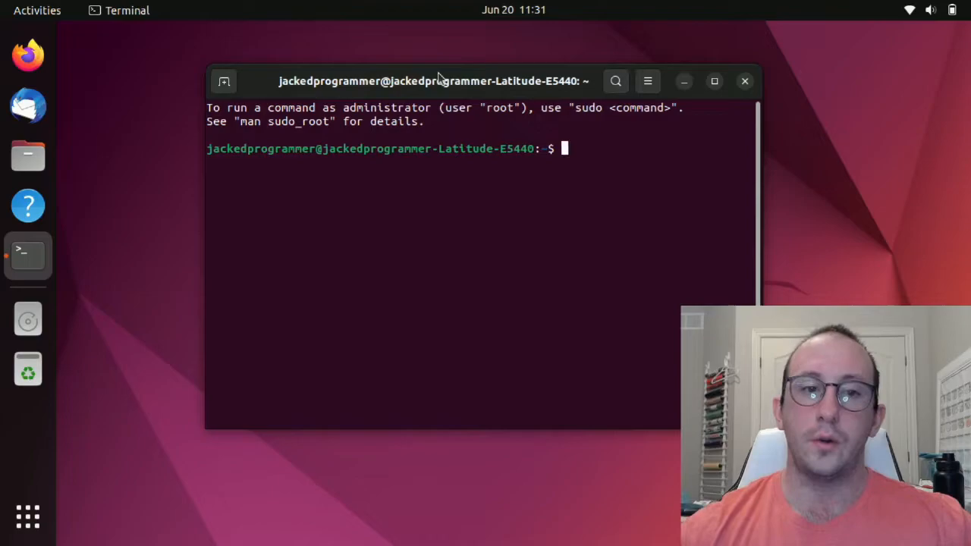
Step: Refresh the package lists with sudo apt-get update, supplying the password
{"action": "type", "text": "s"}
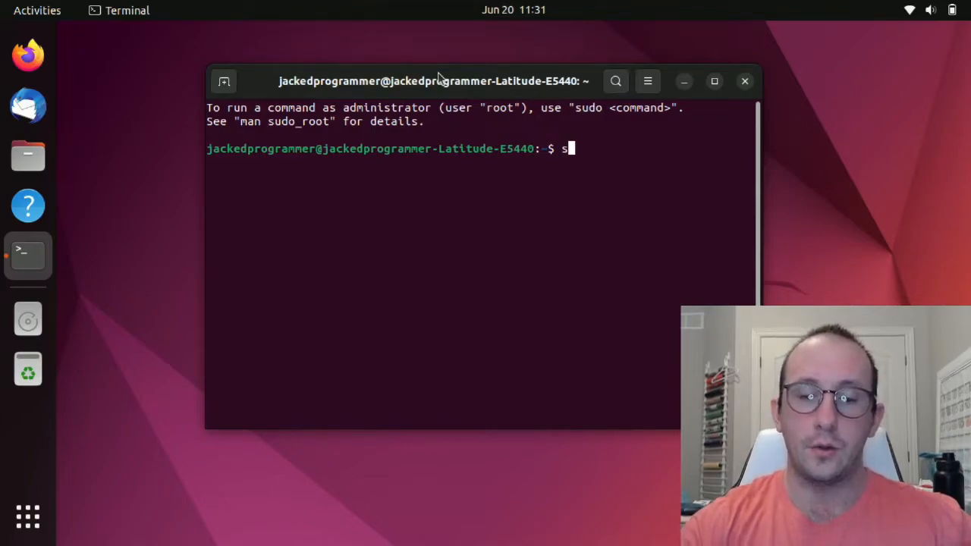
{"action": "type", "text": "udo apt"}
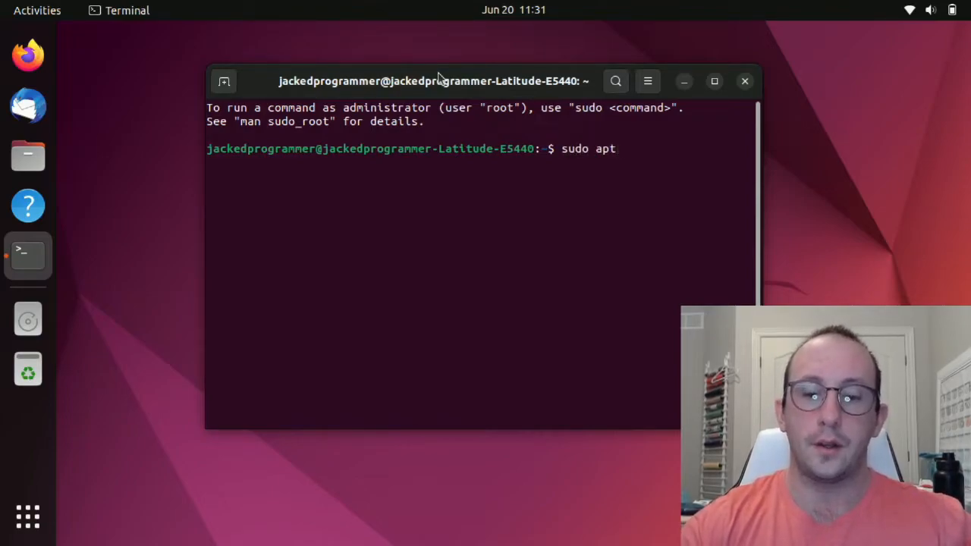
{"action": "type", "text": "-get update"}
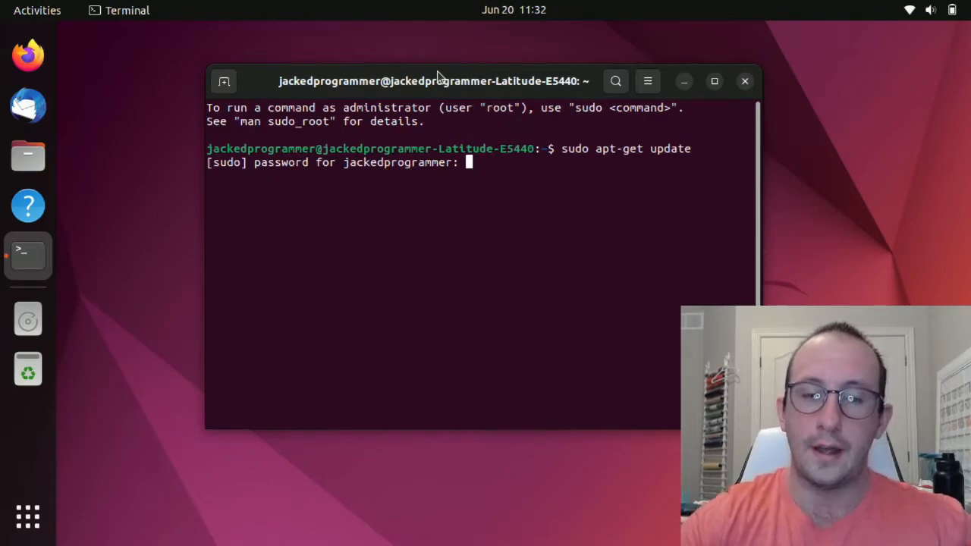
{"action": "key", "text": "Return"}
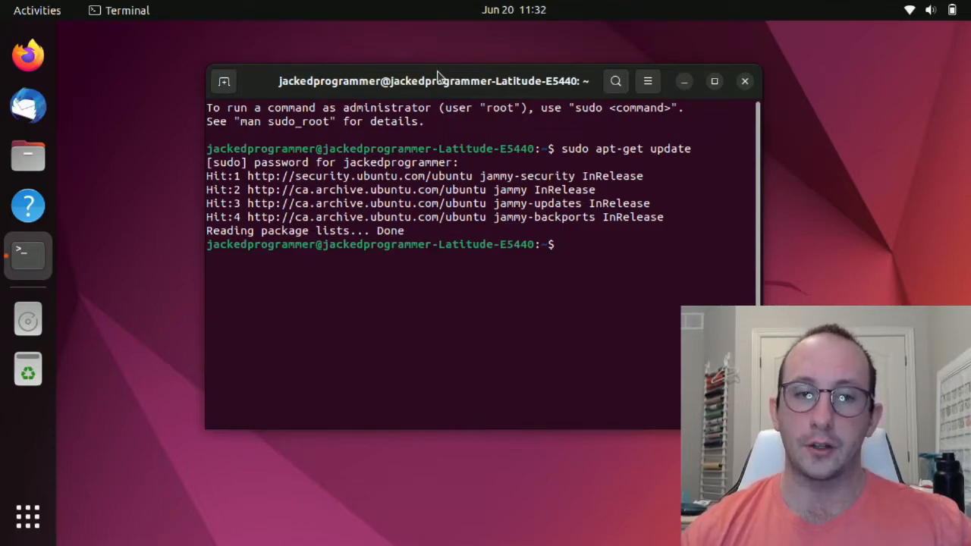
Step: Download packages-microsoft-prod.deb quietly with wget from the packages.microsoft.com Ubuntu config URL
{"action": "type", "text": "wget"}
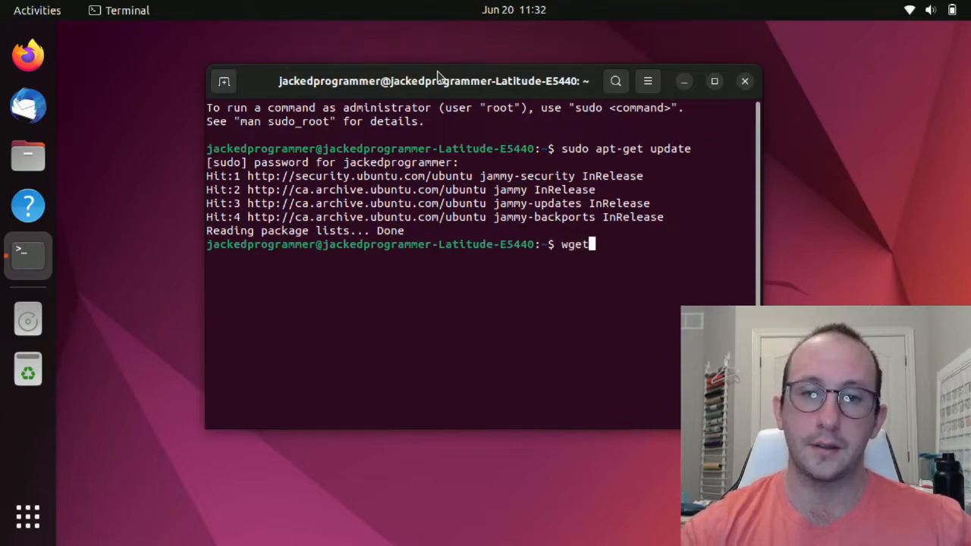
{"action": "type", "text": "-"}
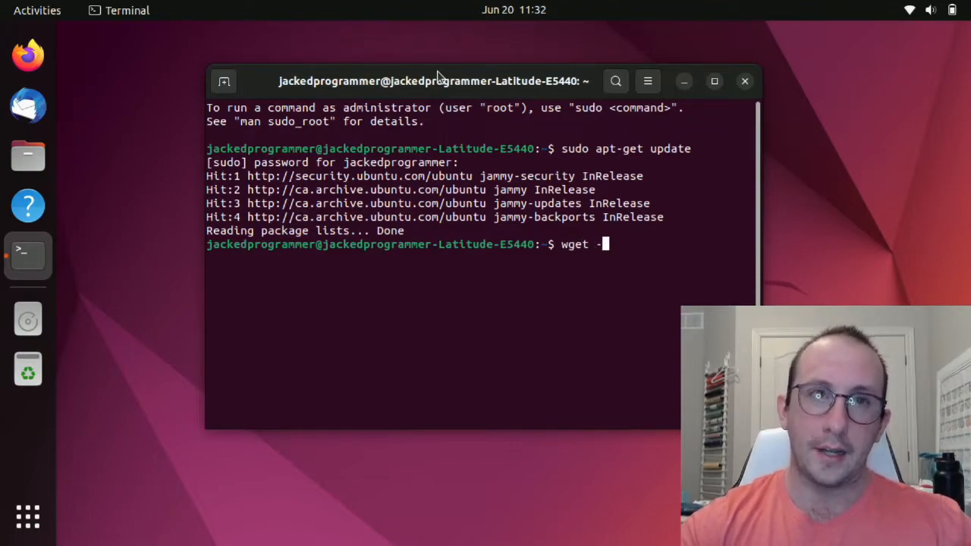
{"action": "type", "text": "q"}
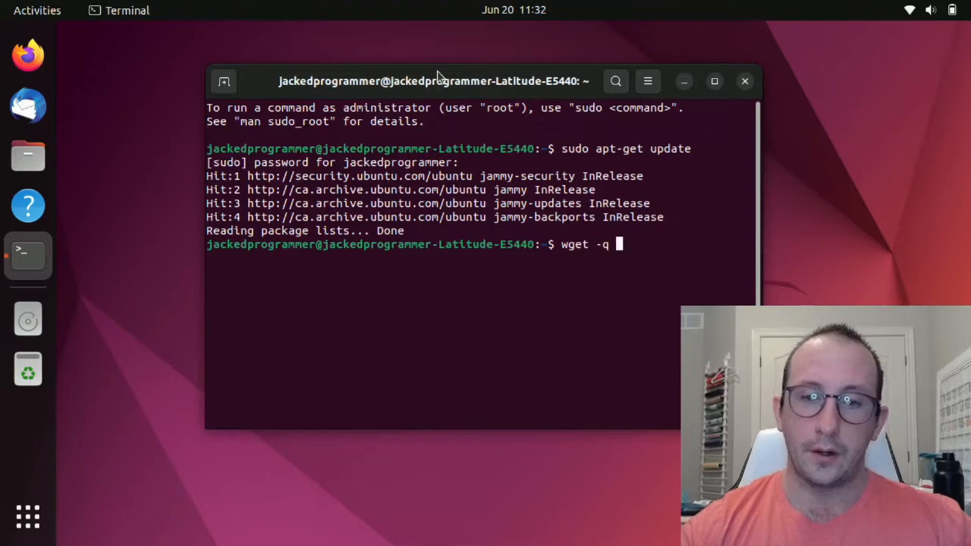
{"action": "type", "text": "\""}
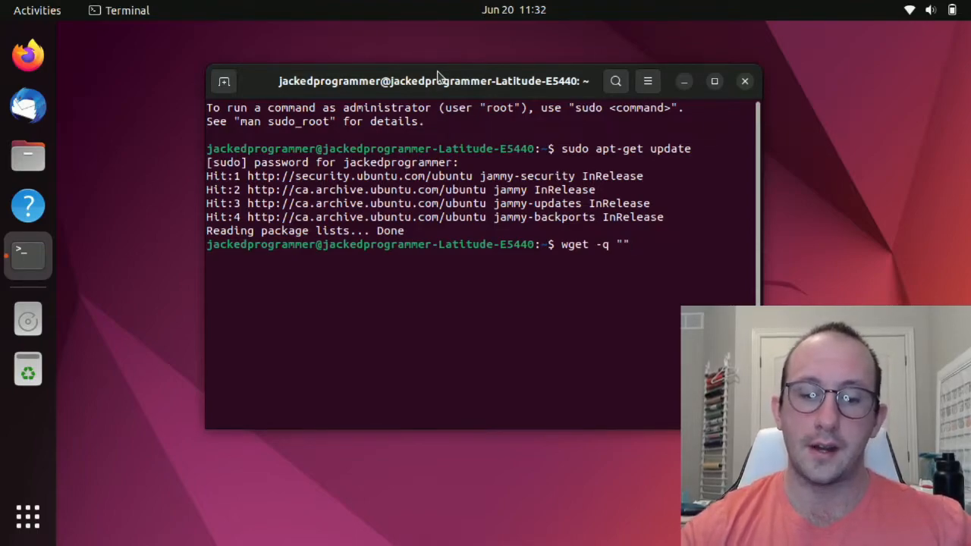
{"action": "type", "text": "https"}
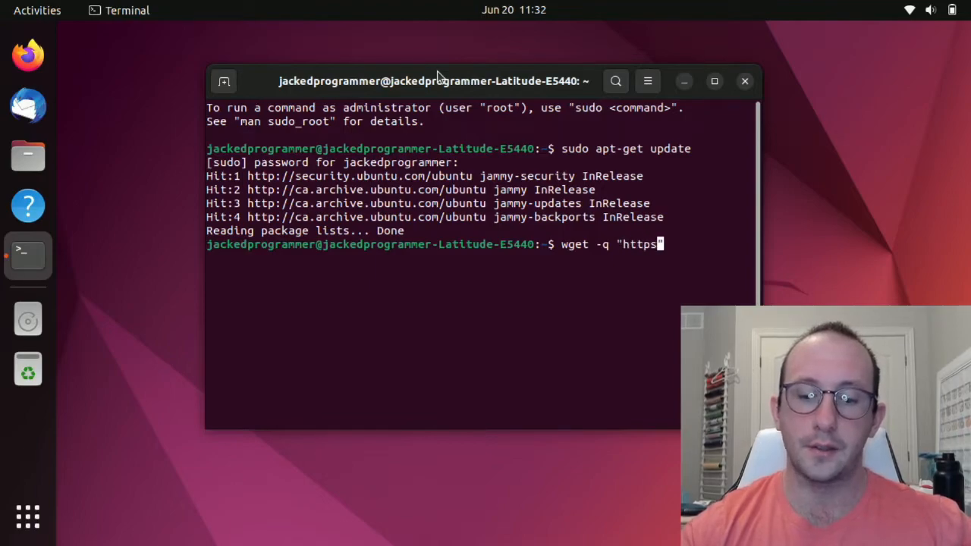
{"action": "type", "text": "/"}
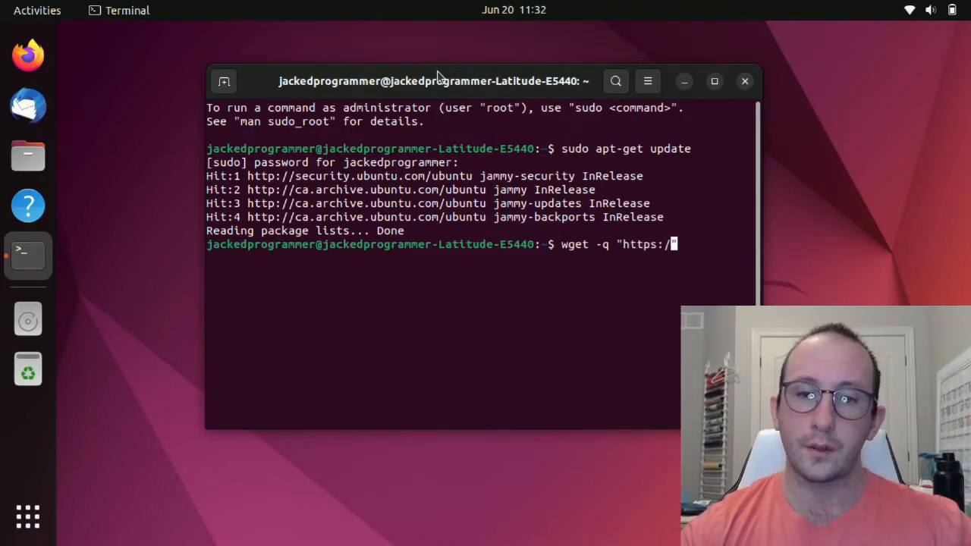
{"action": "type", "text": "pac"}
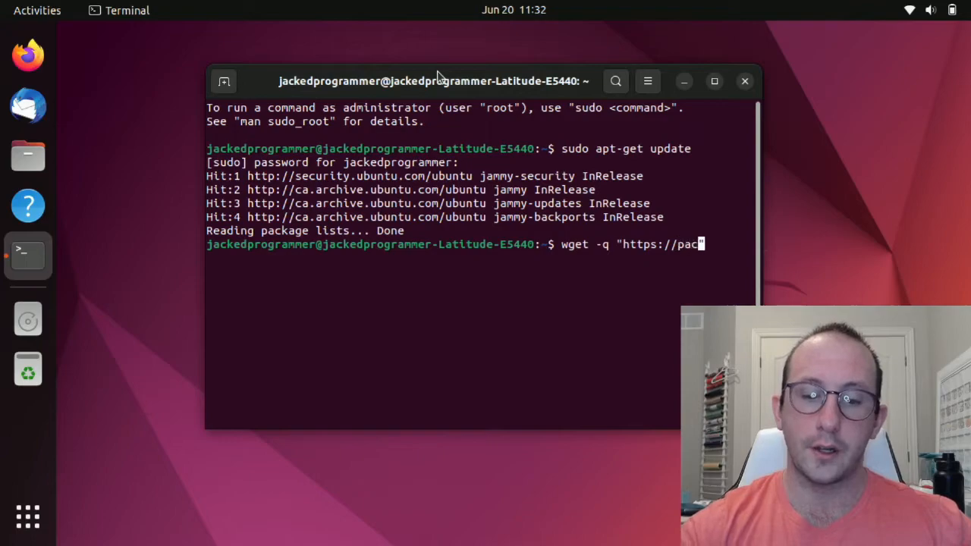
{"action": "type", "text": "kages.micro"}
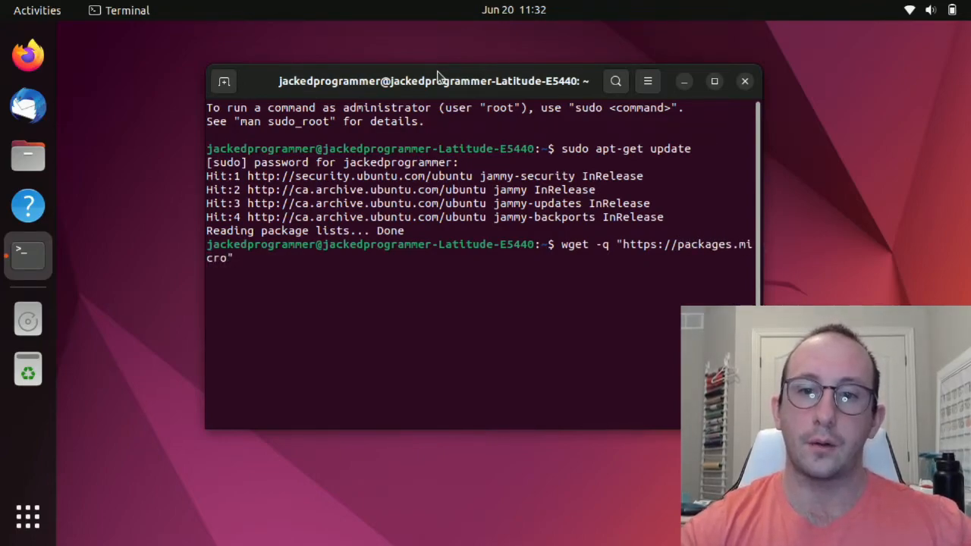
{"action": "type", "text": "soft"}
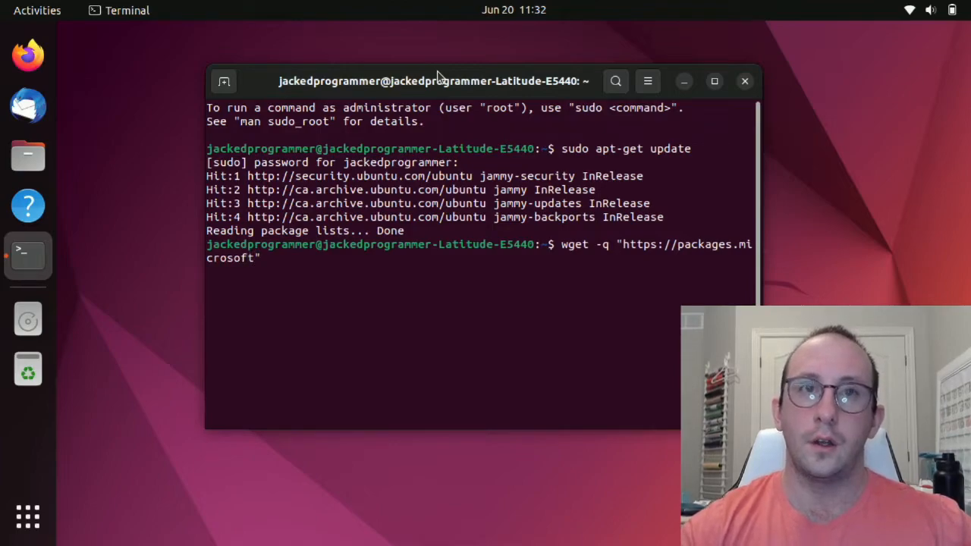
{"action": "type", "text": "com/"}
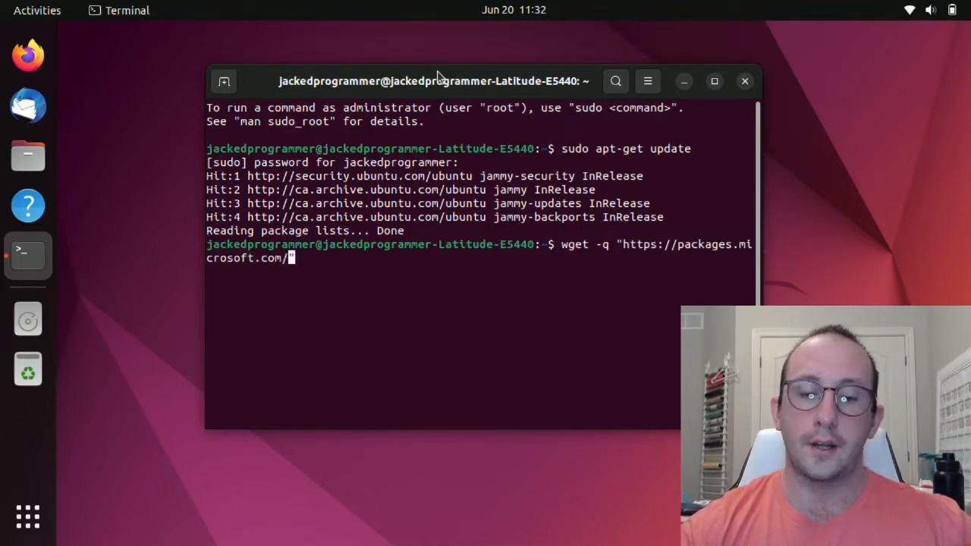
{"action": "type", "text": "config"}
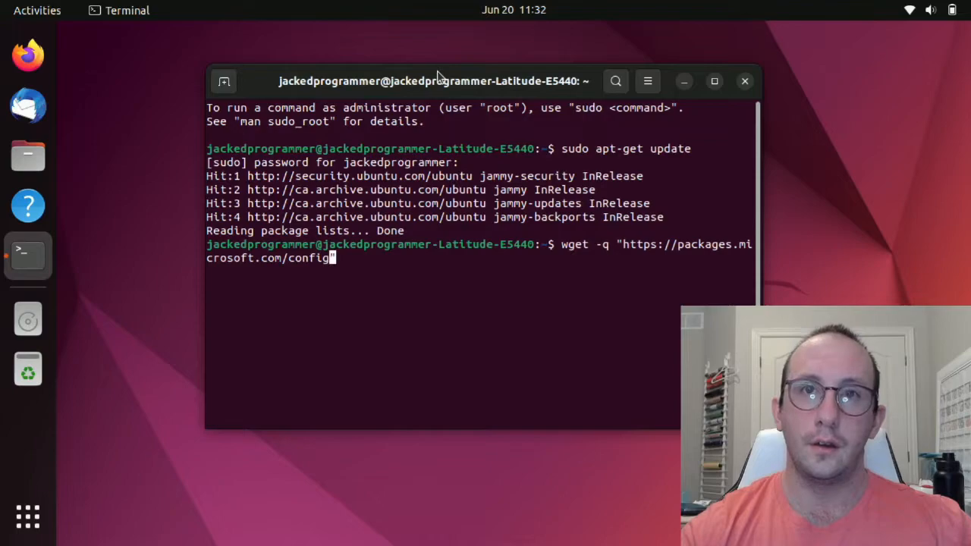
{"action": "type", "text": "/ubuntu/"}
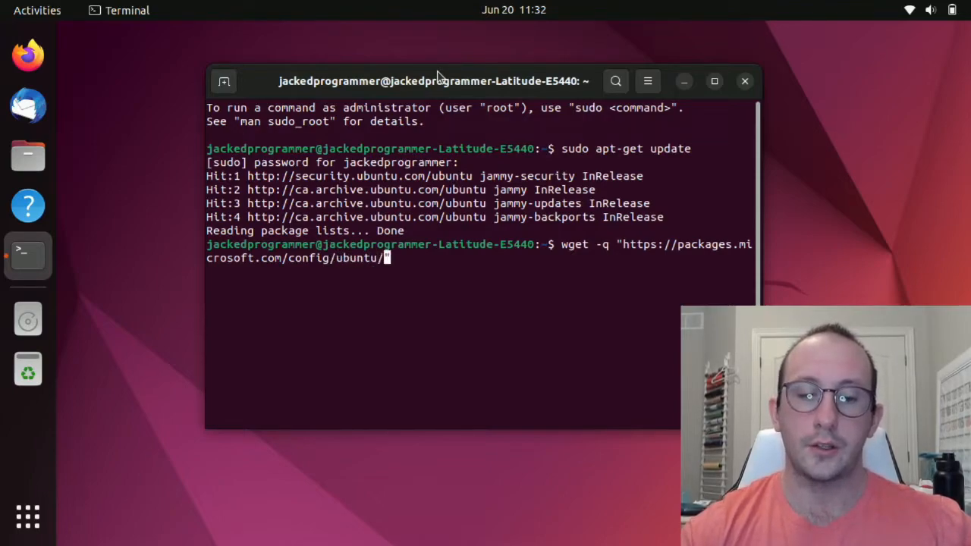
{"action": "type", "text": "$()"}
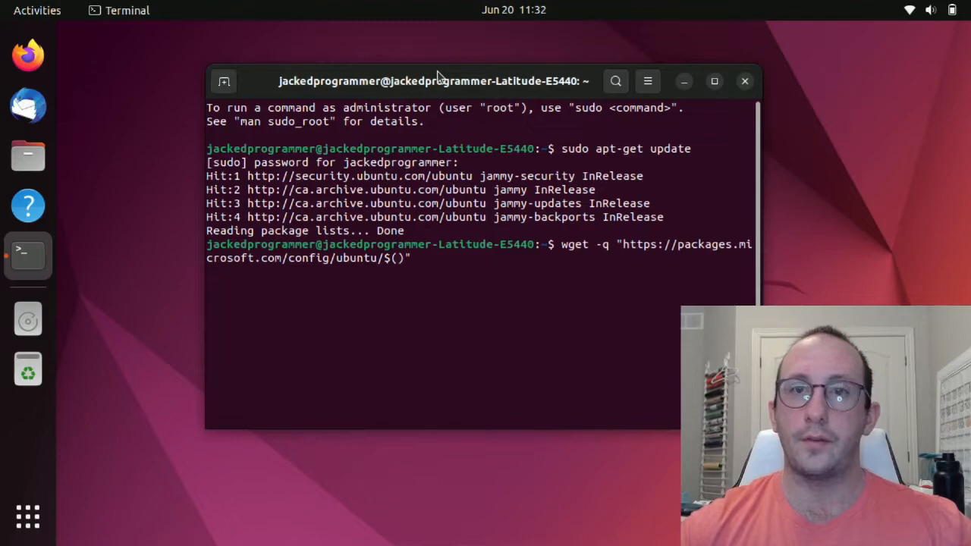
{"action": "type", "text": "lsb_release -"}
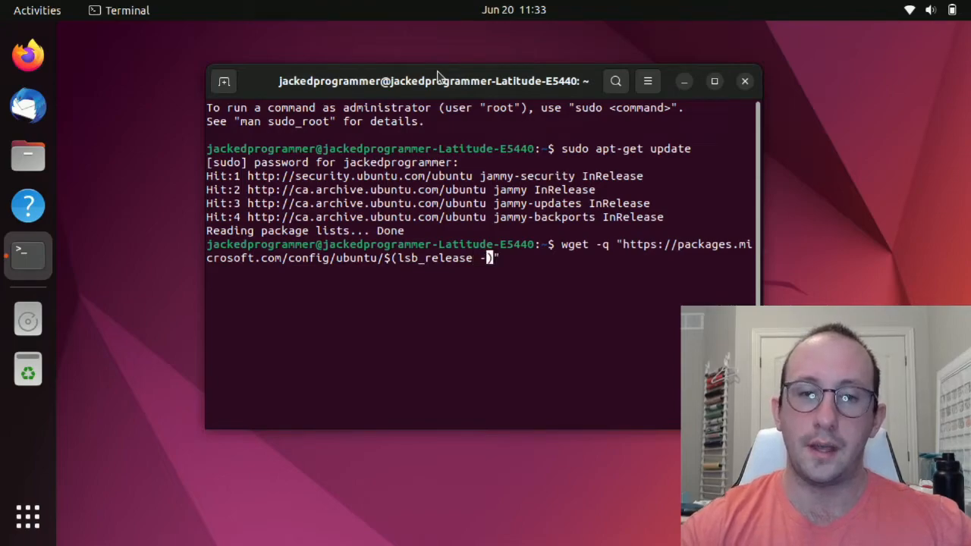
{"action": "type", "text": "rs"}
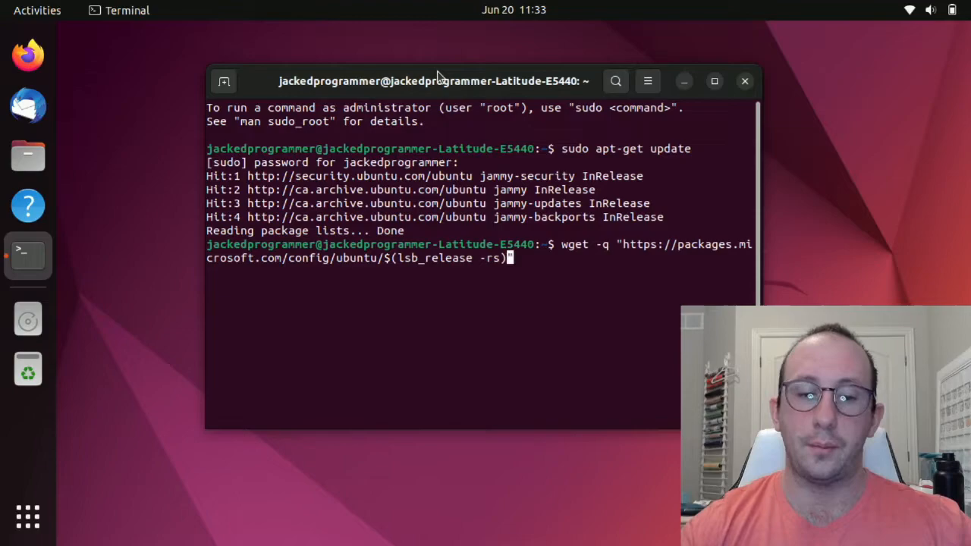
{"action": "type", "text": "/packa"}
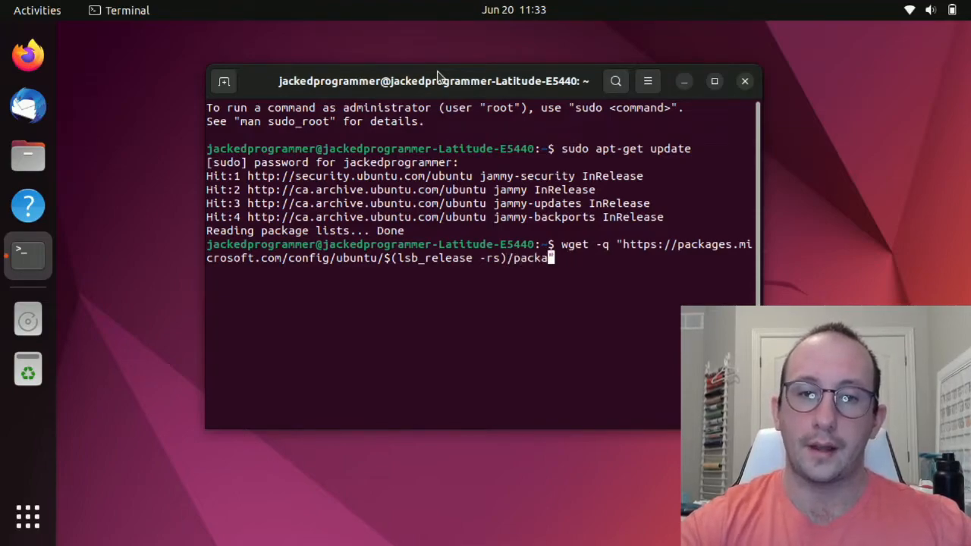
{"action": "type", "text": "ges\""}
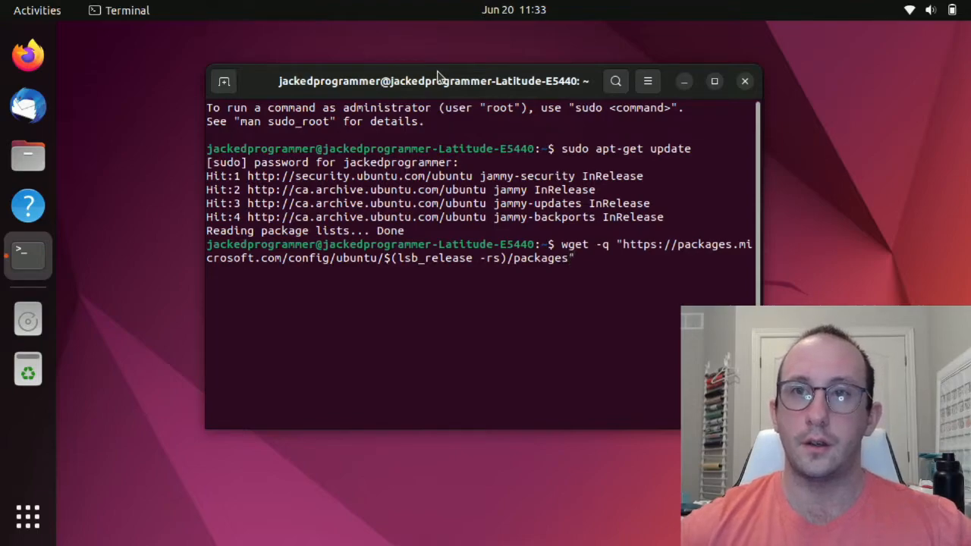
{"action": "type", "text": "-"}
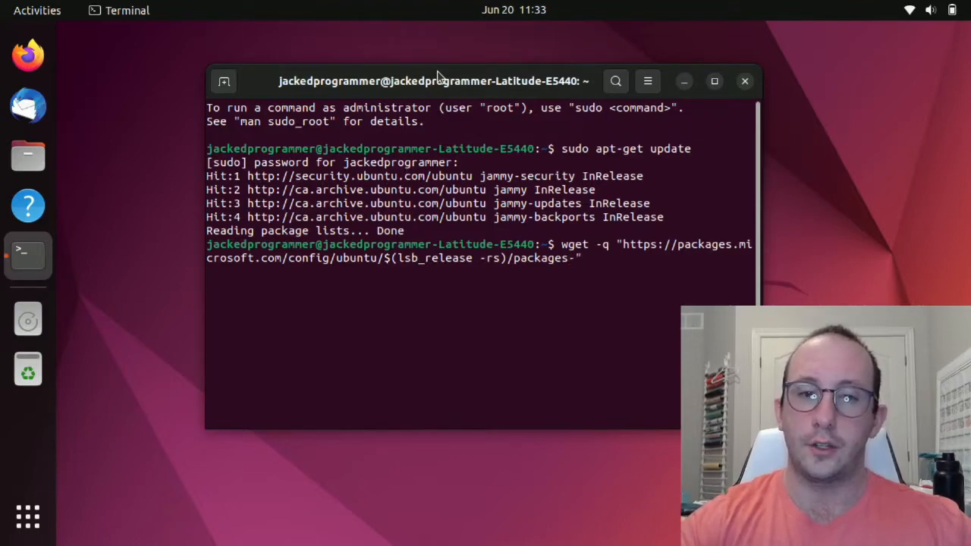
{"action": "type", "text": "micro"}
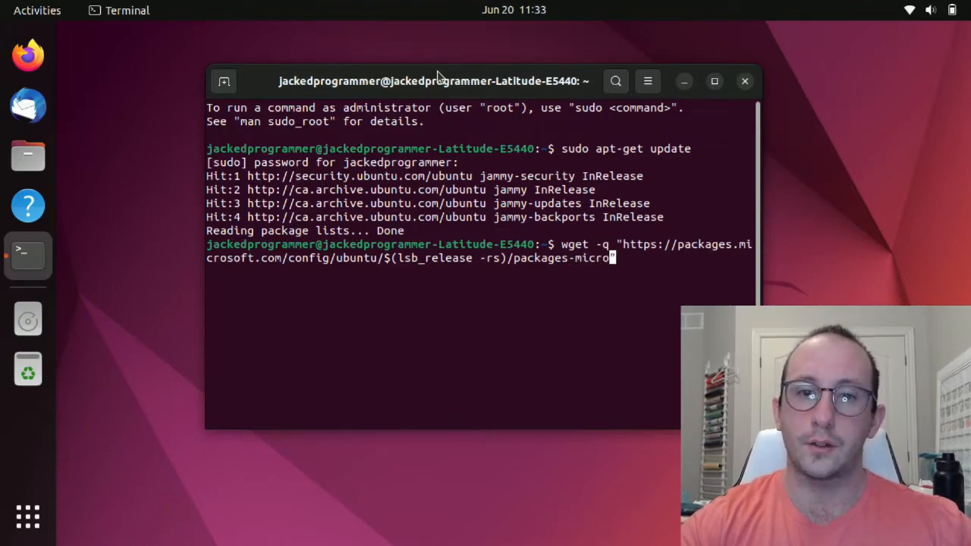
{"action": "type", "text": "soft\""}
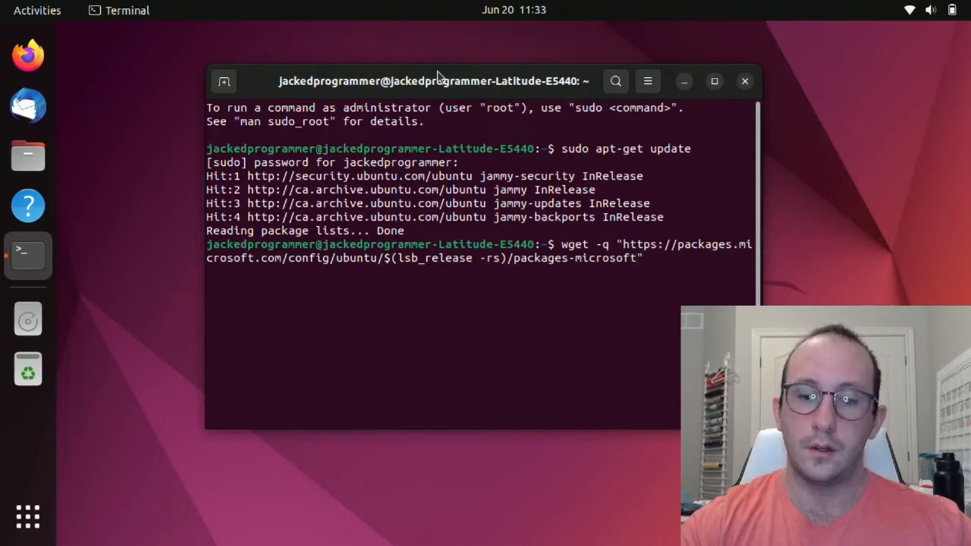
{"action": "type", "text": "-prod."}
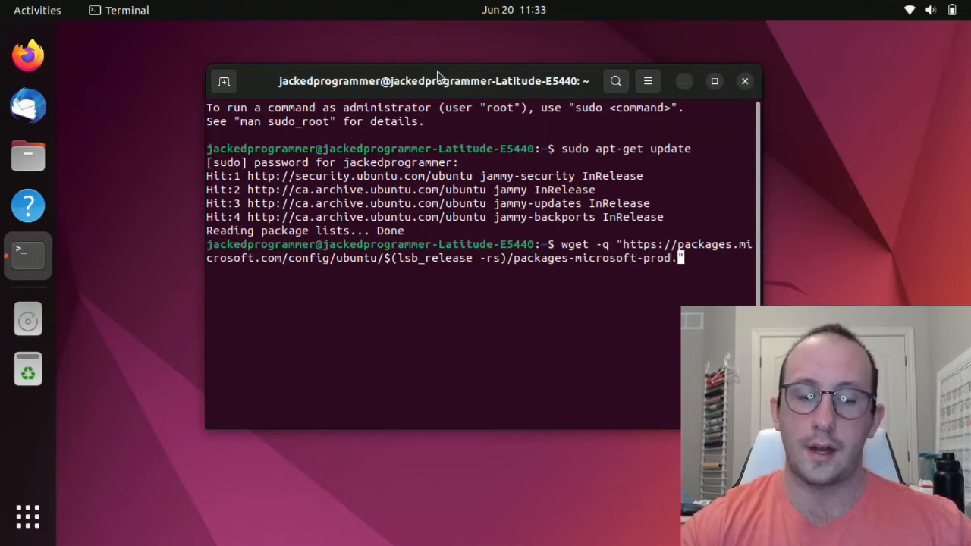
{"action": "type", "text": "deb"}
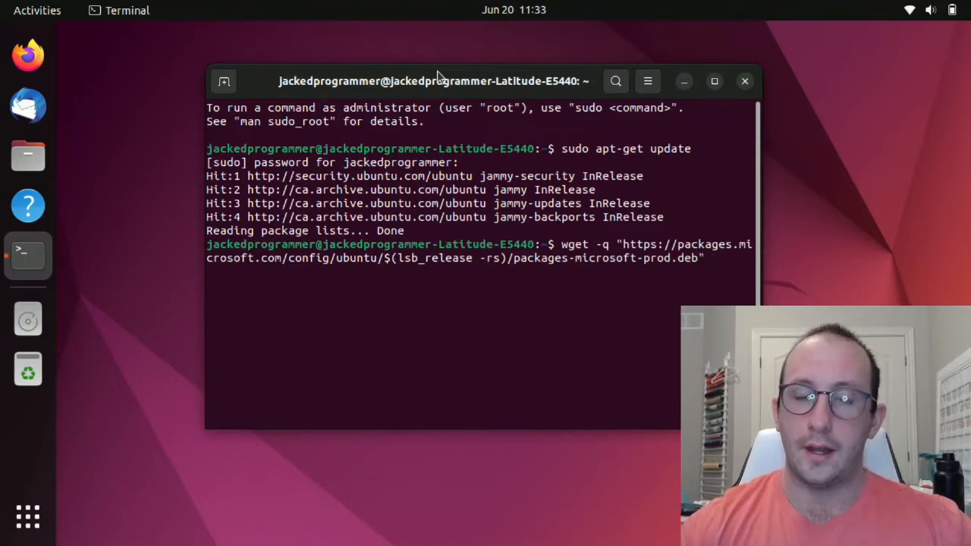
{"action": "key", "text": "Return"}
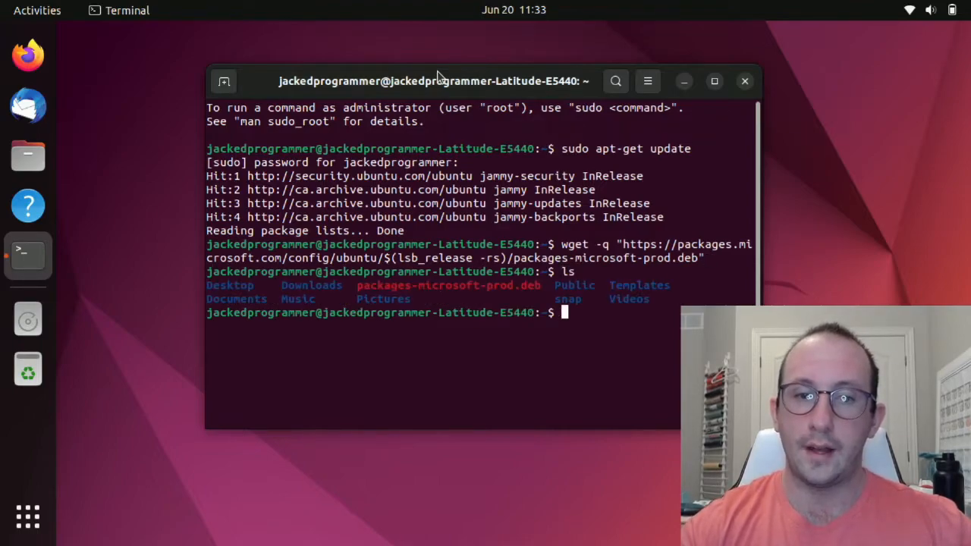
{"action": "mouse_move", "coordinate": [483, 284]}
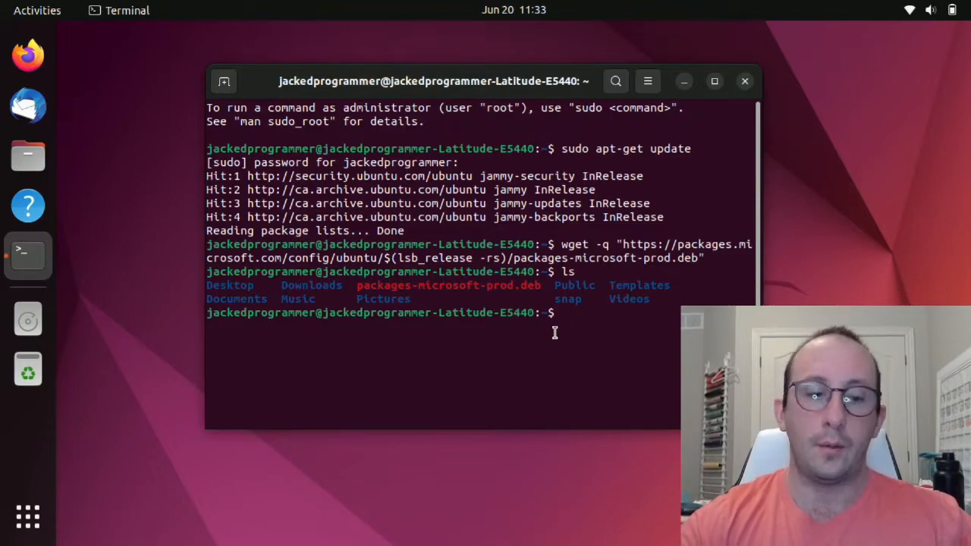
Step: Install packages-microsoft-prod.deb with sudo dpkg -i
{"action": "type", "text": "sudo"}
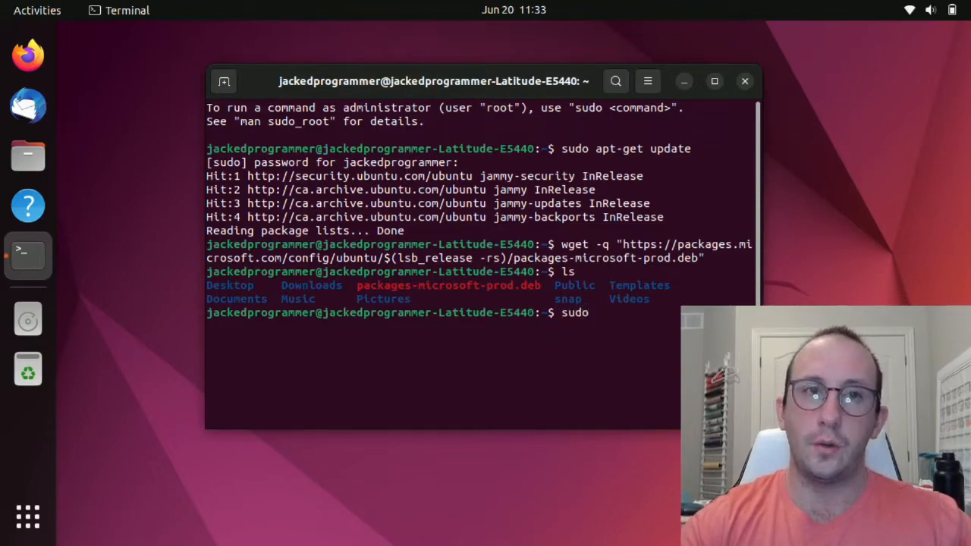
{"action": "type", "text": "dpkg"}
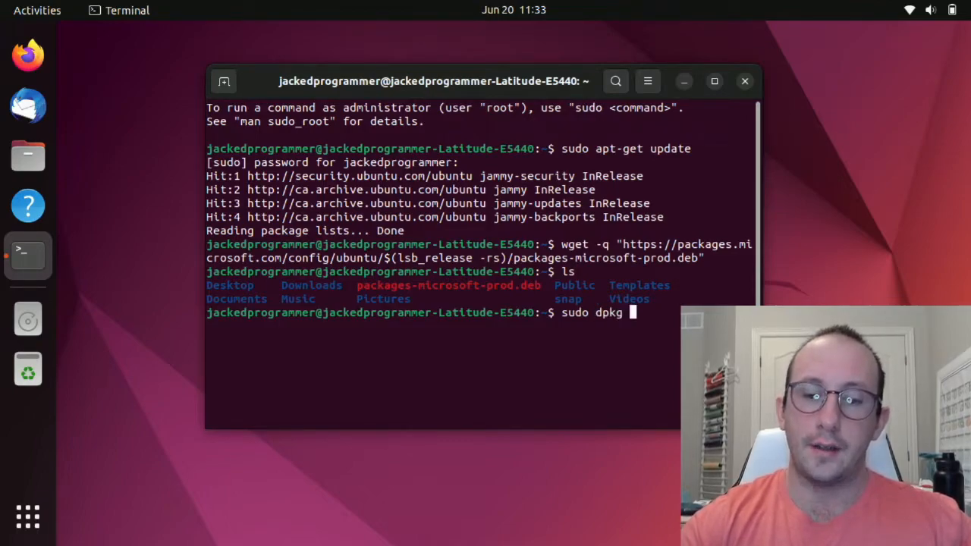
{"action": "type", "text": "-i"}
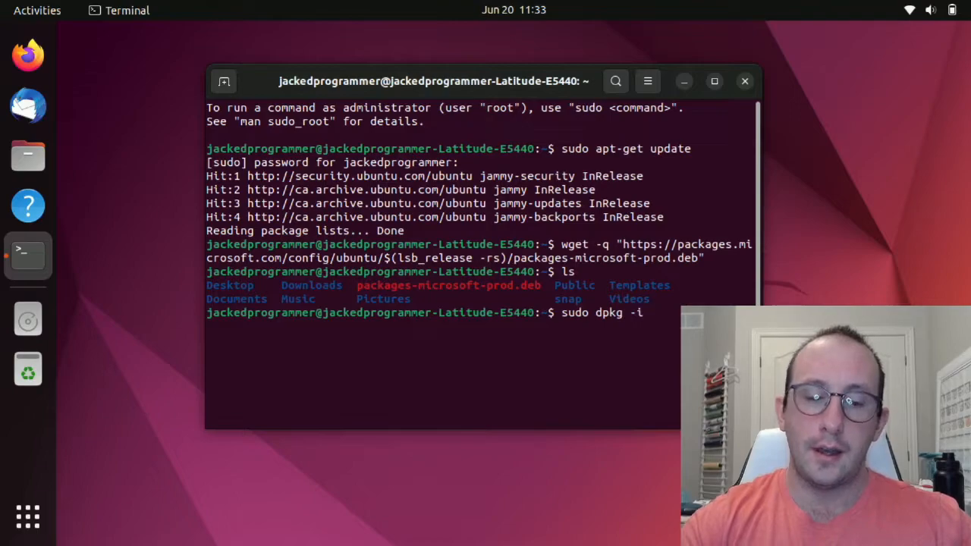
{"action": "type", "text": "packages-microsoft-prod.deb"}
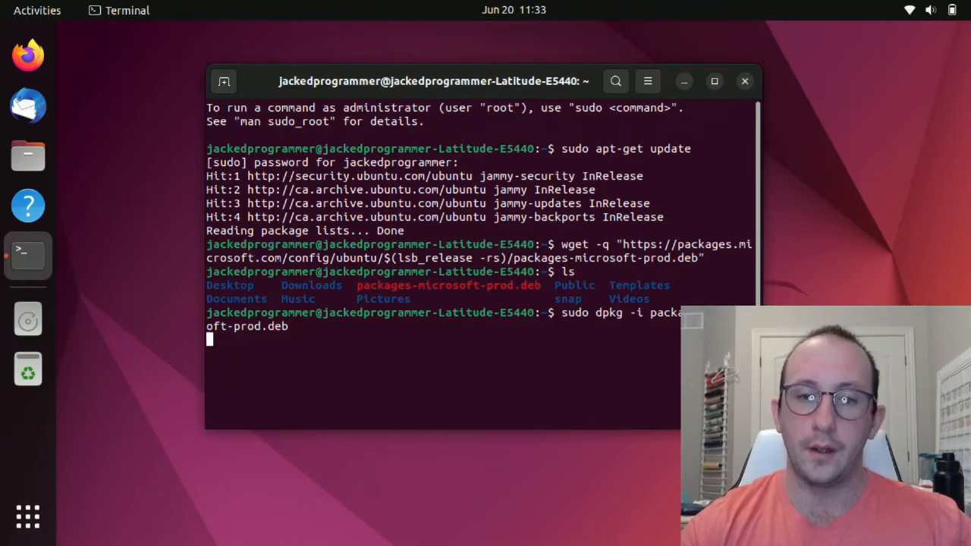
{"action": "key", "text": "Return"}
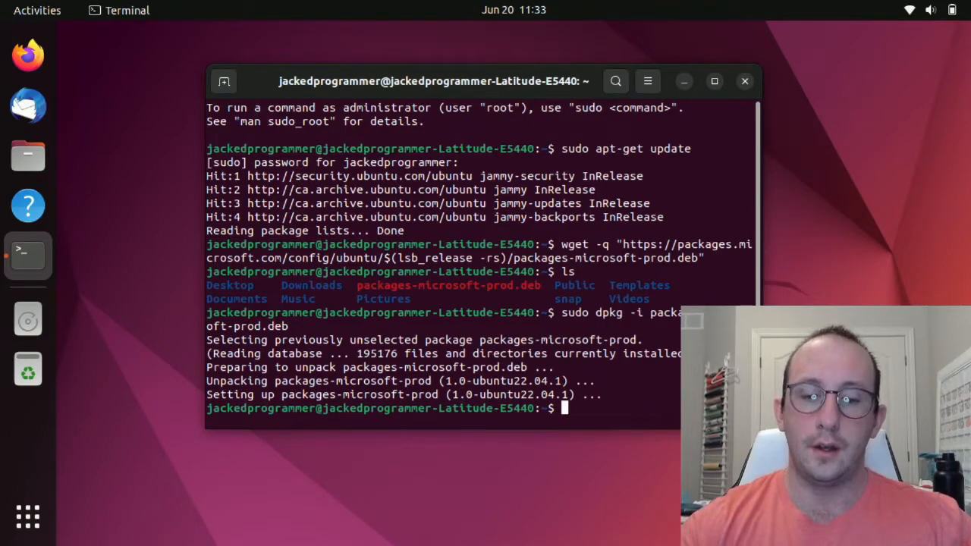
Step: Run sudo apt-get update again, then install PowerShell with sudo apt-get install -y powershell
{"action": "type", "text": "sudo apt-get update"}
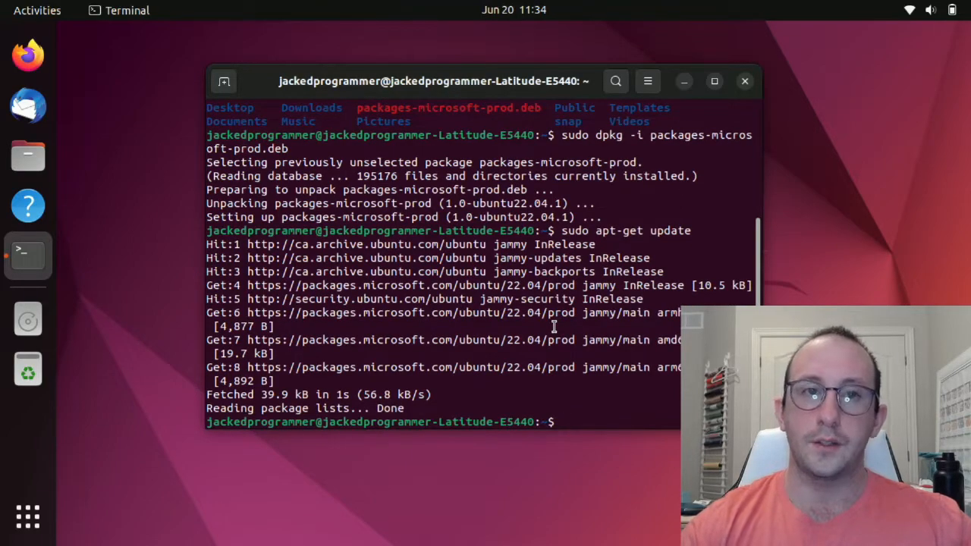
{"action": "type", "text": "sudo apt-get insta"}
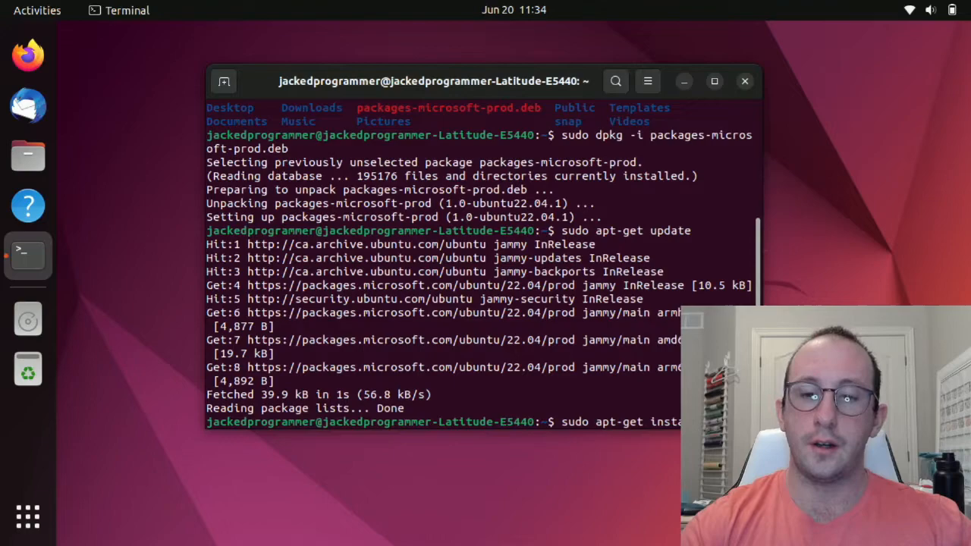
{"action": "type", "text": "rshell"}
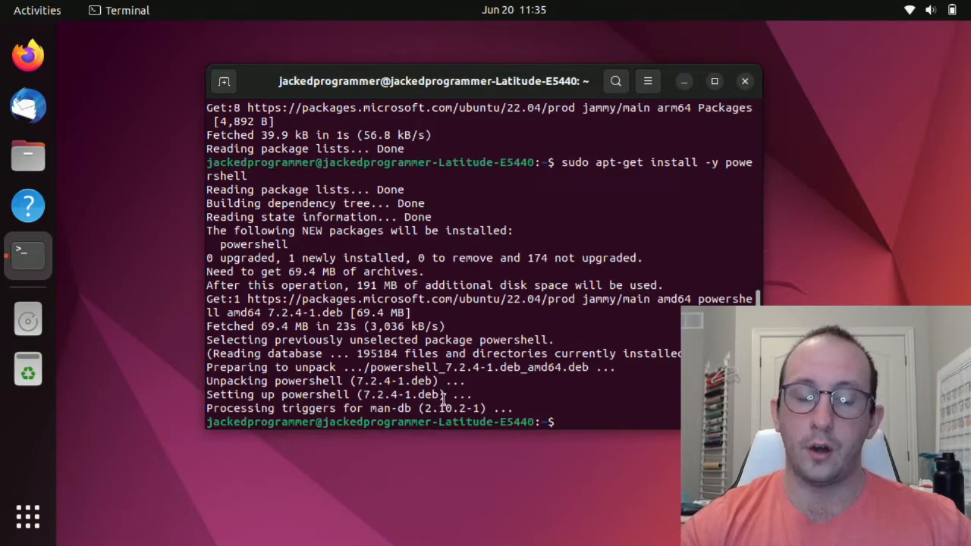
Step: Start a PowerShell 7.2.4 session from bash with pwsh
{"action": "type", "text": "p"}
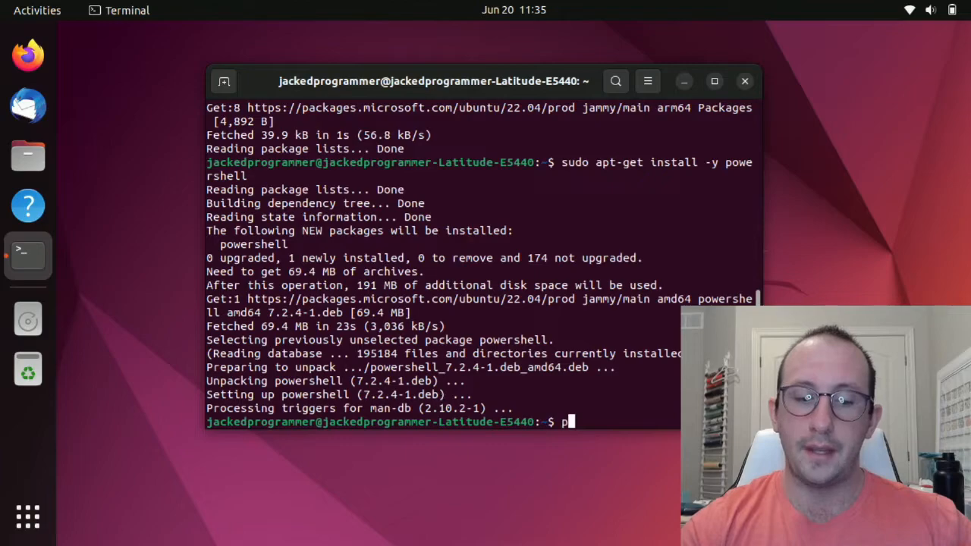
{"action": "type", "text": "wsh"}
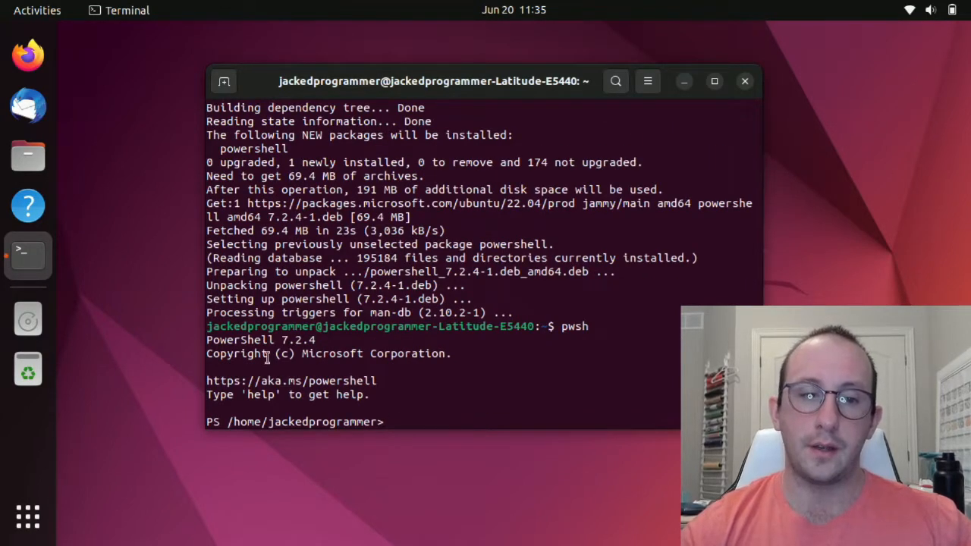
{"action": "double_click", "coordinate": [258, 340]}
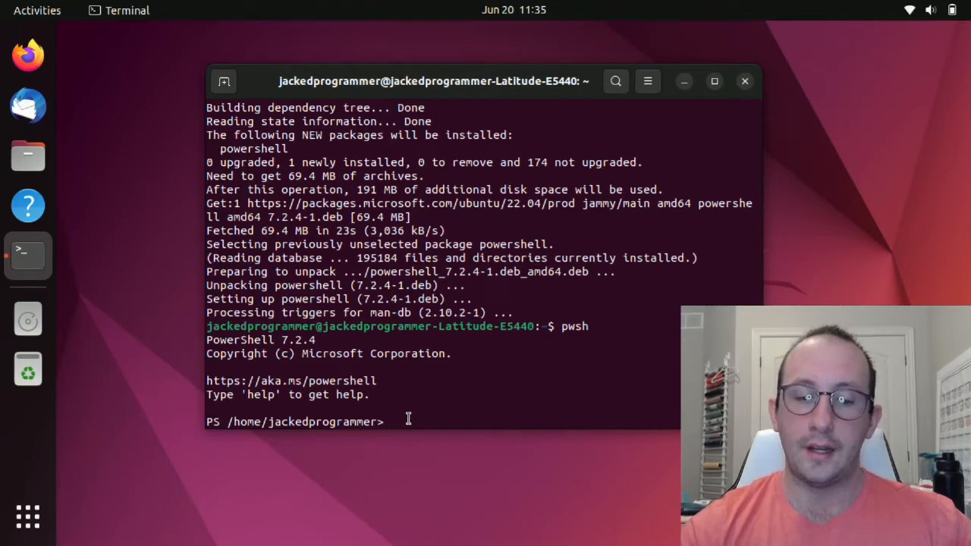
Step: Run get-process, then get-childitem | select name,lastwritetime, and exit PowerShell back to bash
{"action": "type", "text": "get-process"}
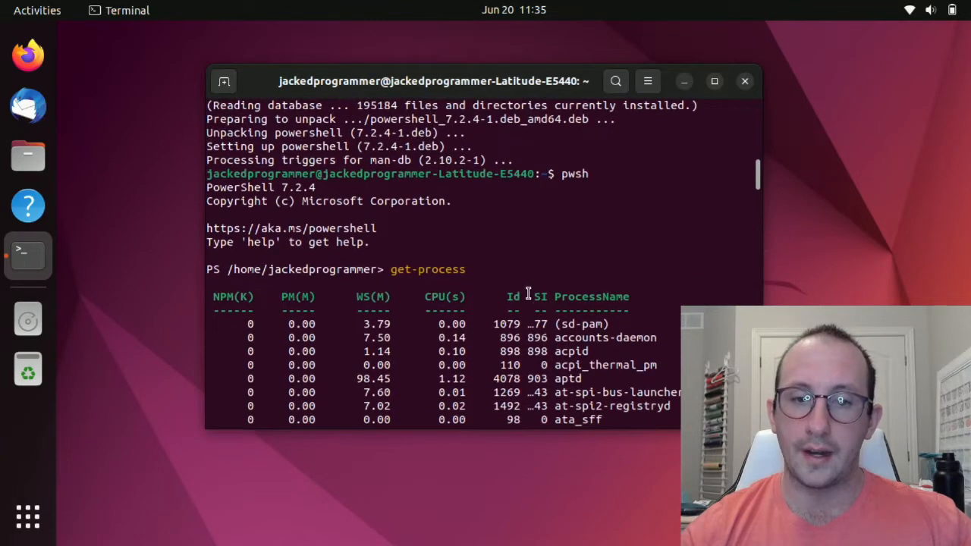
{"action": "scroll", "scroll_direction": "down", "scroll_amount": 3}
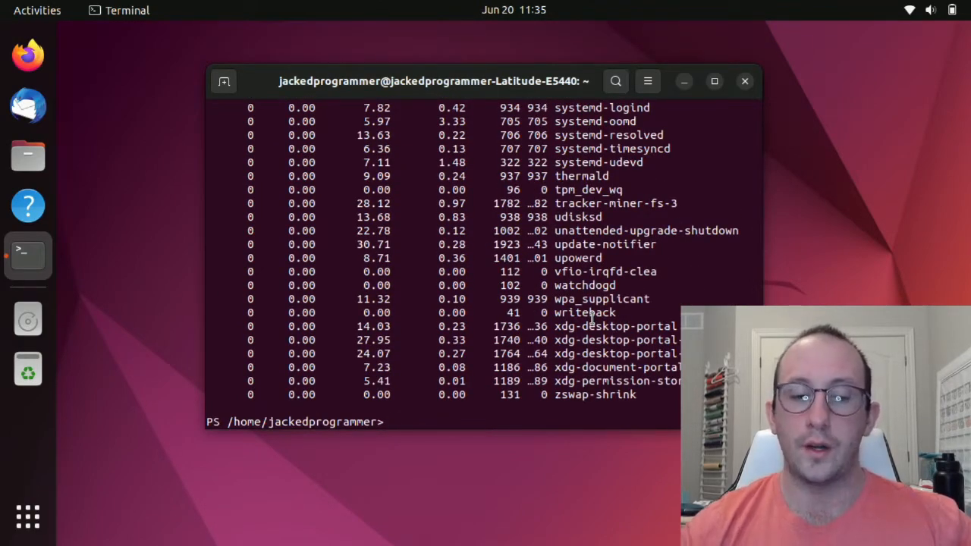
{"action": "type", "text": "get-chi"}
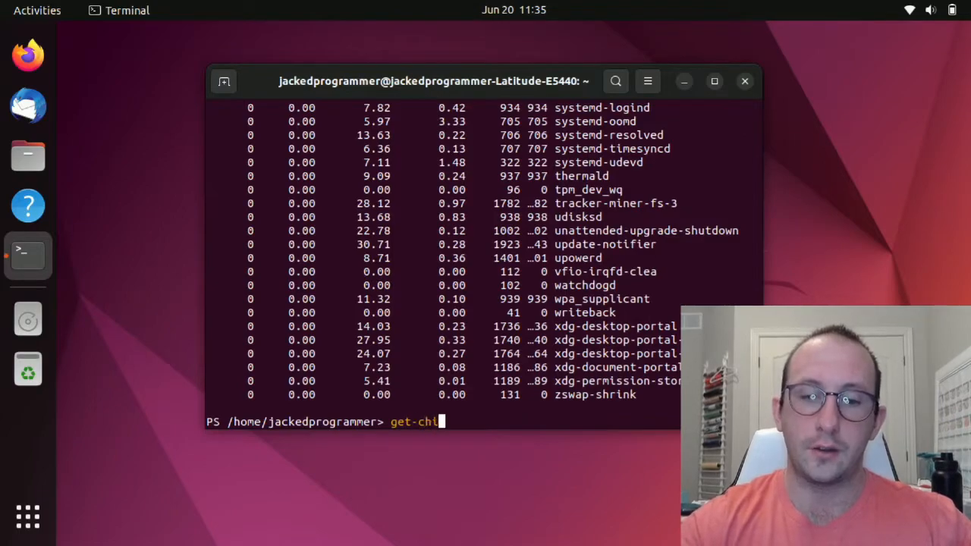
{"action": "type", "text": "diten"}
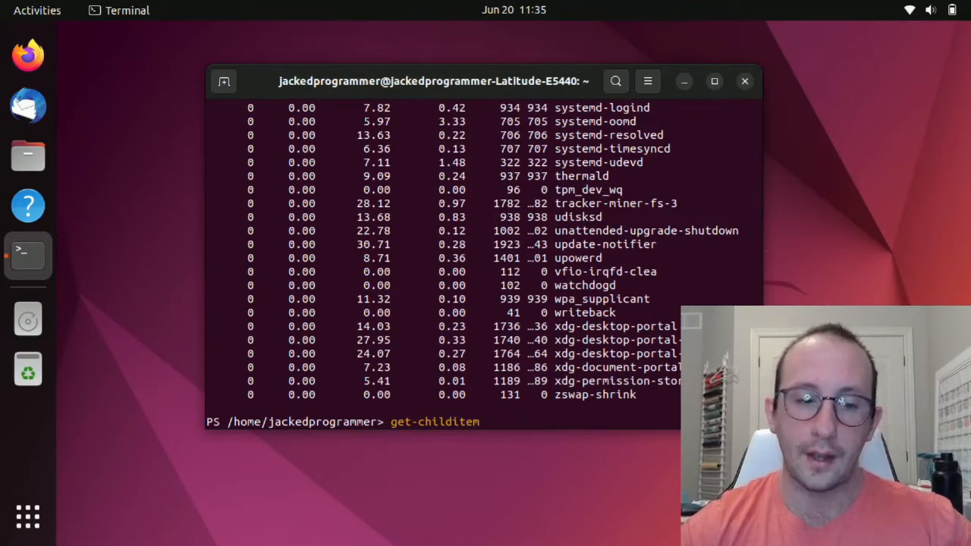
{"action": "type", "text": "| se"}
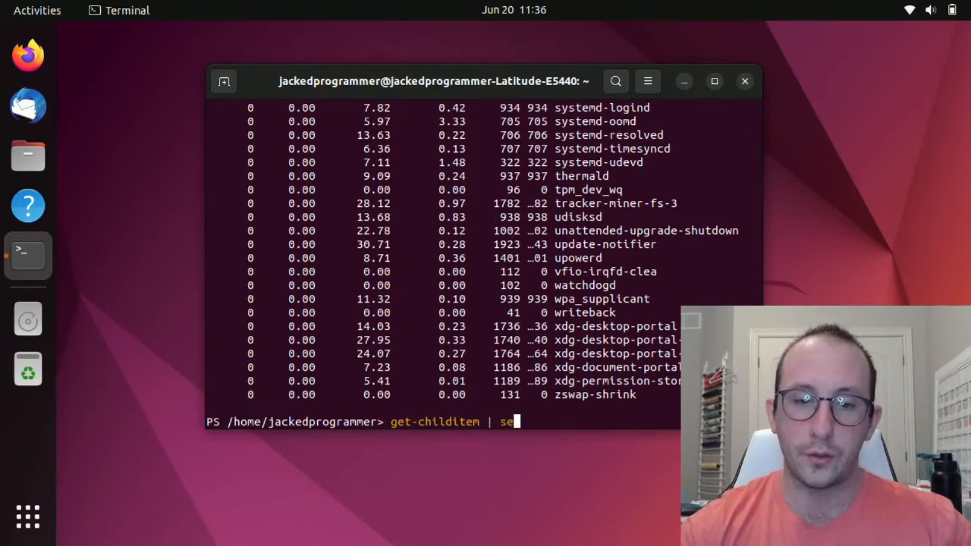
{"action": "type", "text": "lect name"}
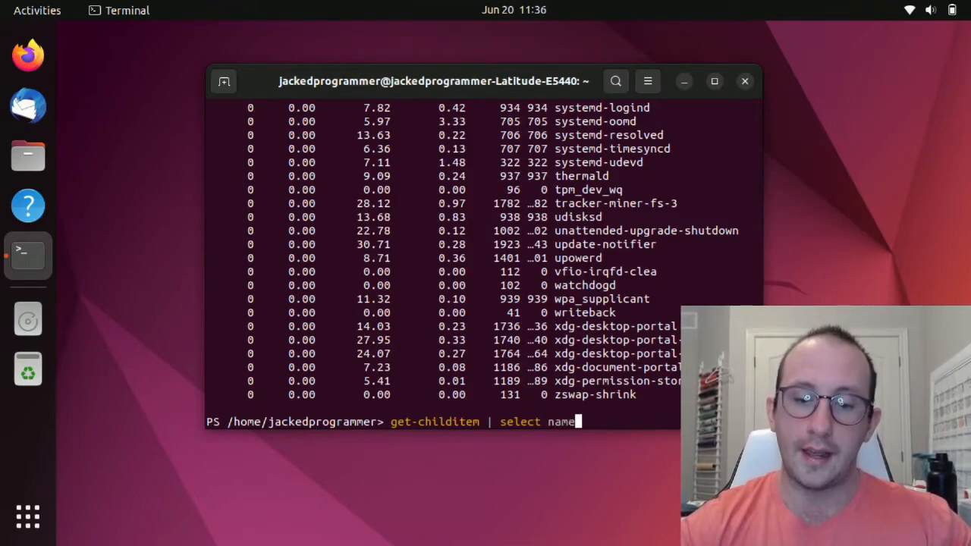
{"action": "type", "text": ",lastwr"}
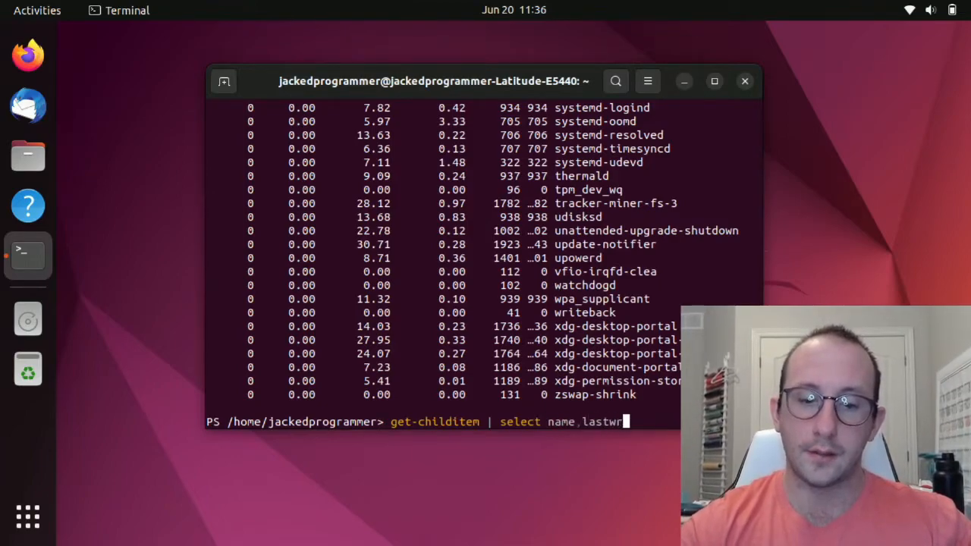
{"action": "type", "text": "itetime"}
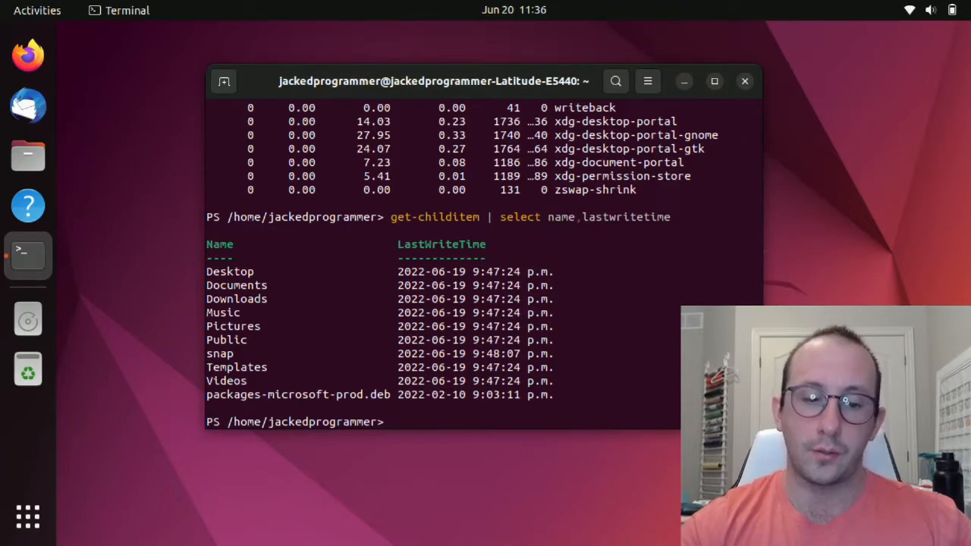
{"action": "type", "text": "exit"}
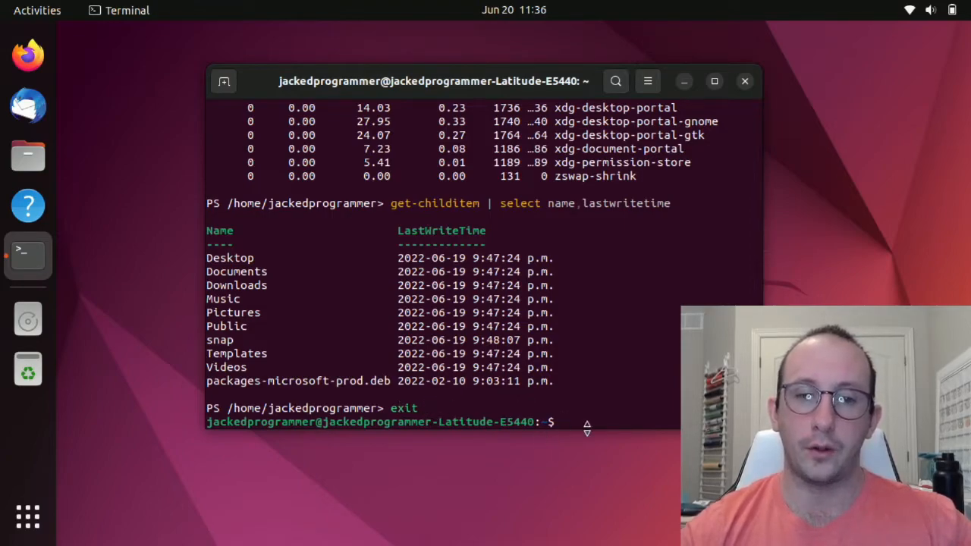
Step: Move into ~/Documents, create a Test folder with mkdir, and begin a nano test.csv command
{"action": "type", "text": "ls"}
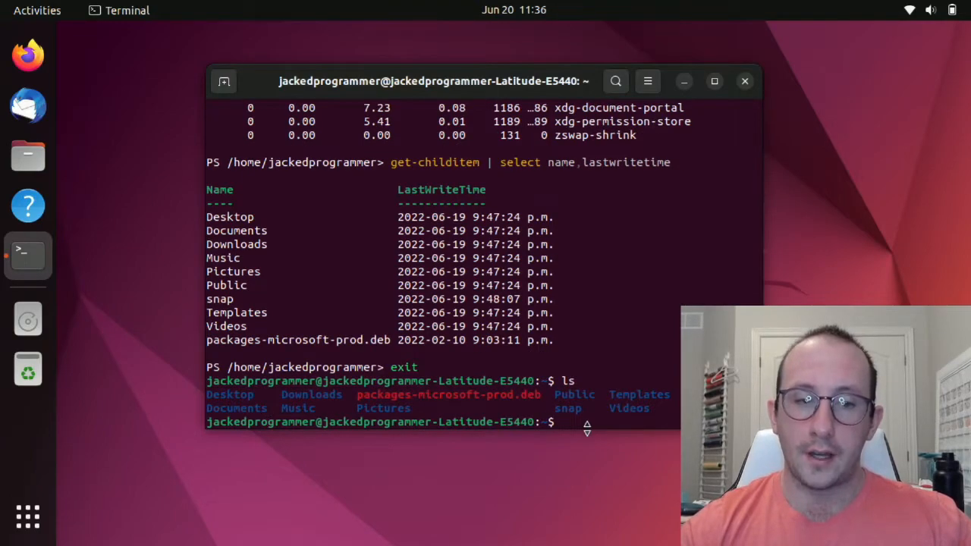
{"action": "type", "text": "cd Docum"}
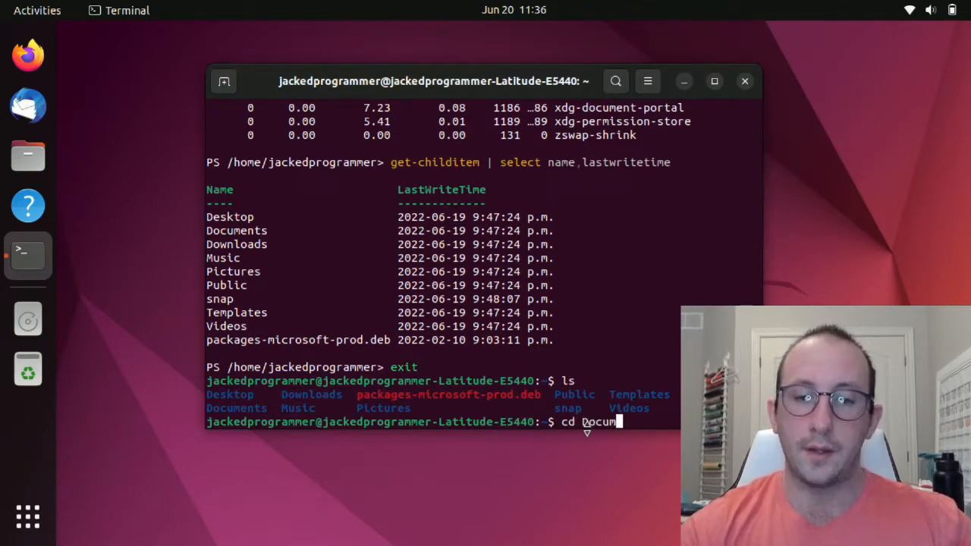
{"action": "type", "text": "ents"}
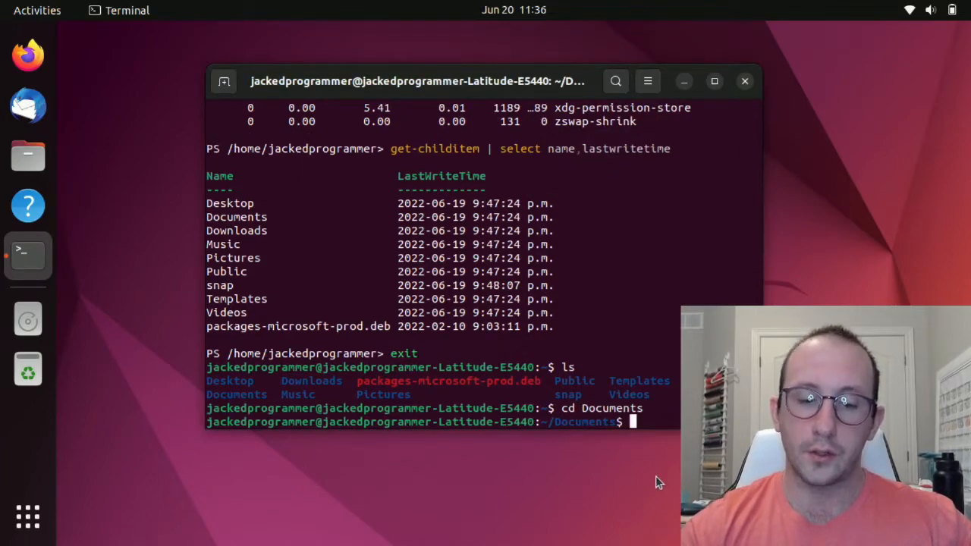
{"action": "type", "text": "mkdir"}
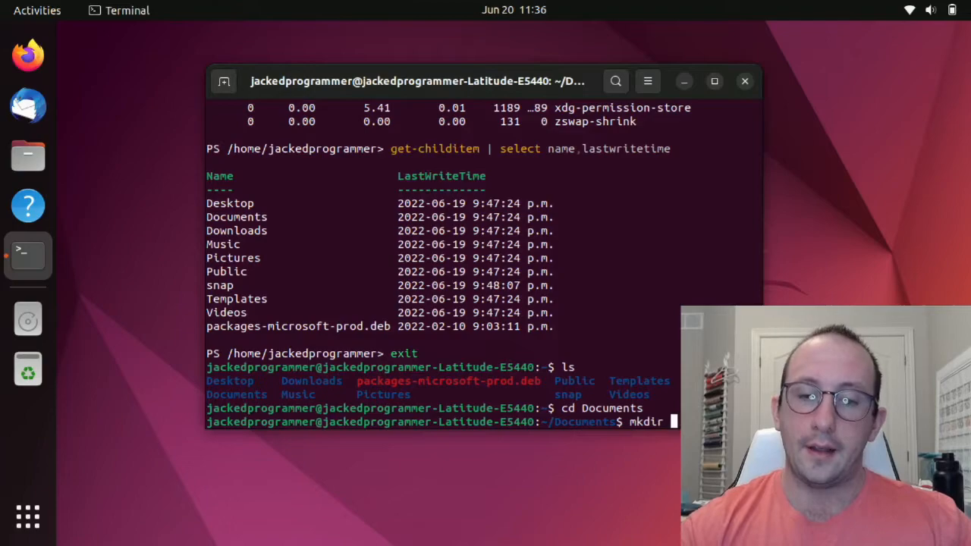
{"action": "type", "text": "Te"}
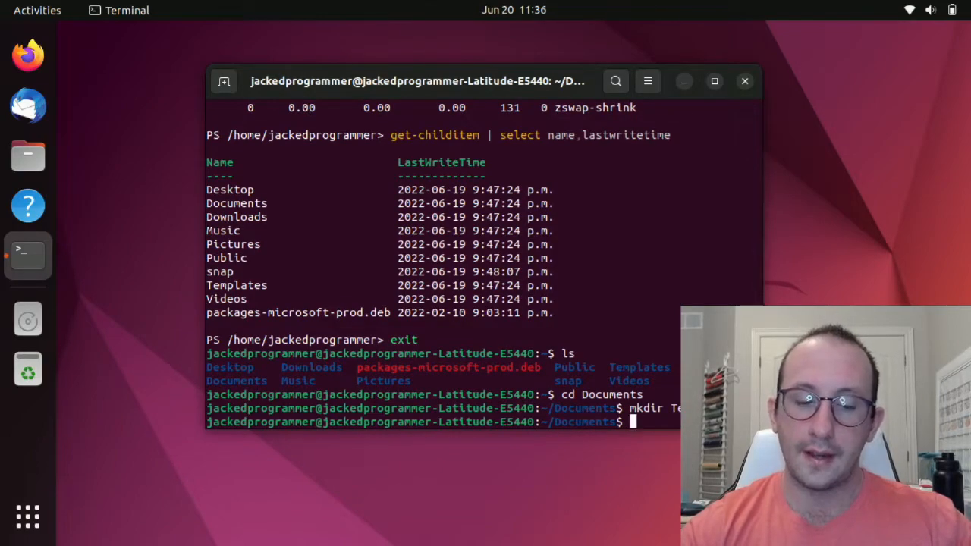
{"action": "type", "text": "nano"}
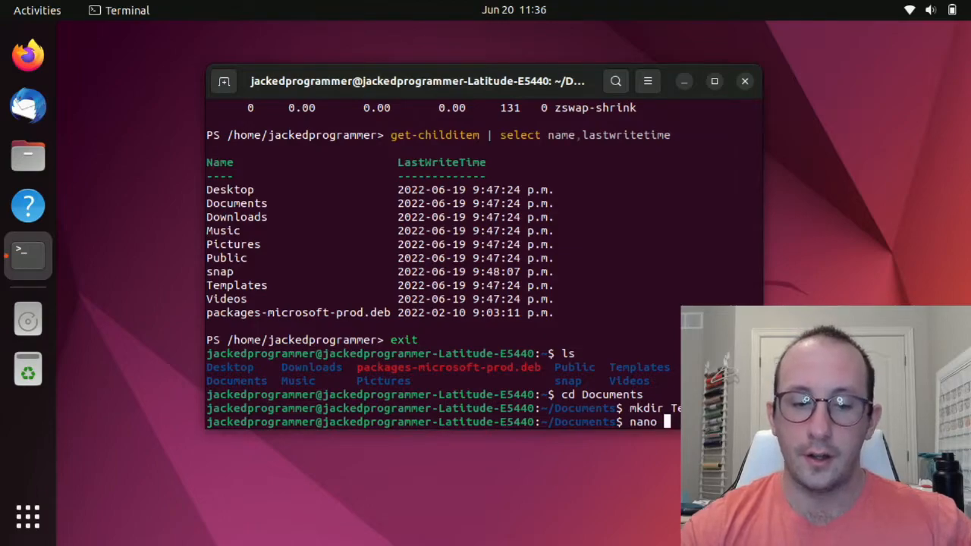
{"action": "type", "text": "tes"}
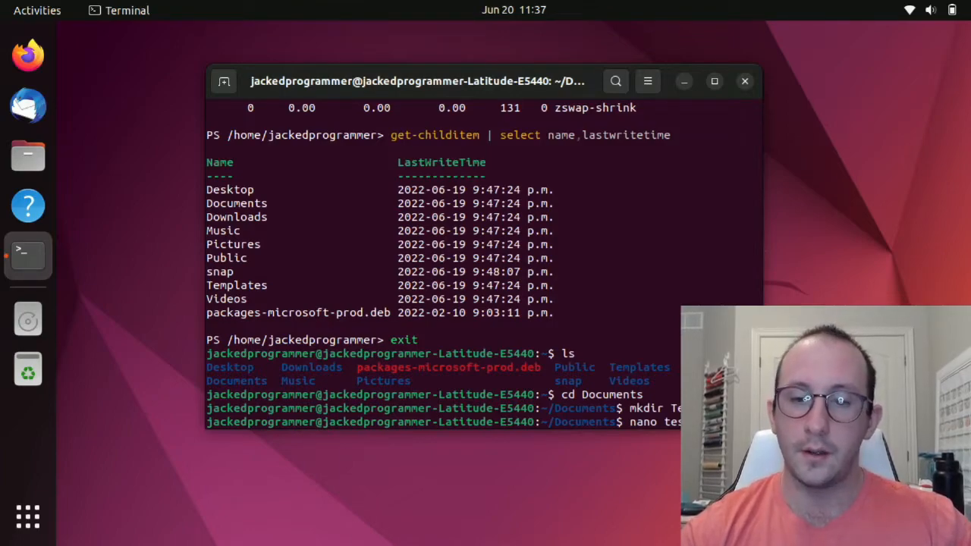
Step: In nano test.csv, enter the header id,name,age and the first row 1012,jacked,23
{"action": "key", "text": "Return"}
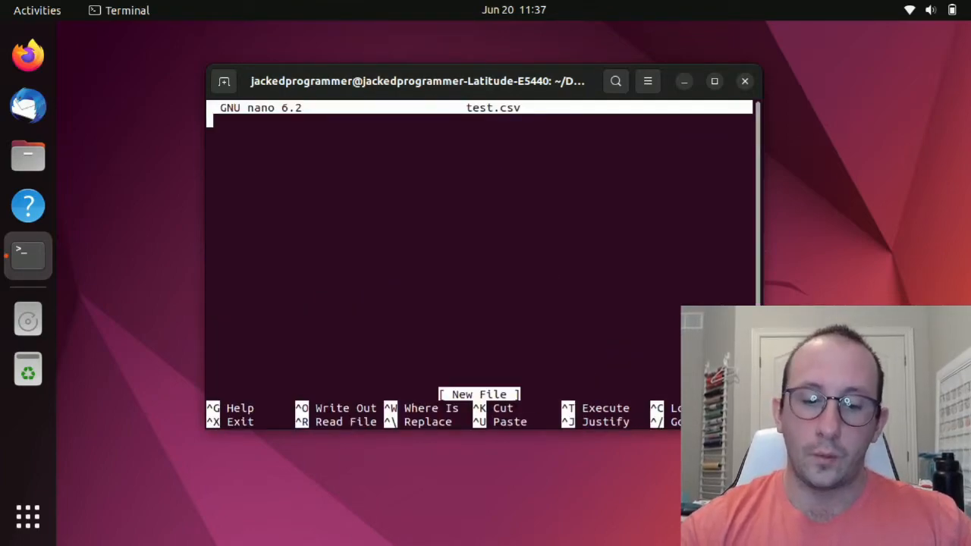
{"action": "type", "text": "id"}
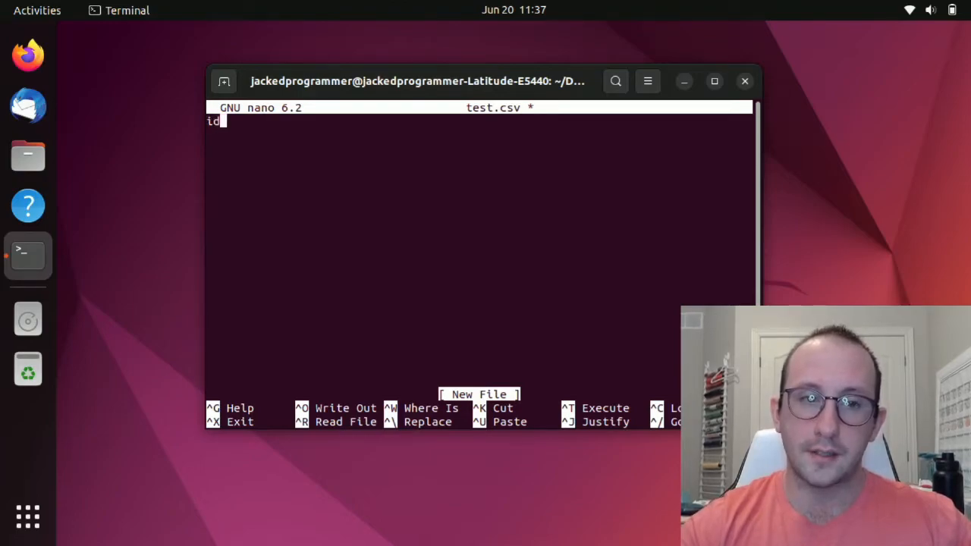
{"action": "type", "text": ",name,age"}
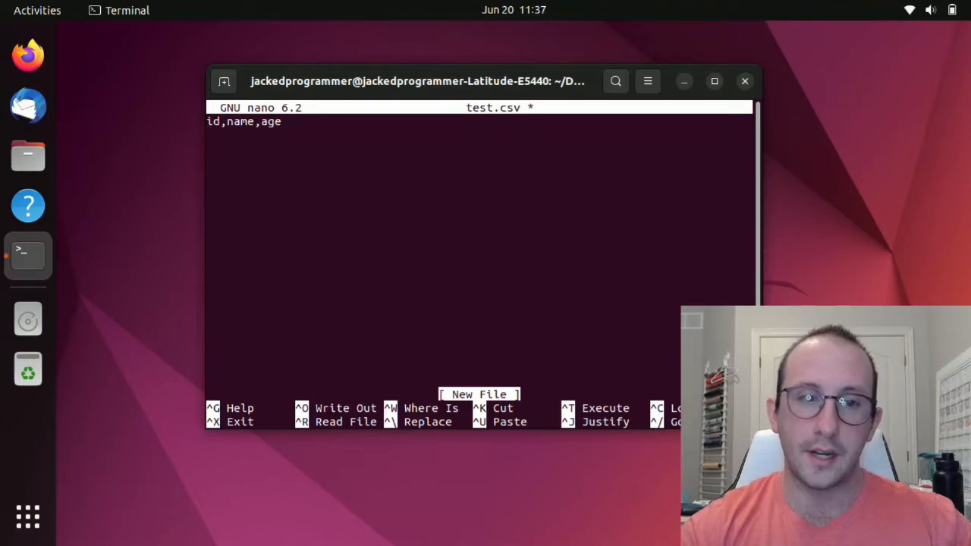
{"action": "type", "text": "1012"}
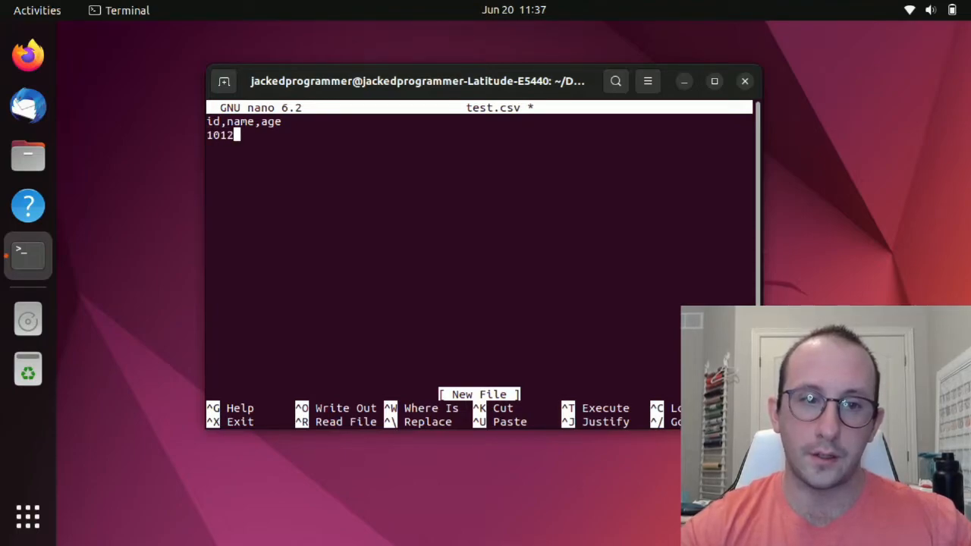
{"action": "type", "text": ",jacked"}
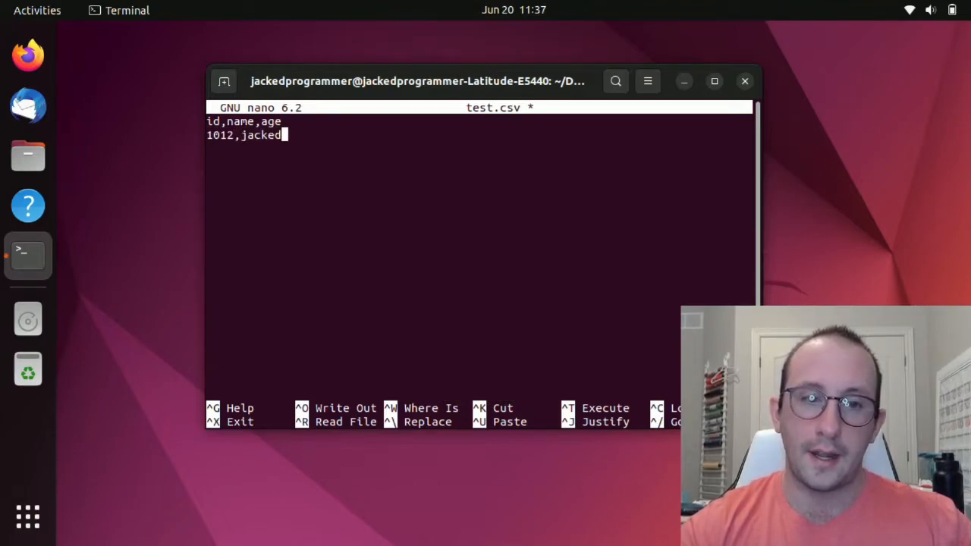
{"action": "type", "text": ",23"}
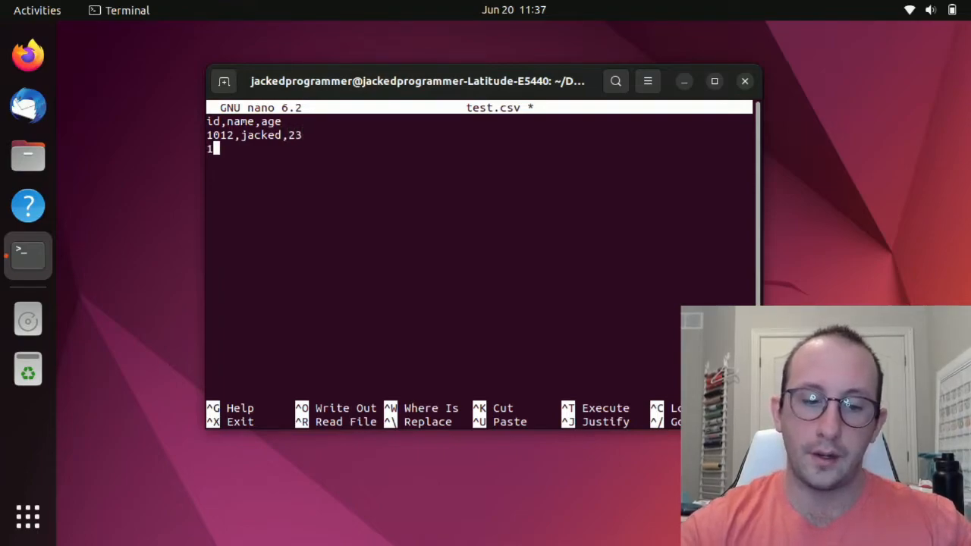
Step: Add rows for john (1034, 18) and jenny (4356), then save test.csv and exit nano
{"action": "type", "text": "034"}
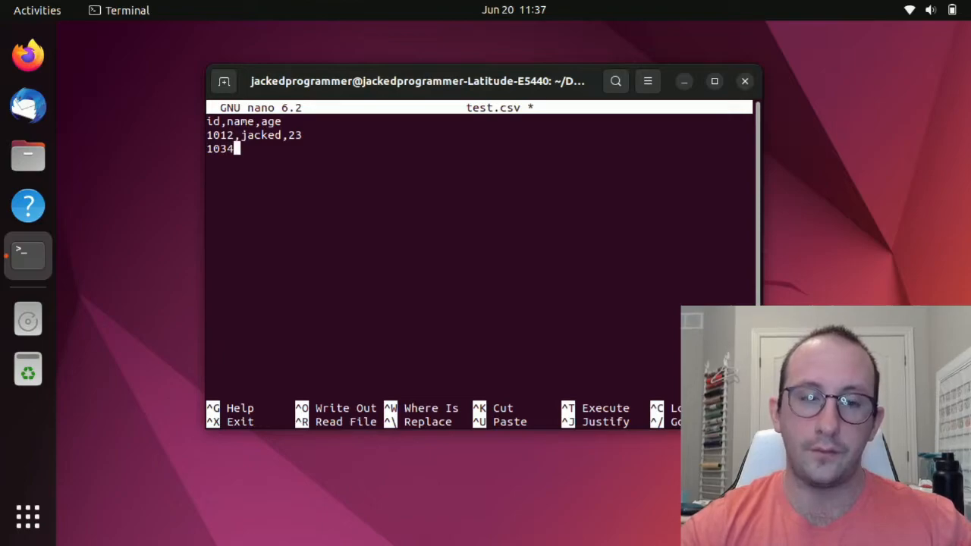
{"action": "type", "text": ",john"}
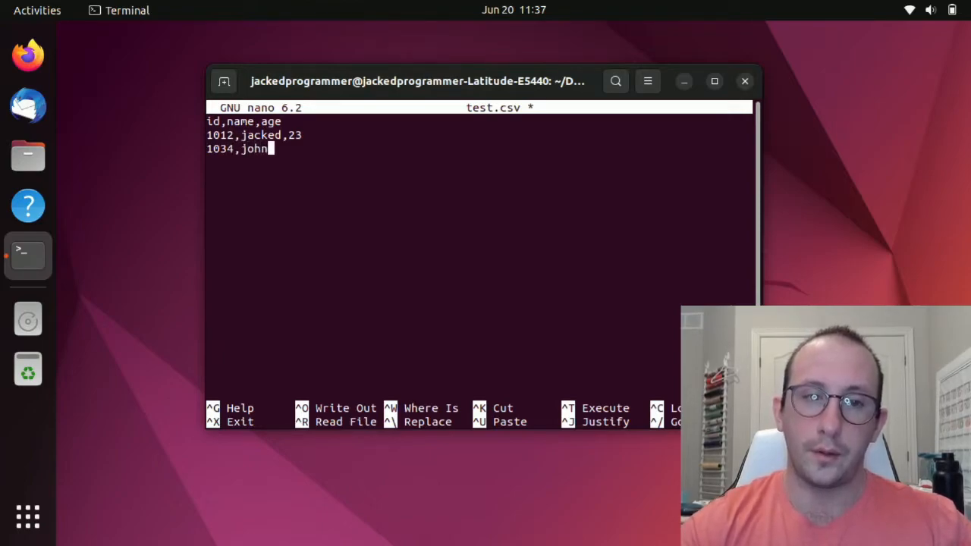
{"action": "type", "text": ","}
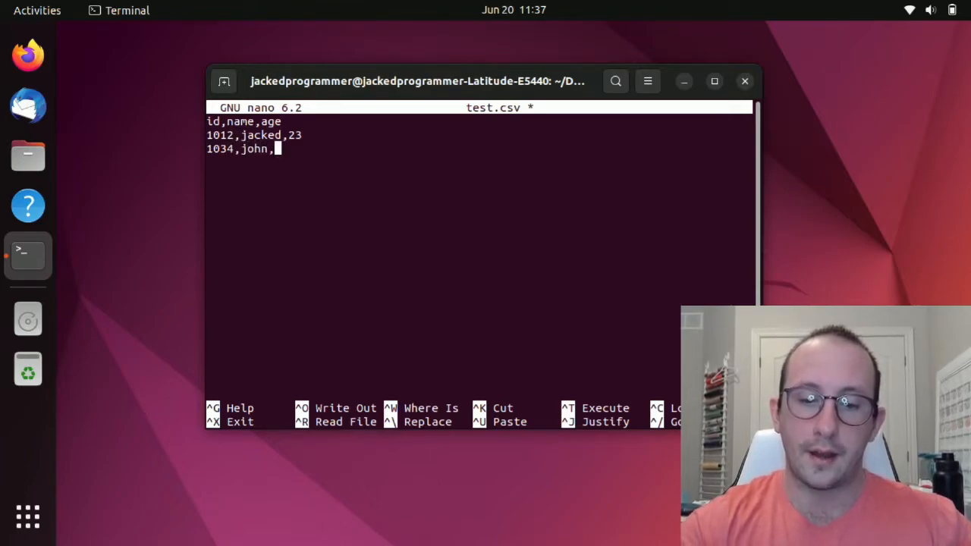
{"action": "type", "text": "18"}
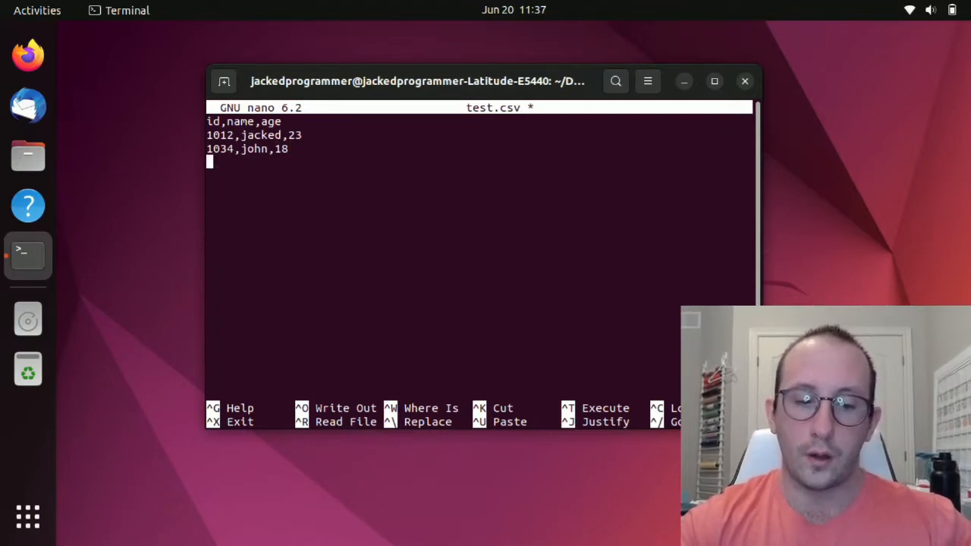
{"action": "type", "text": "4356"}
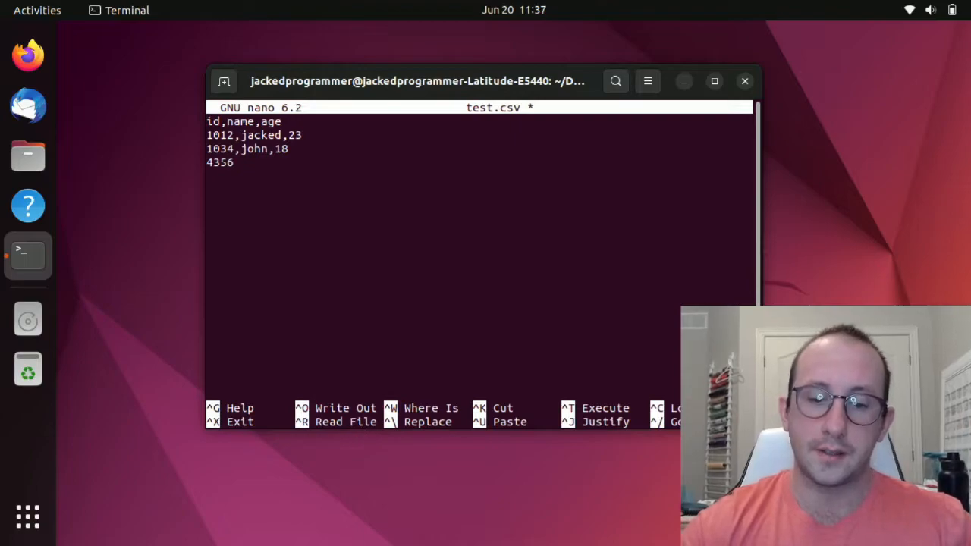
{"action": "type", "text": ",j"}
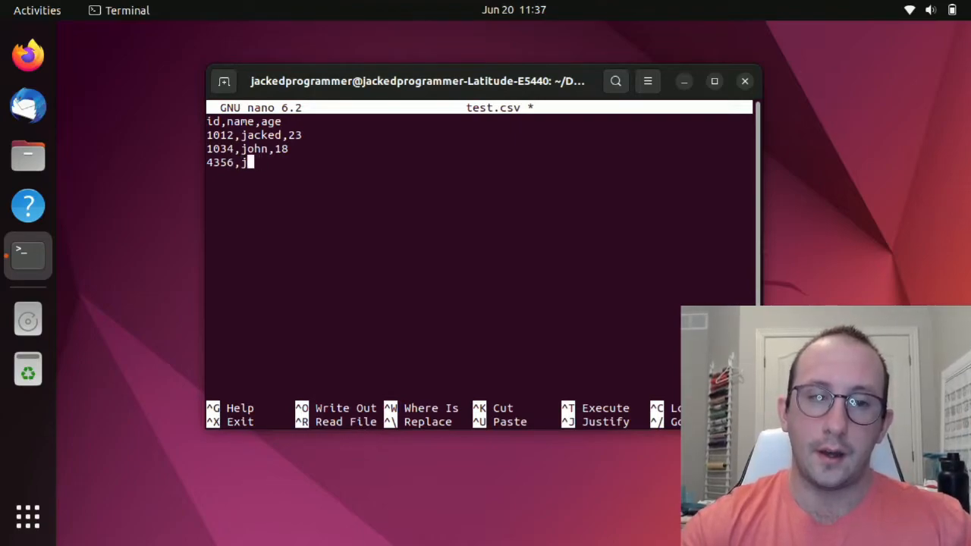
{"action": "type", "text": "enny,"}
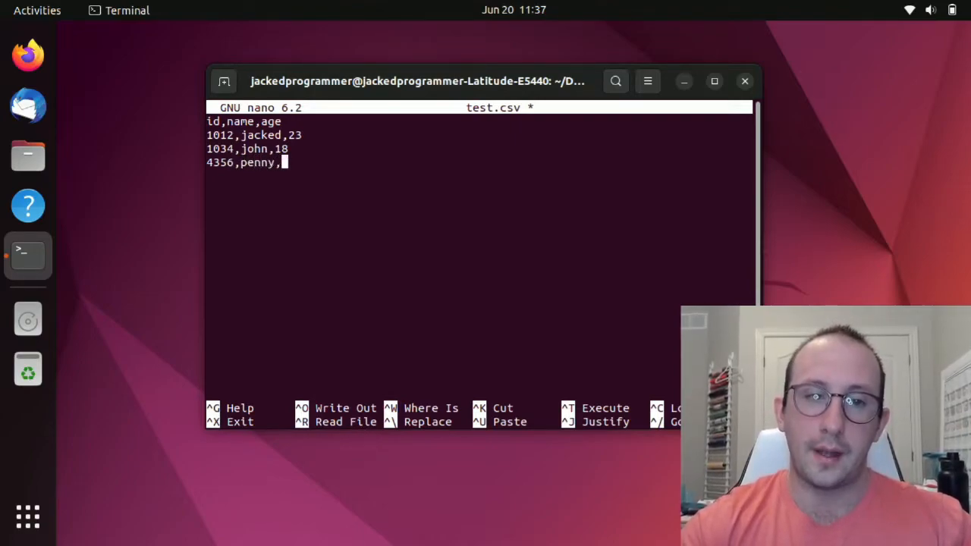
{"action": "type", "text": "8"}
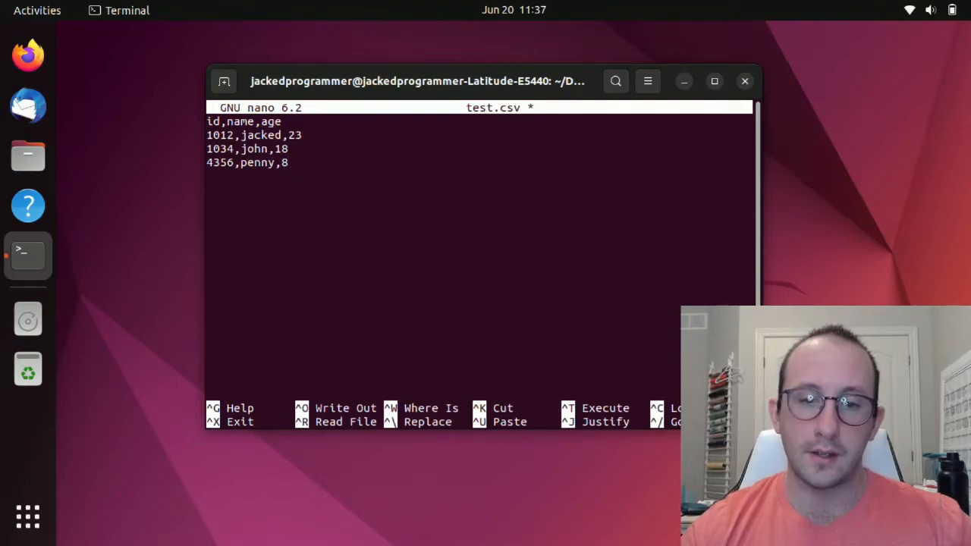
{"action": "key", "text": "ctrl+x"}
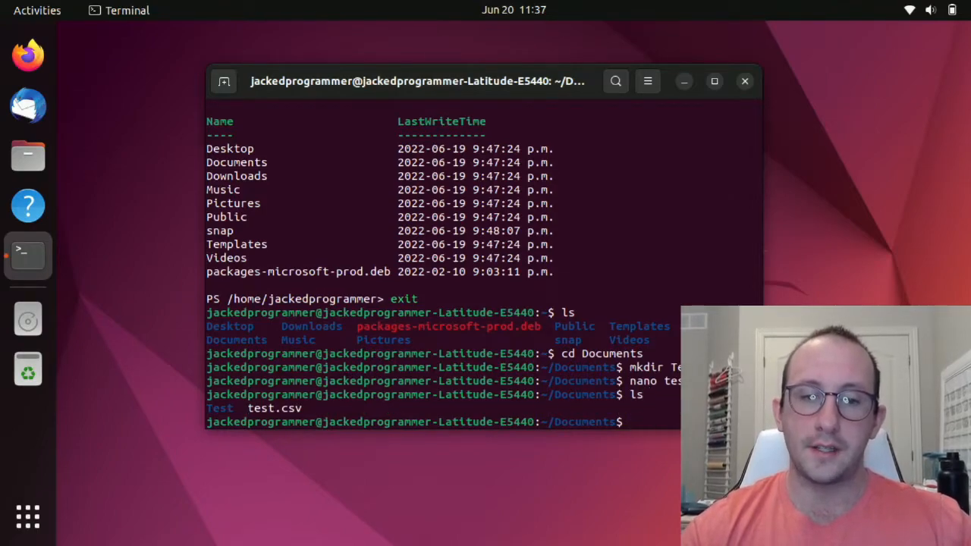
Step: List the current folder and change back into the Documents folder
{"action": "type", "text": "cd .."}
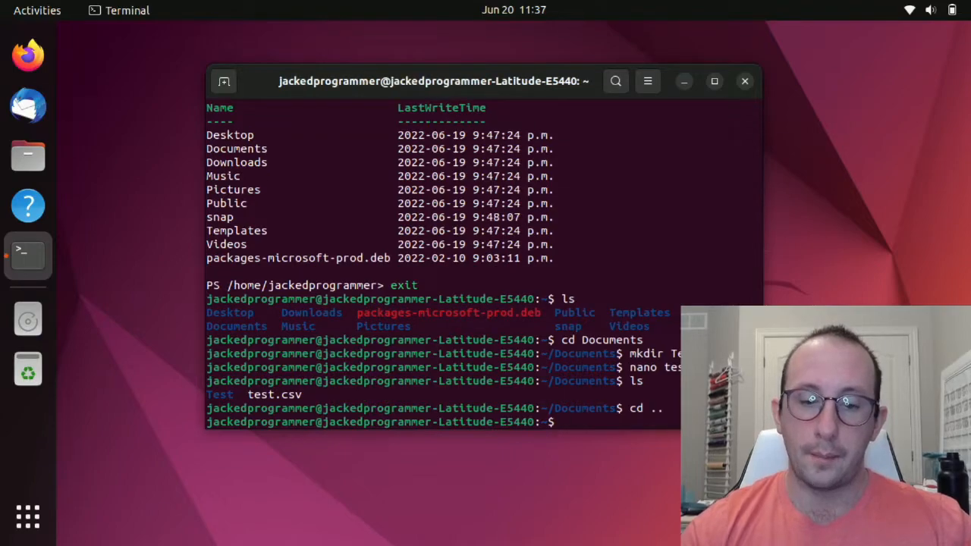
{"action": "type", "text": "ls"}
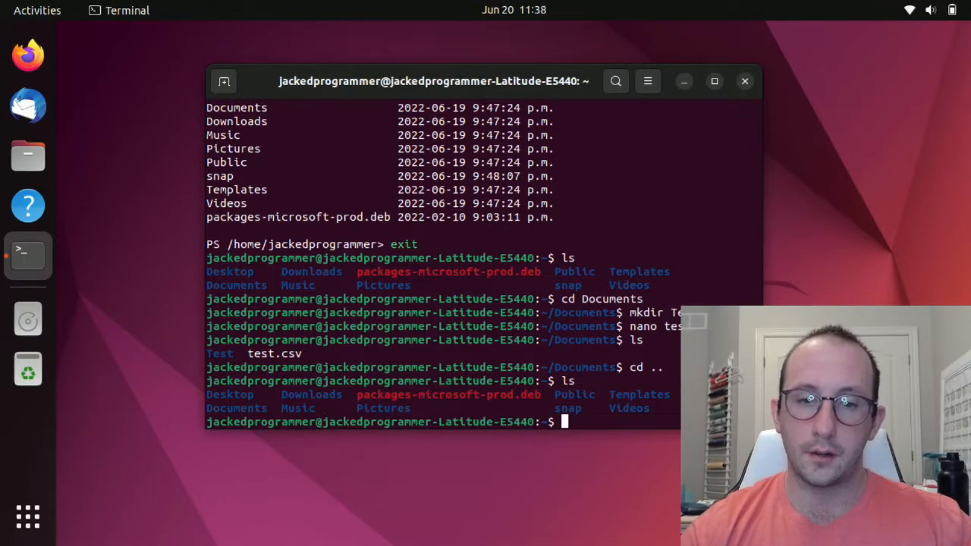
{"action": "type", "text": "cd D"}
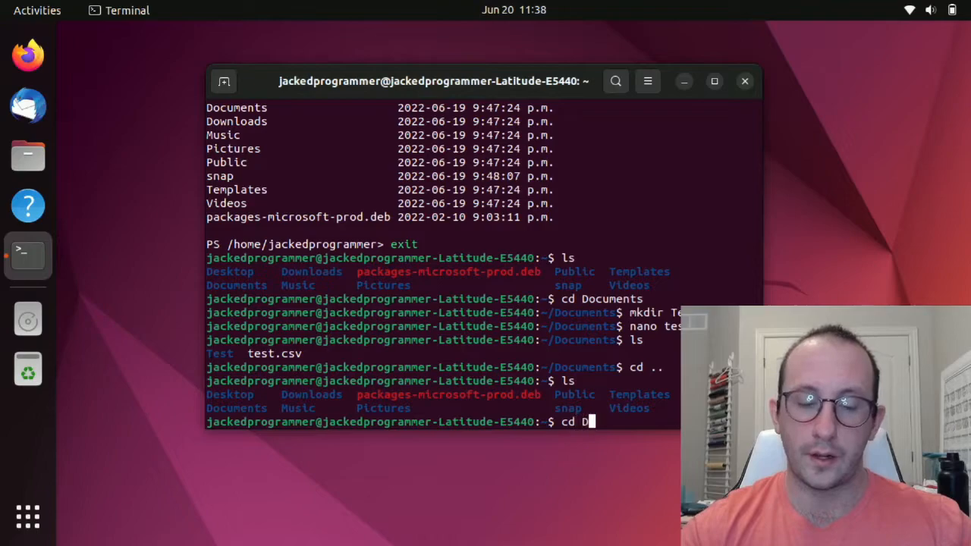
{"action": "type", "text": "ocuments/"}
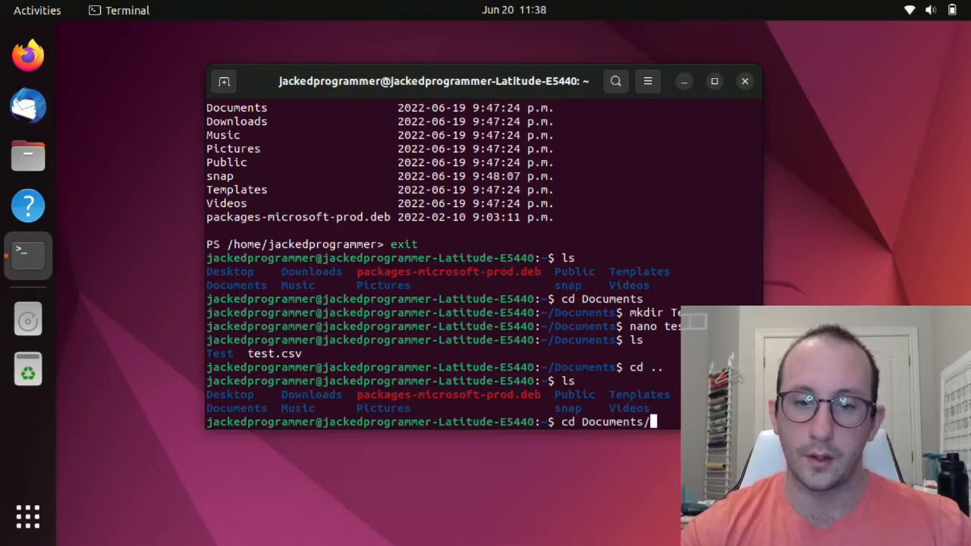
{"action": "key", "text": "Return"}
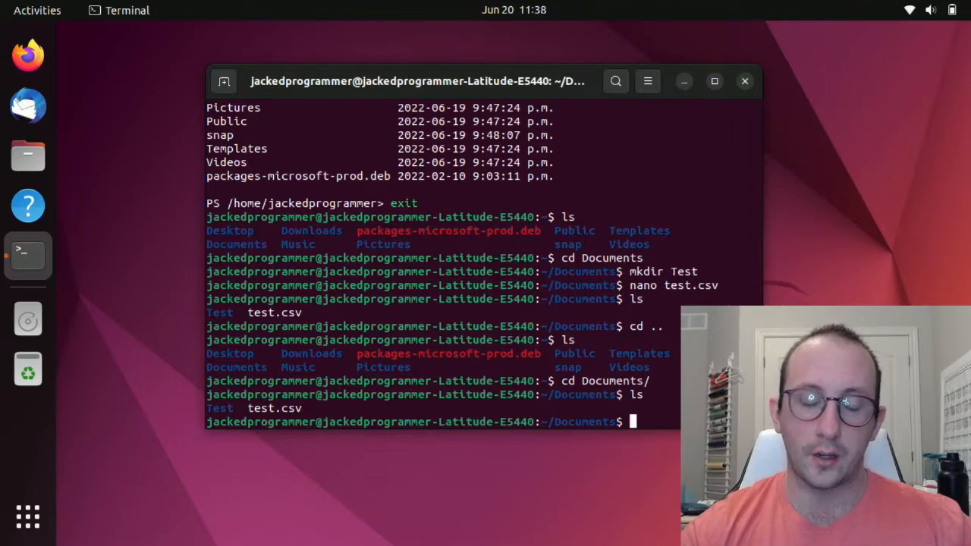
Step: Move test.csv into the Test folder, confirm with ls inside Test, and return to home
{"action": "type", "text": "rm"}
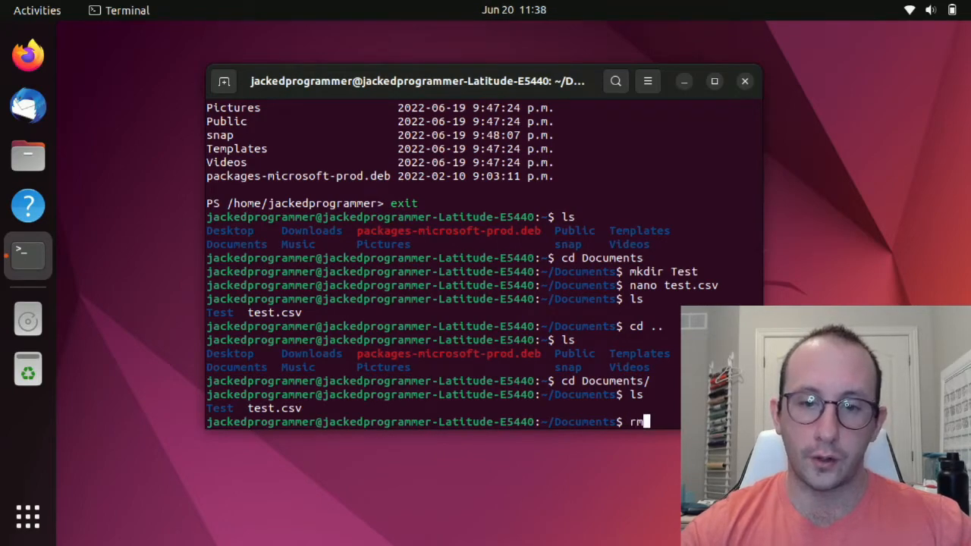
{"action": "type", "text": "Test"}
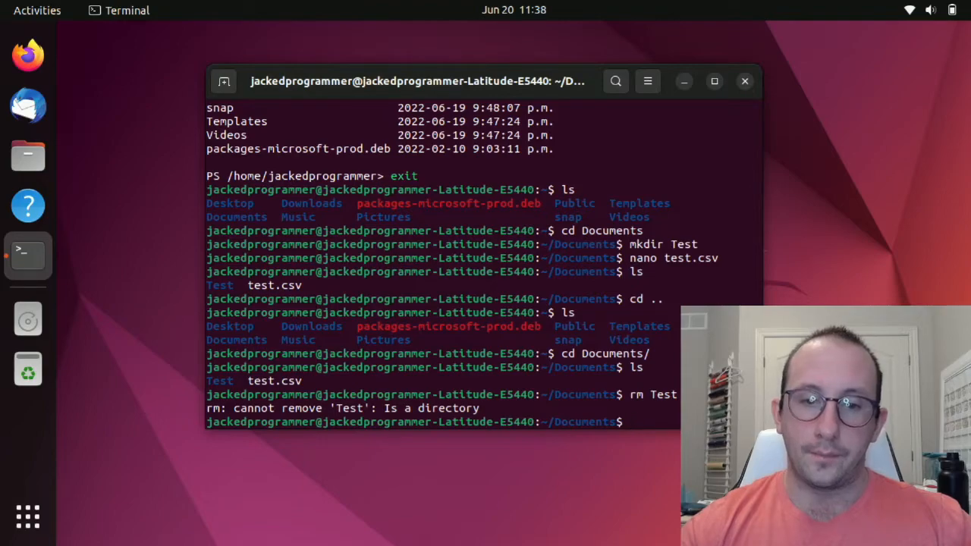
{"action": "type", "text": "mv"}
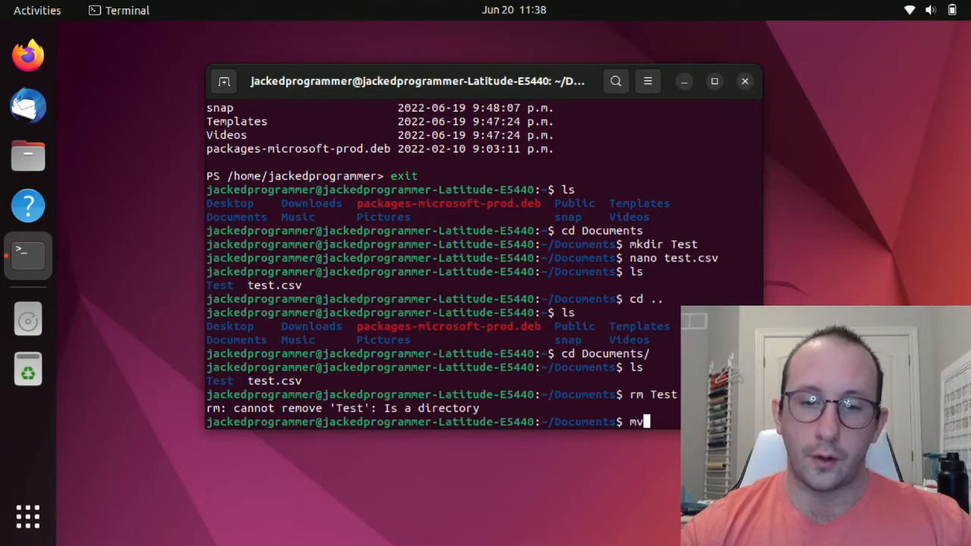
{"action": "type", "text": "test."}
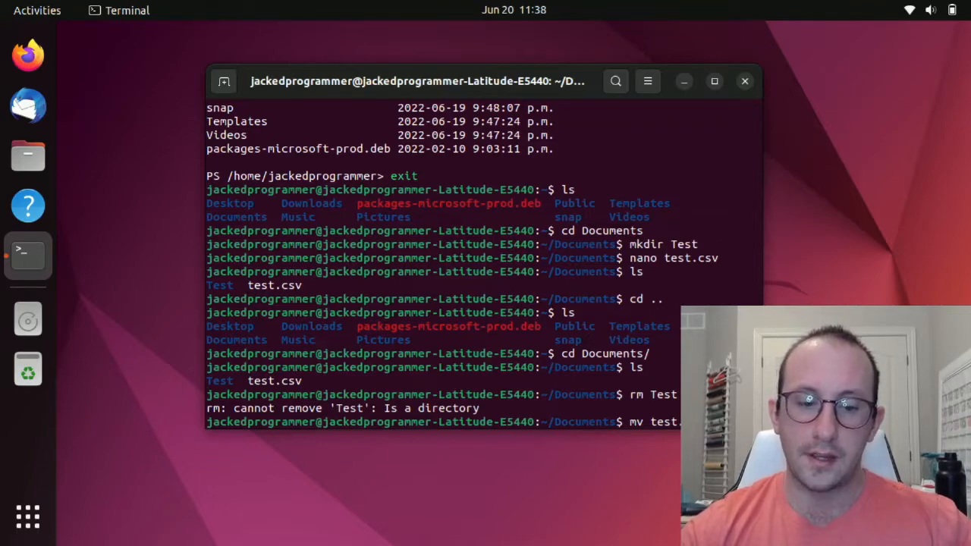
{"action": "type", "text": ";ls"}
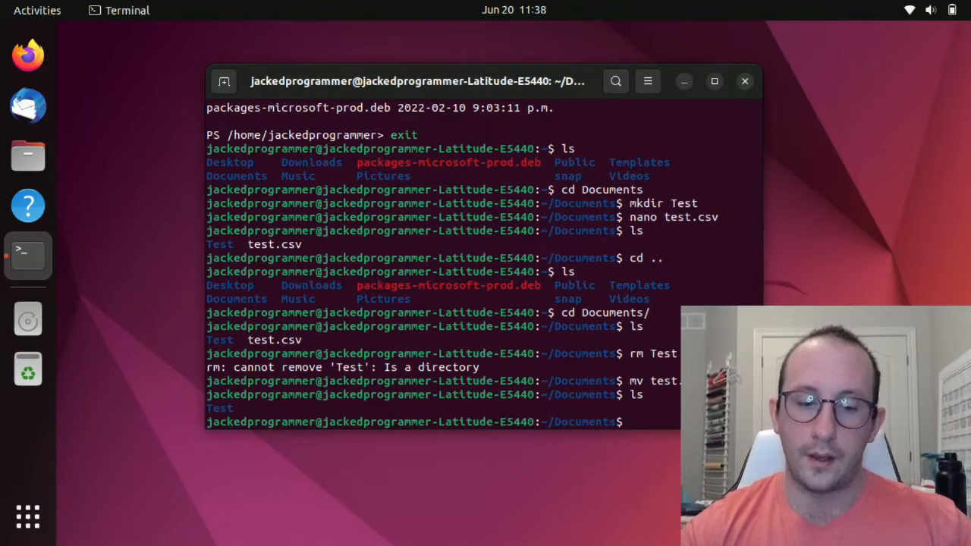
{"action": "type", "text": "cd Test"}
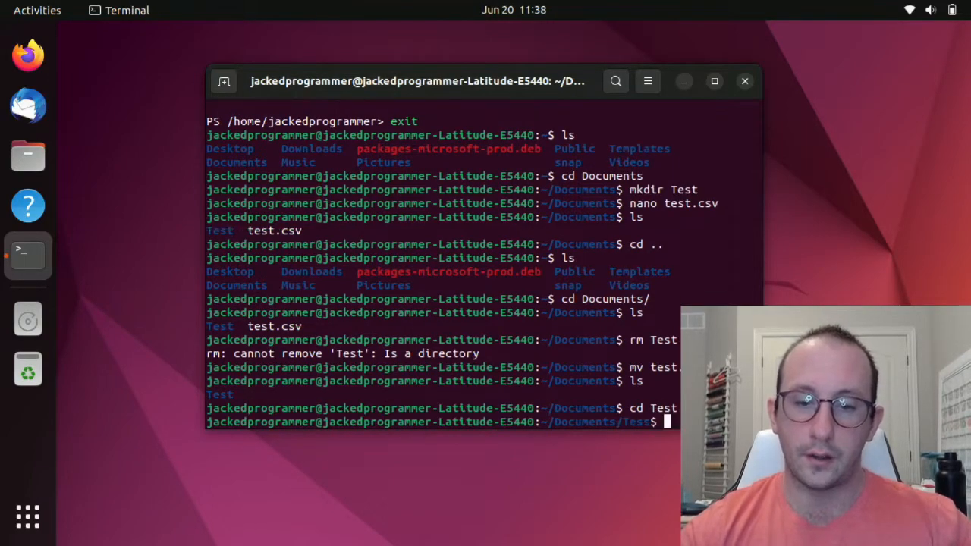
{"action": "type", "text": "ls"}
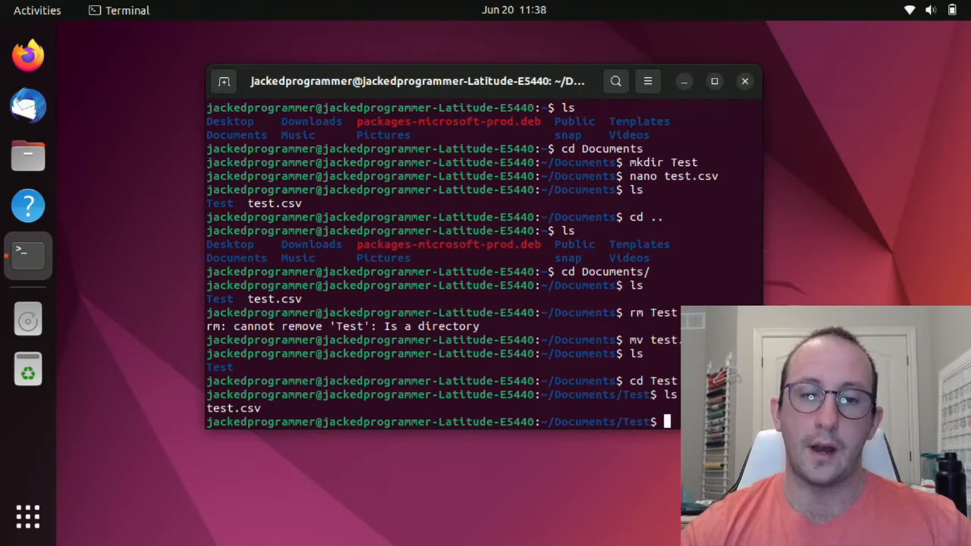
{"action": "type", "text": "cd"}
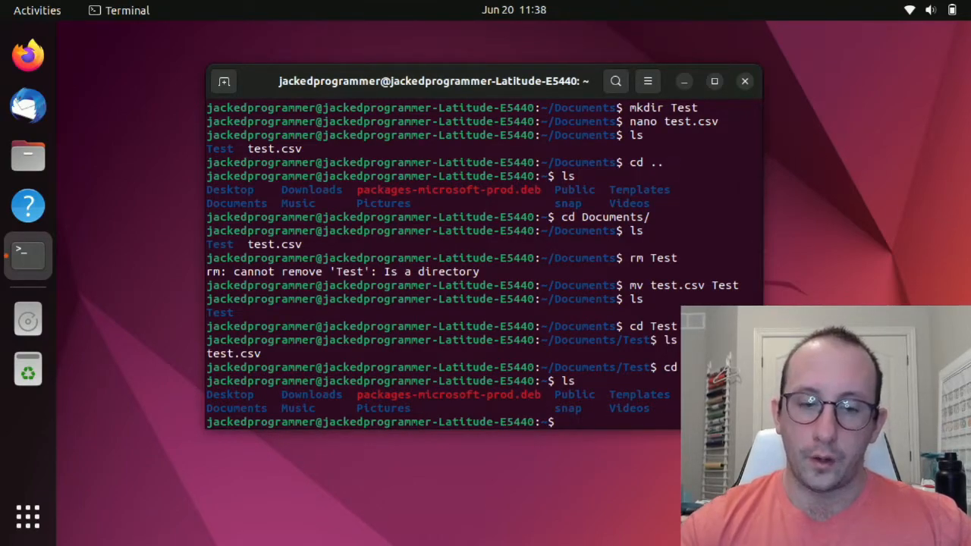
Step: From Documents, start nano on a new file app.ps1
{"action": "type", "text": "cd Documents"}
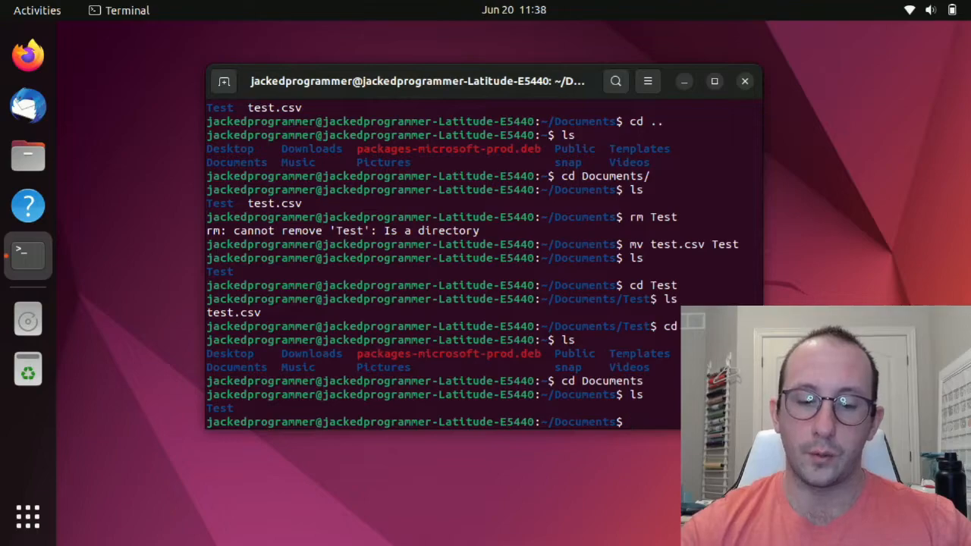
{"action": "type", "text": "nano"}
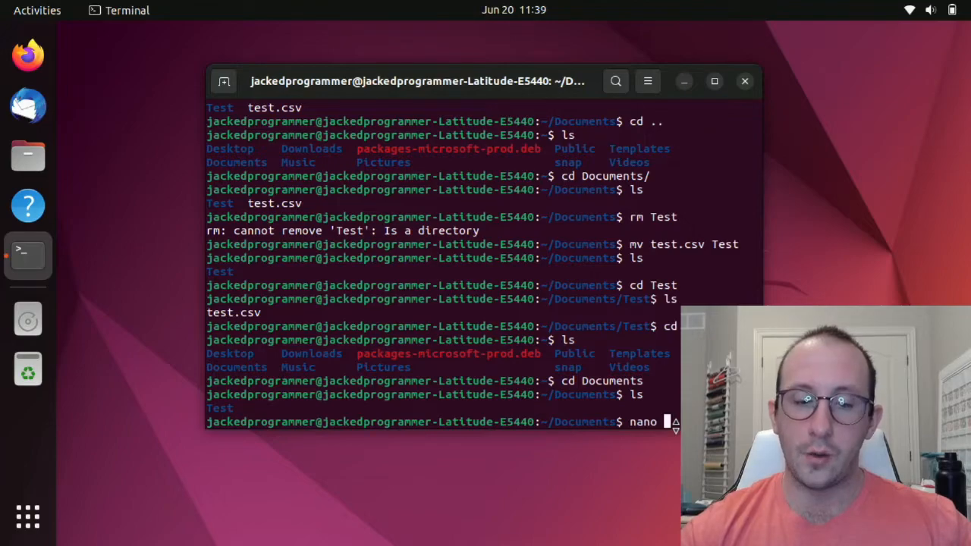
{"action": "type", "text": "ag"}
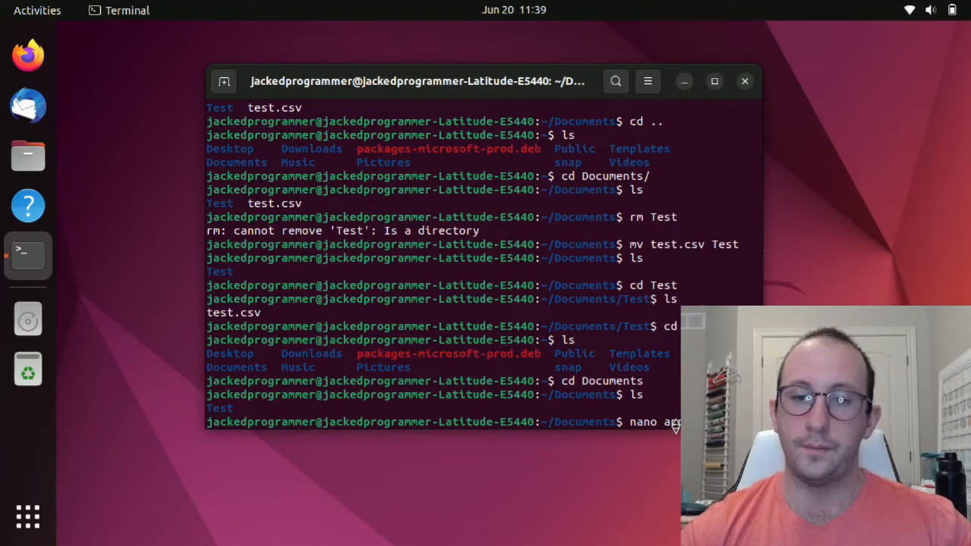
{"action": "key", "text": "Return"}
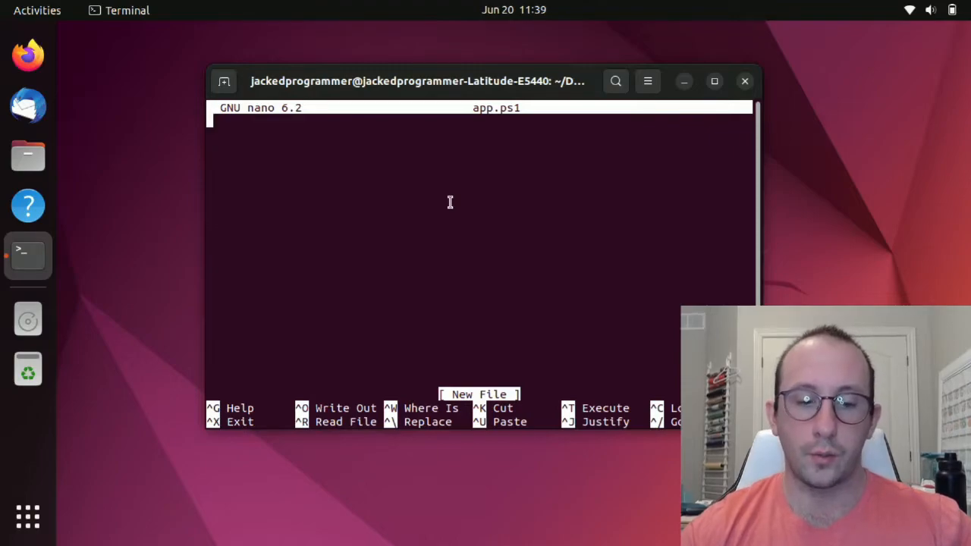
Step: Begin app.ps1 with $data=import-csv -path "/home/jackedprogrammer/ (path still partial)
{"action": "type", "text": "$da"}
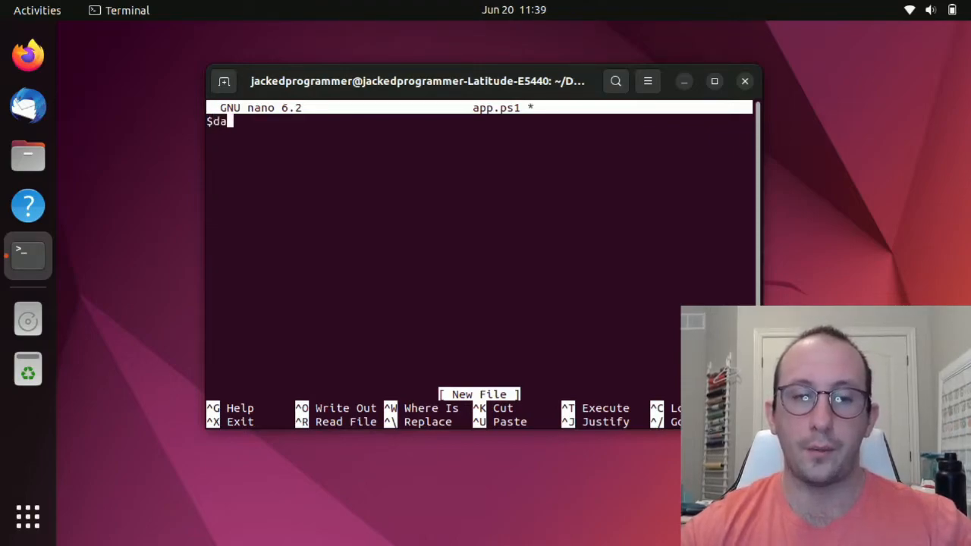
{"action": "type", "text": "ta"}
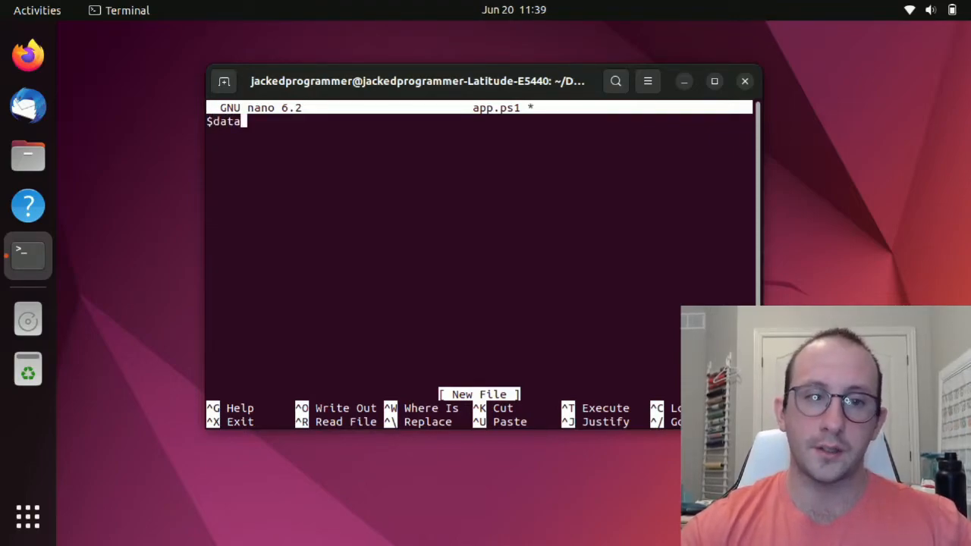
{"action": "type", "text": "="}
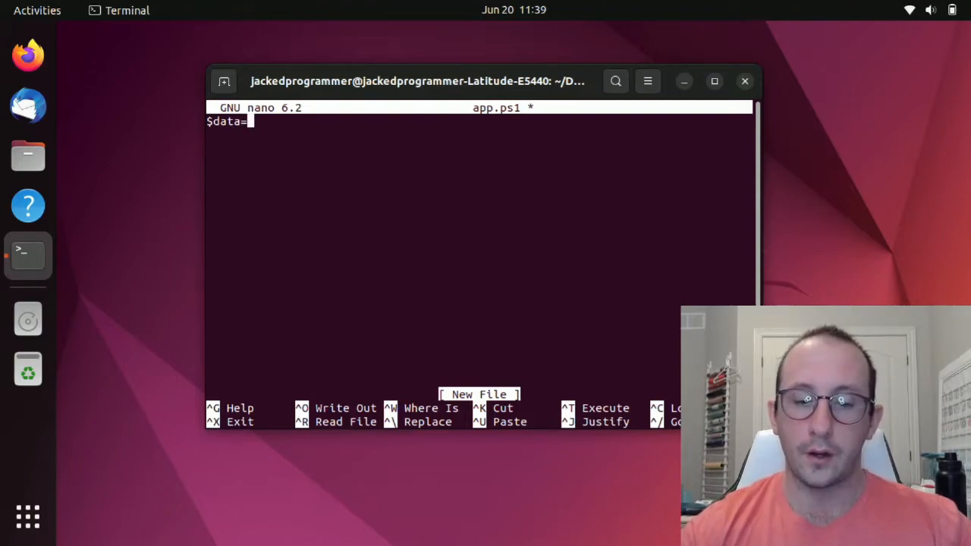
{"action": "type", "text": "import-csv"}
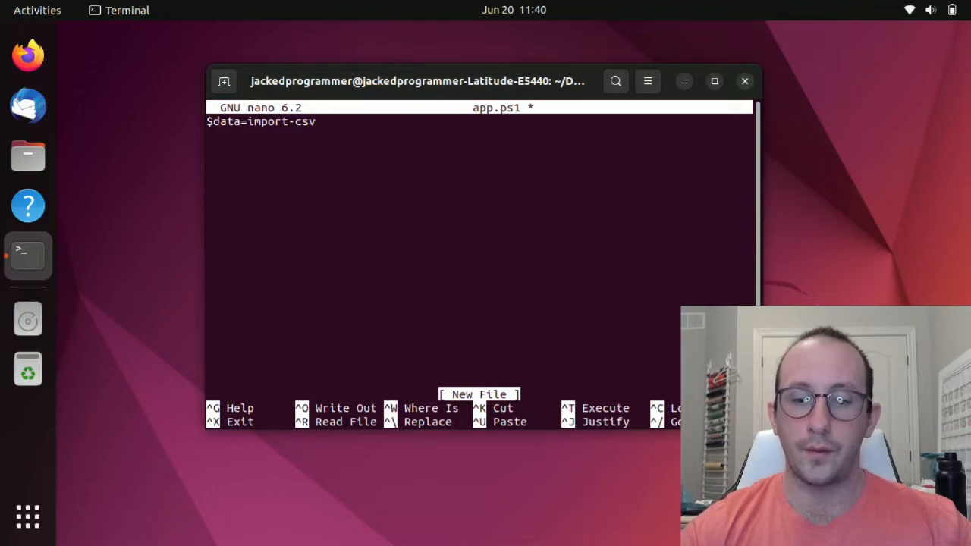
{"action": "type", "text": "-path"}
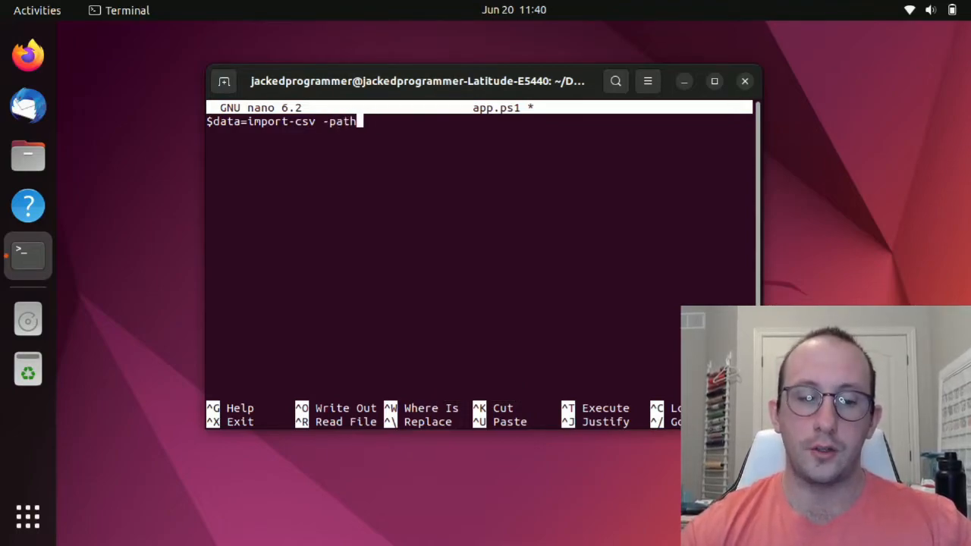
{"action": "type", "text": "\"\""}
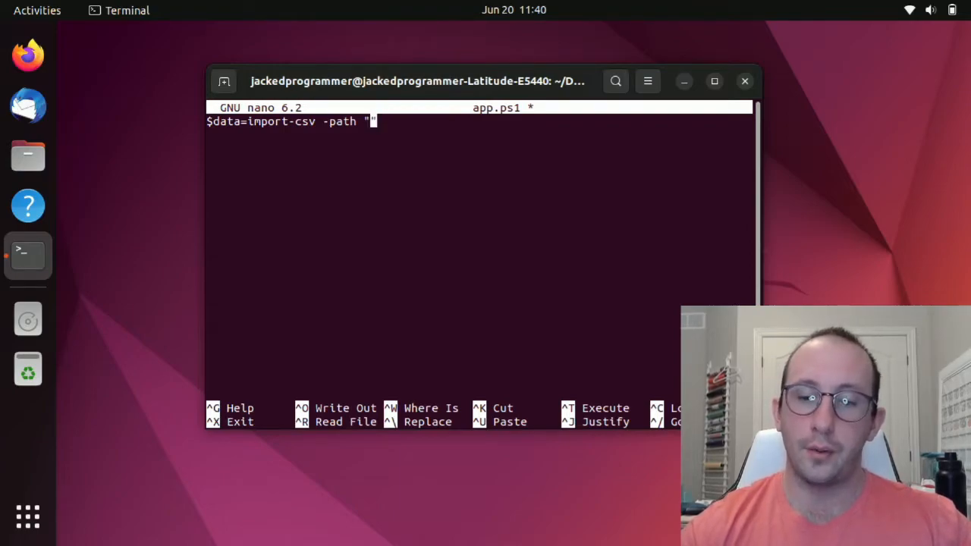
{"action": "type", "text": "/"}
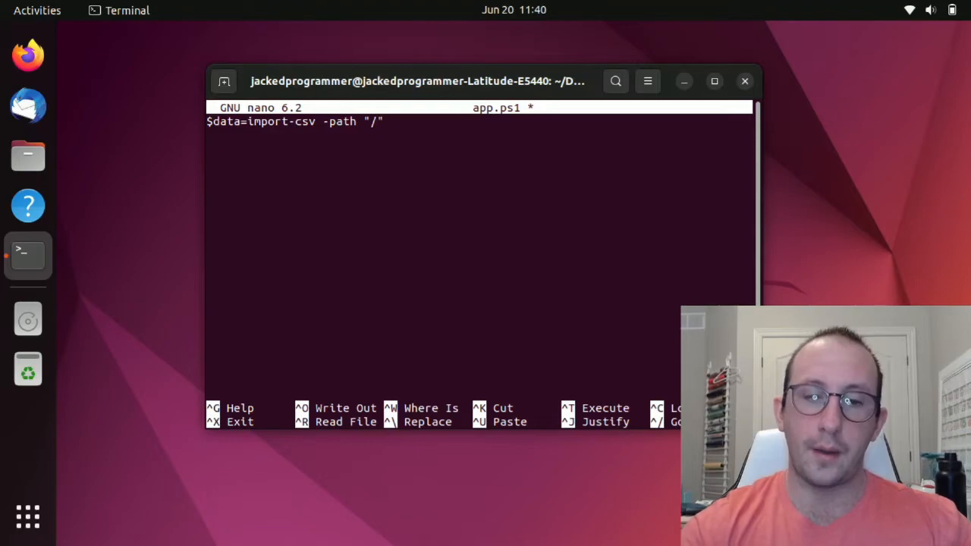
{"action": "type", "text": "home"}
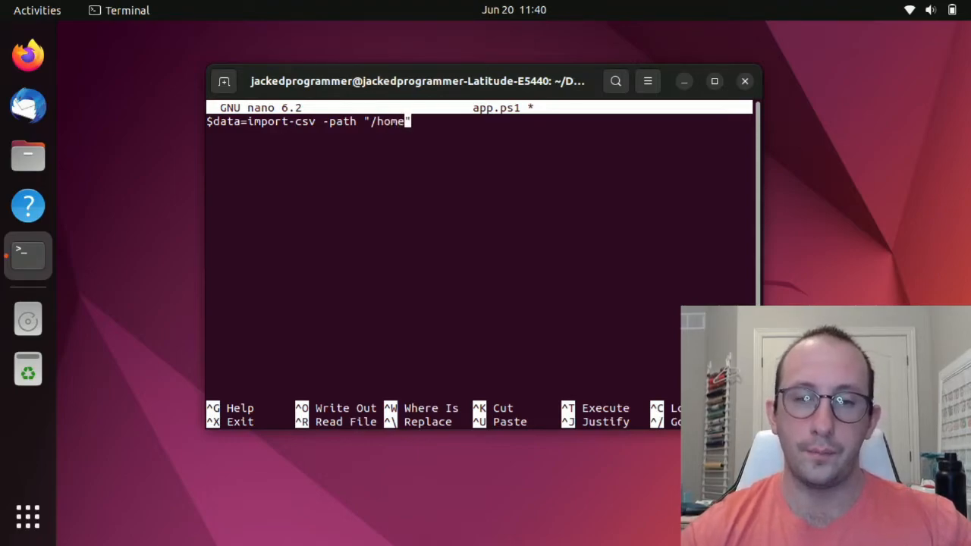
{"action": "type", "text": "/jackp"}
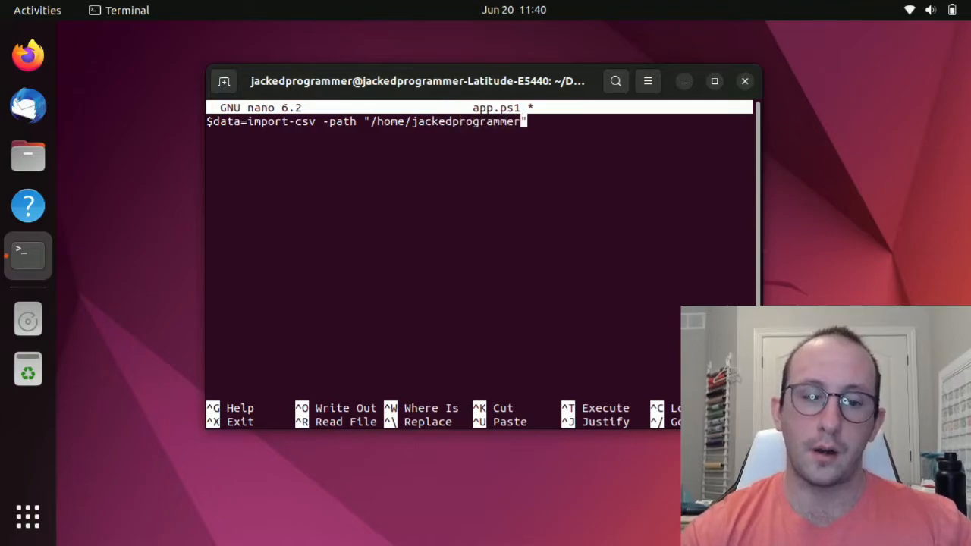
{"action": "type", "text": "/"}
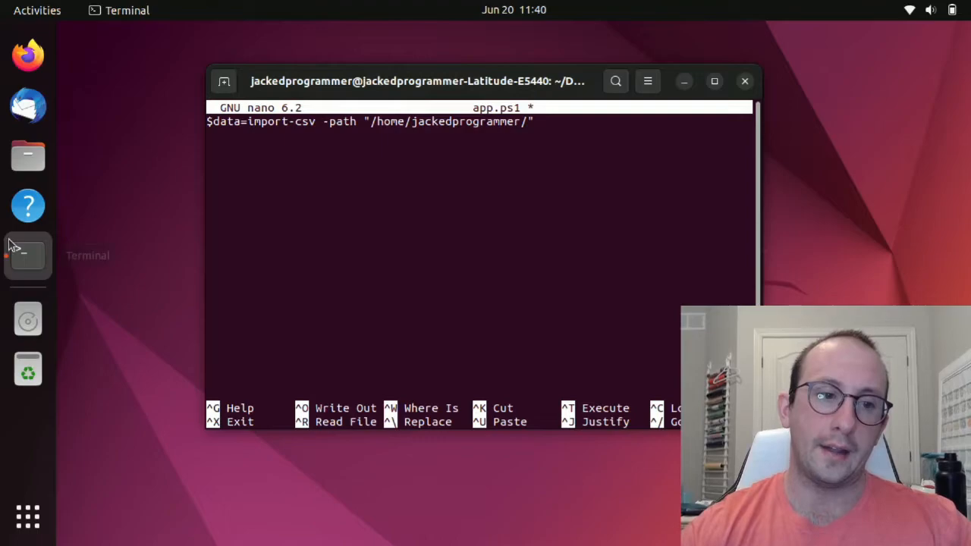
Step: Open a second terminal window and list /home to confirm the jackedprogrammer folder
{"action": "right_click", "coordinate": [28, 255]}
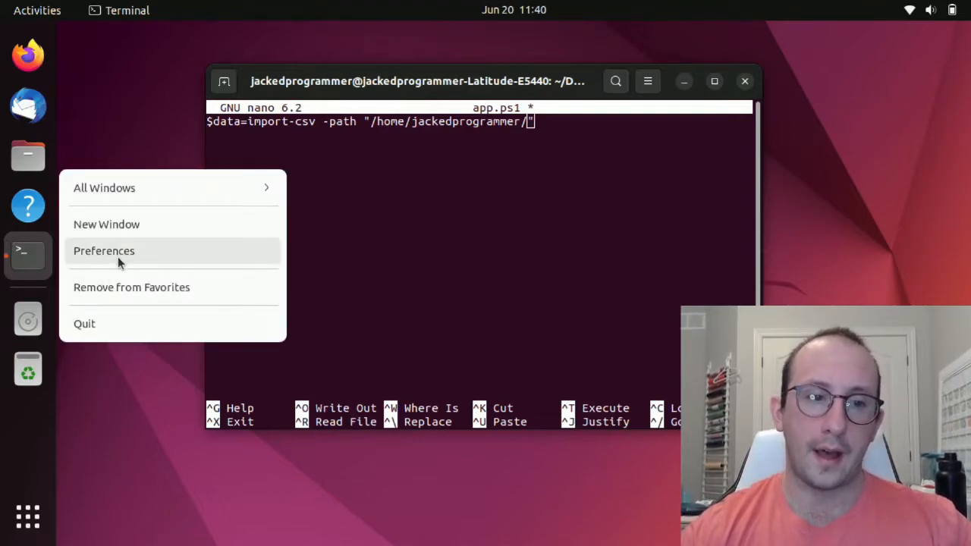
{"action": "left_click", "coordinate": [106, 224]}
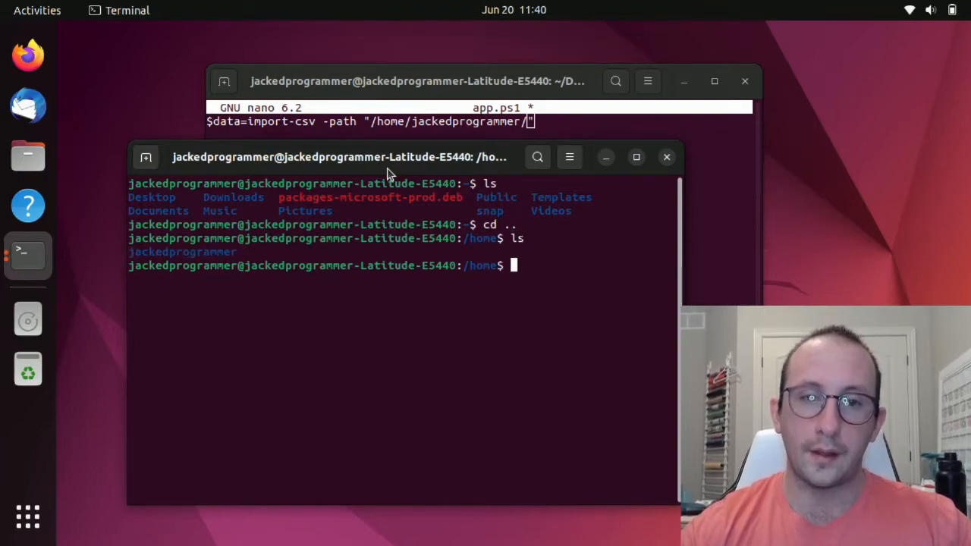
{"action": "type", "text": "cd"}
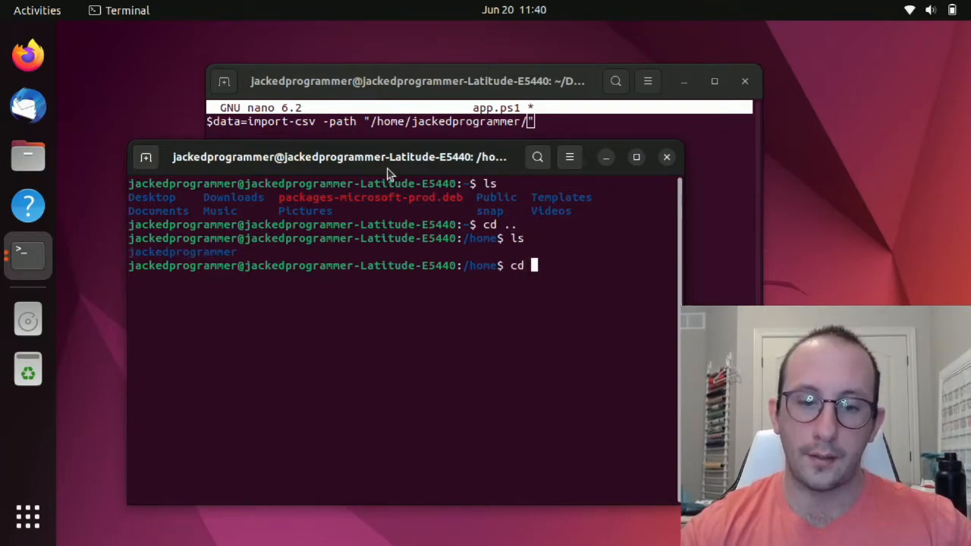
{"action": "type", "text": "jackedprogrammer/"}
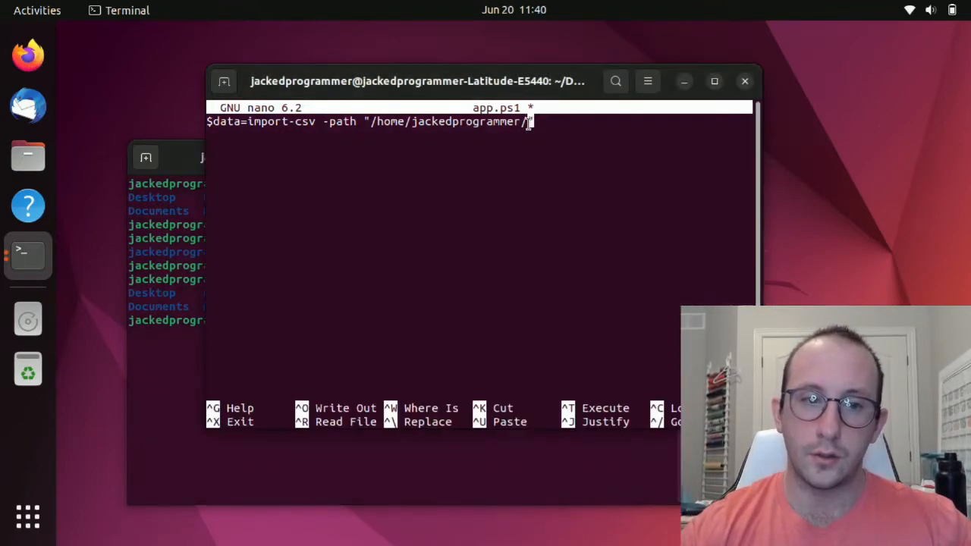
Step: Complete the import-csv path to Documents/Test/test.csv with a -delimiter argument
{"action": "type", "text": "Documen"}
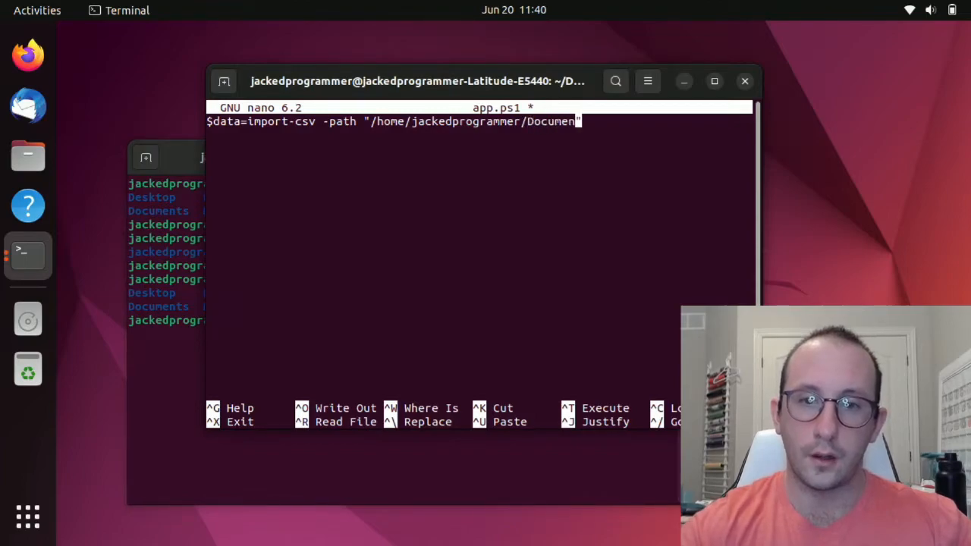
{"action": "type", "text": "s/T"}
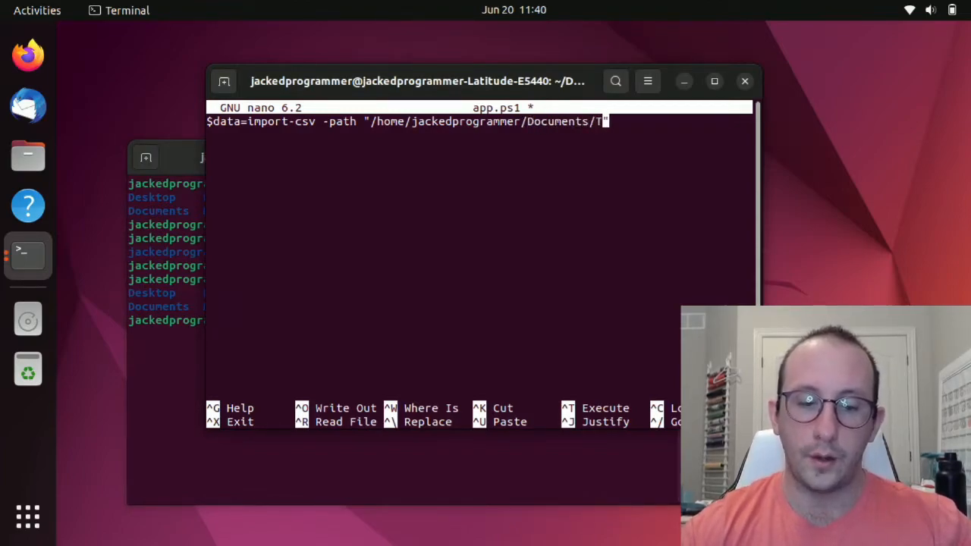
{"action": "type", "text": "est/t"}
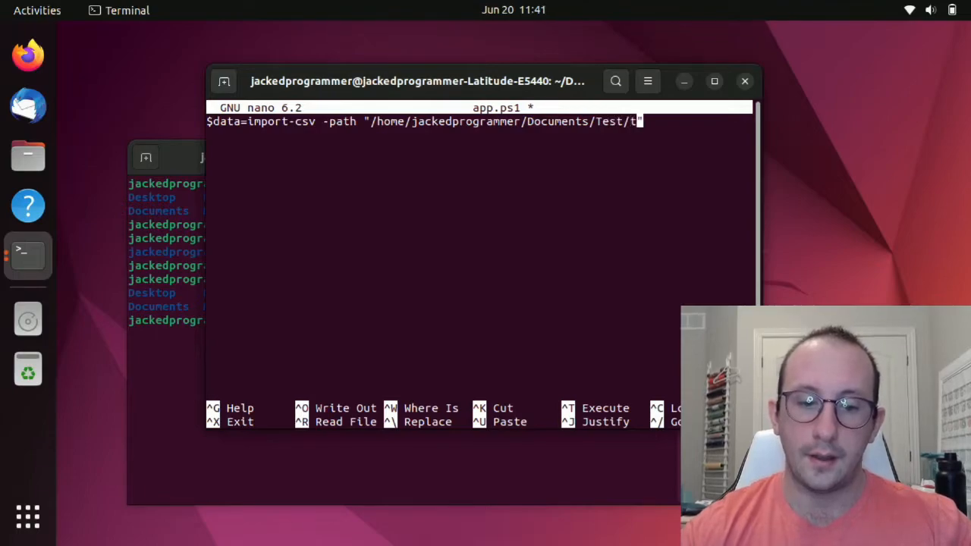
{"action": "type", "text": "est.csv\""}
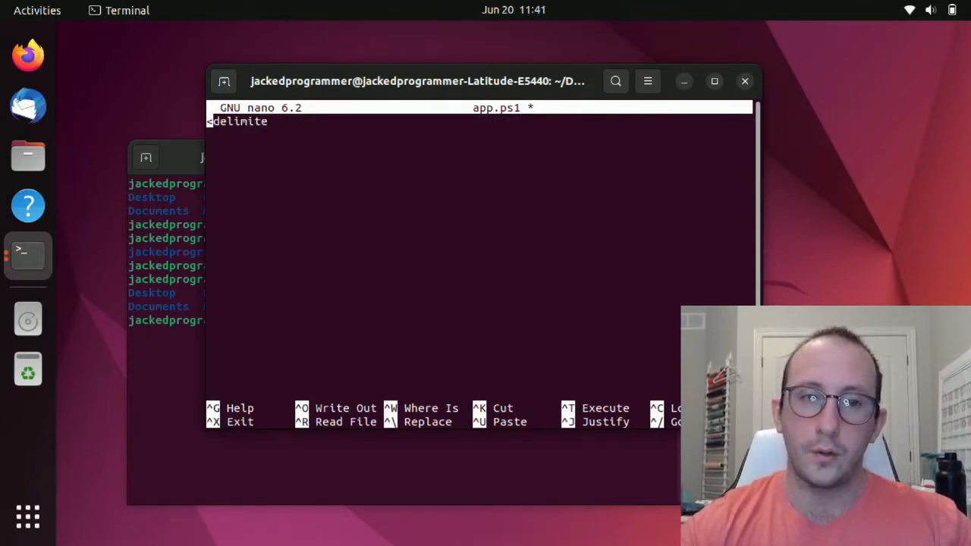
{"action": "type", "text": "r"}
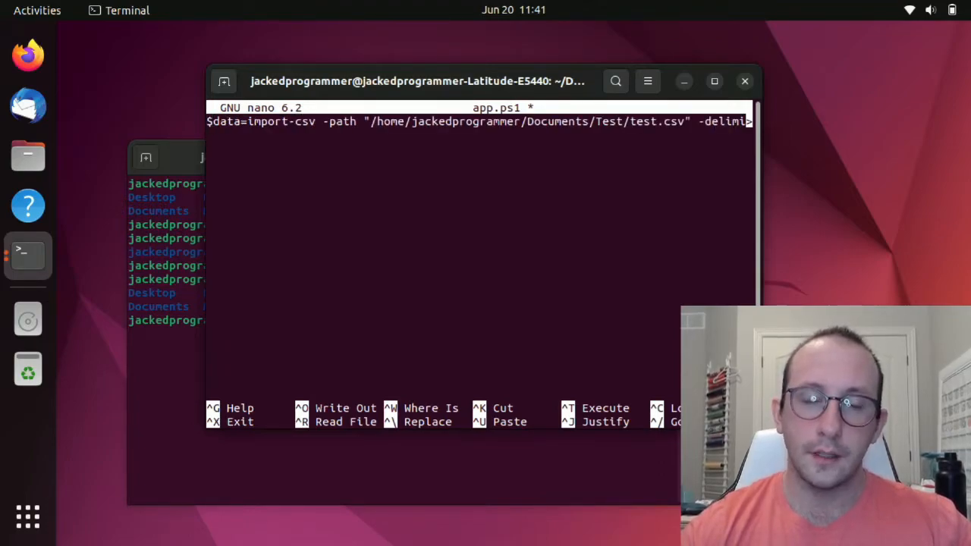
Step: Add a foreach($row in $data){ loop below the import line
{"action": "type", "text": "foreach"}
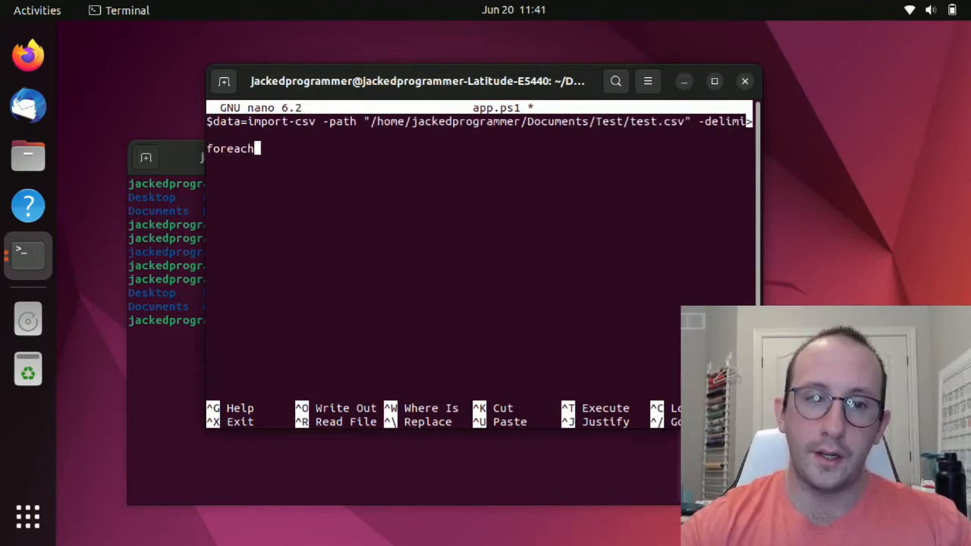
{"action": "type", "text": "("}
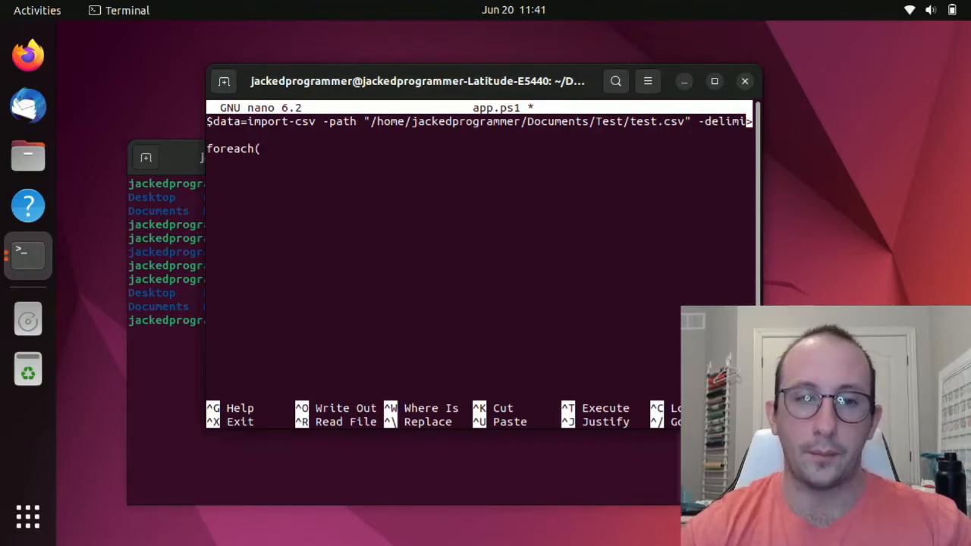
{"action": "type", "text": "$row"}
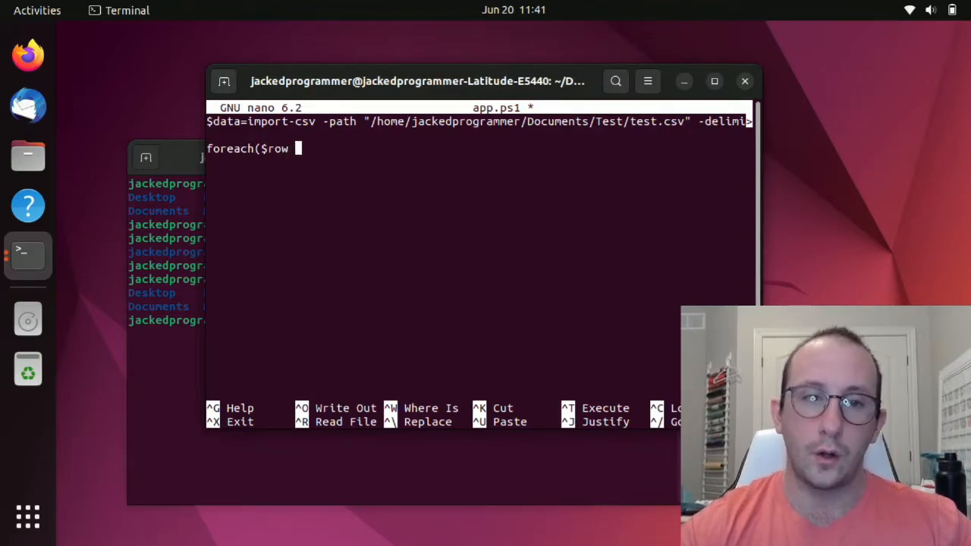
{"action": "type", "text": "in $dat"}
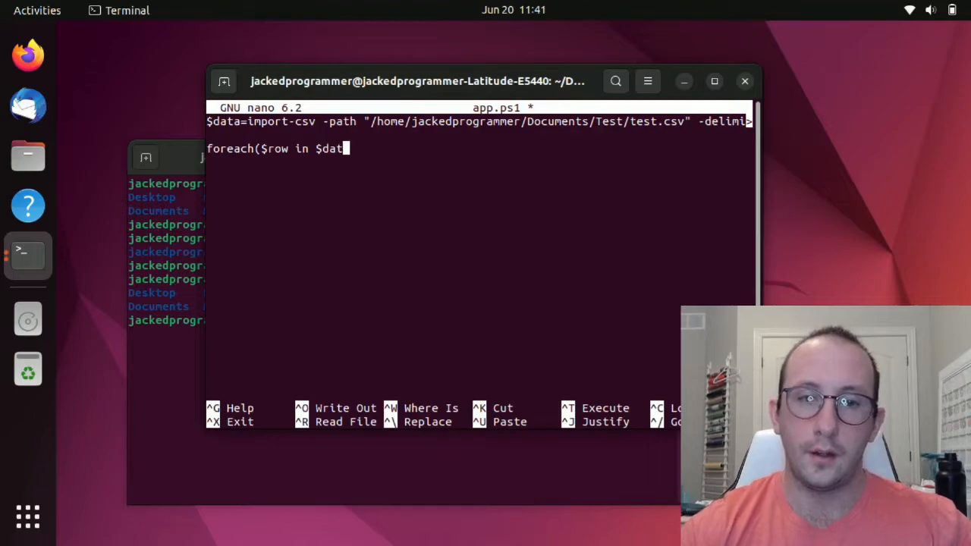
{"action": "type", "text": "a)"}
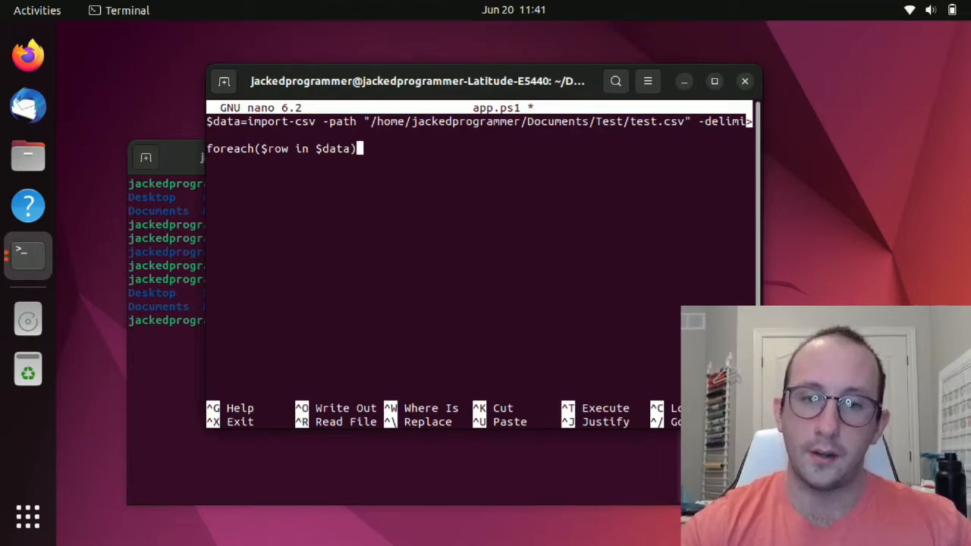
{"action": "type", "text": "{"}
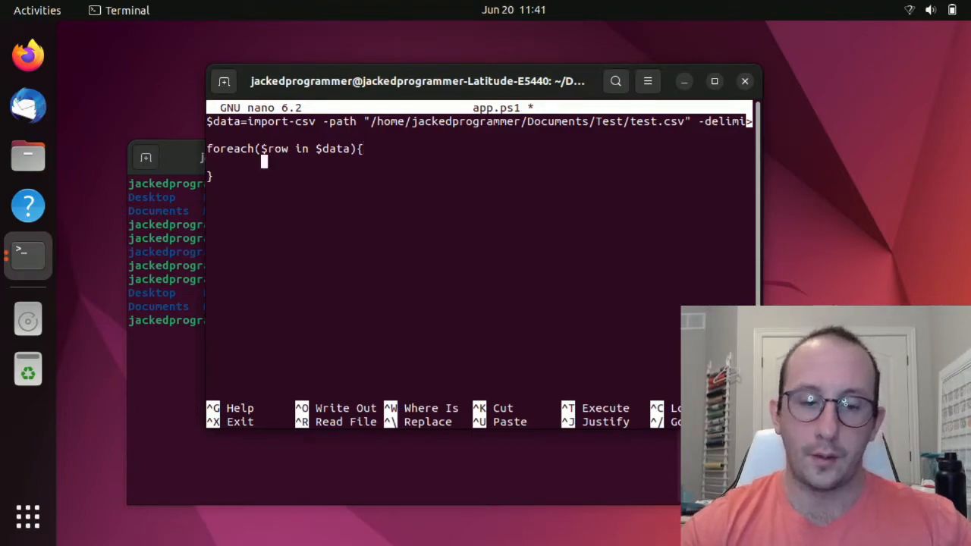
Step: Write the loop body's Write-output line starting "Row id : $($row.id) has name of $("
{"action": "type", "text": "Write-out"}
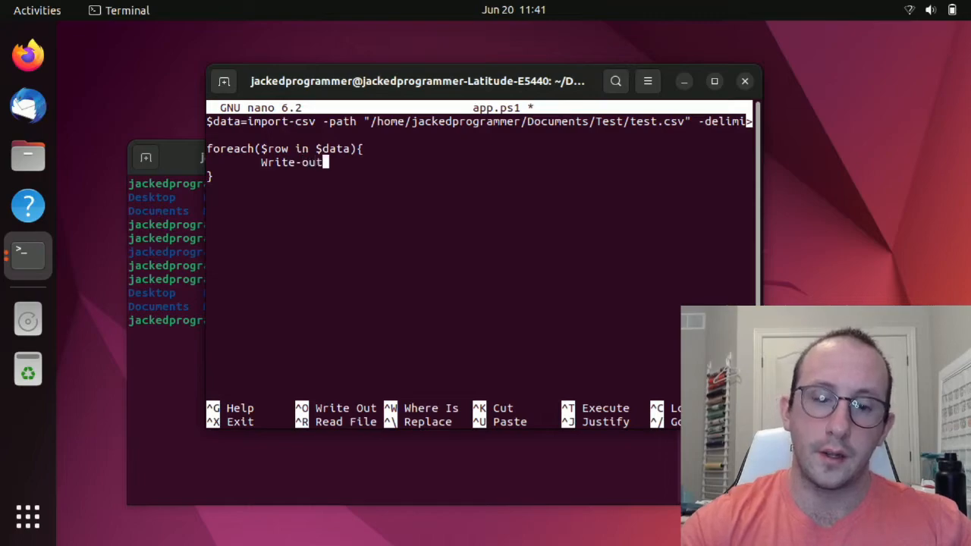
{"action": "type", "text": "put"}
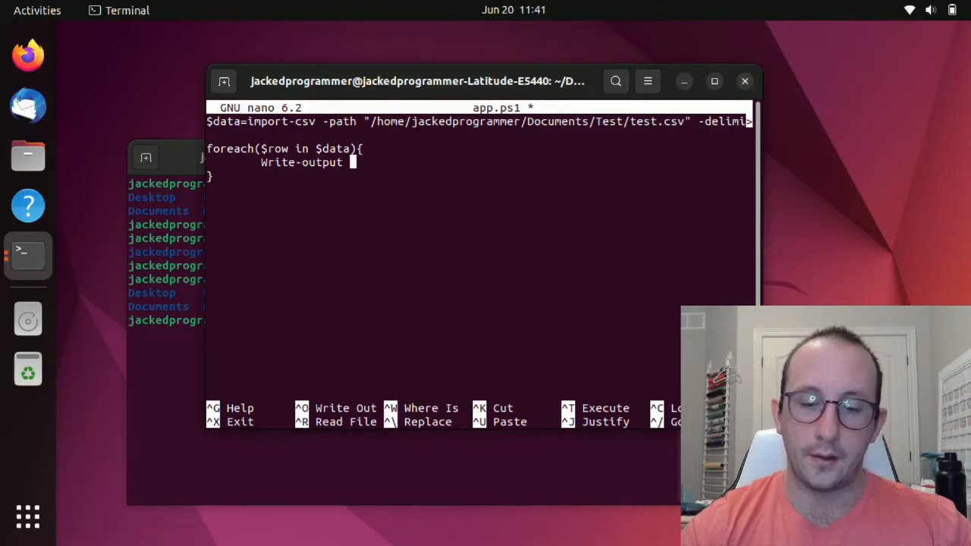
{"action": "type", "text": "\"\""}
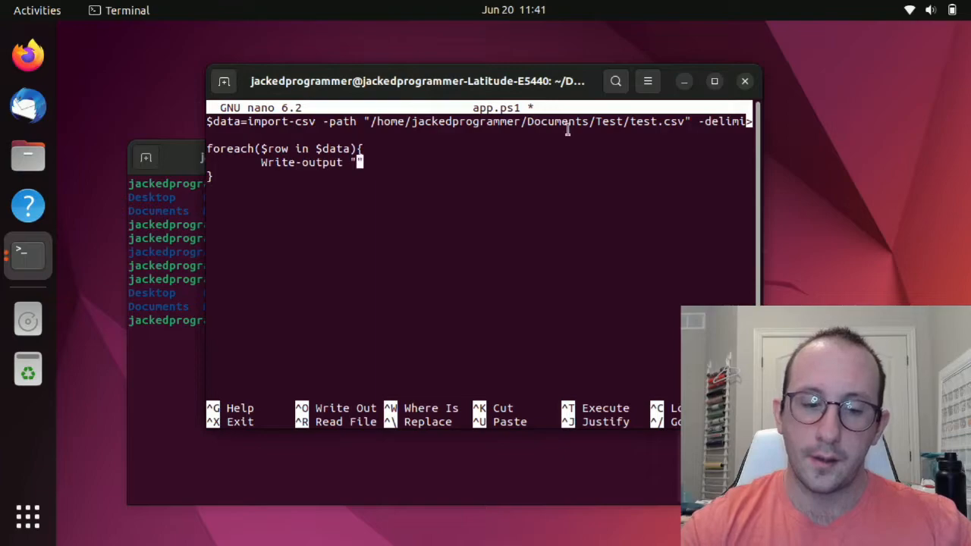
{"action": "type", "text": "Row"}
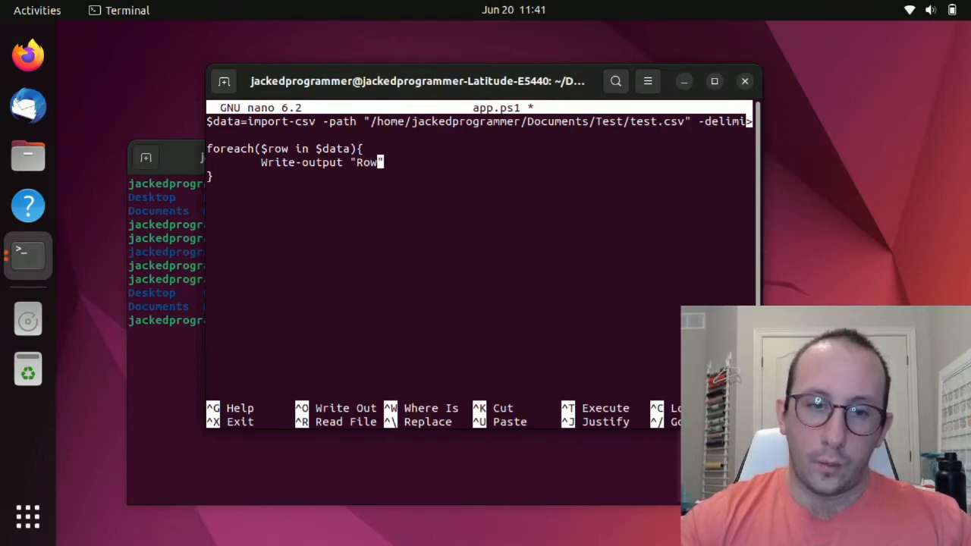
{"action": "type", "text": "id :"}
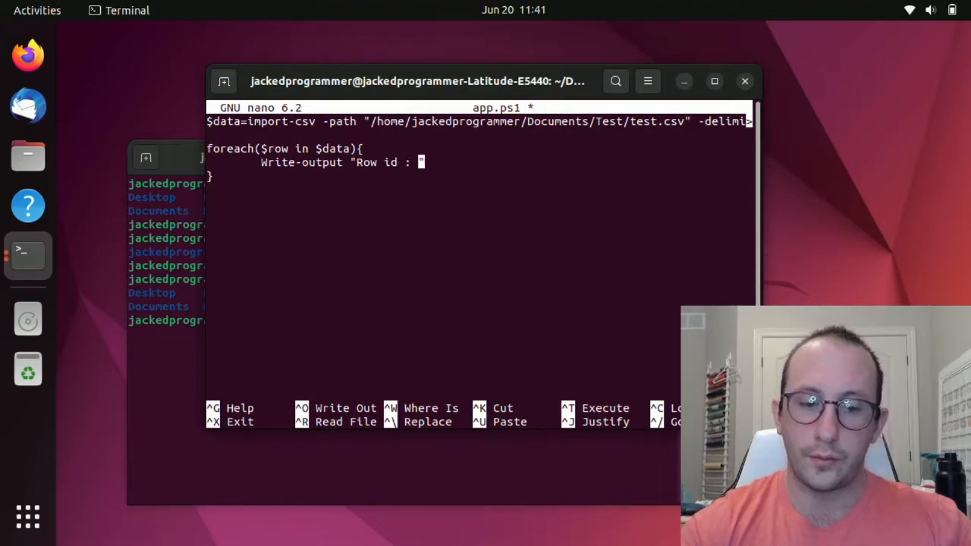
{"action": "type", "text": "$("}
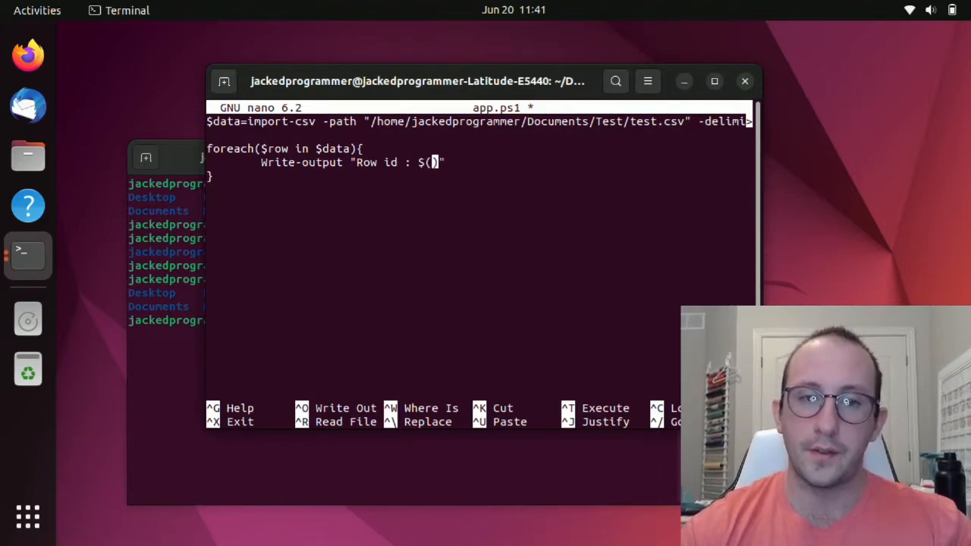
{"action": "type", "text": "row.id"}
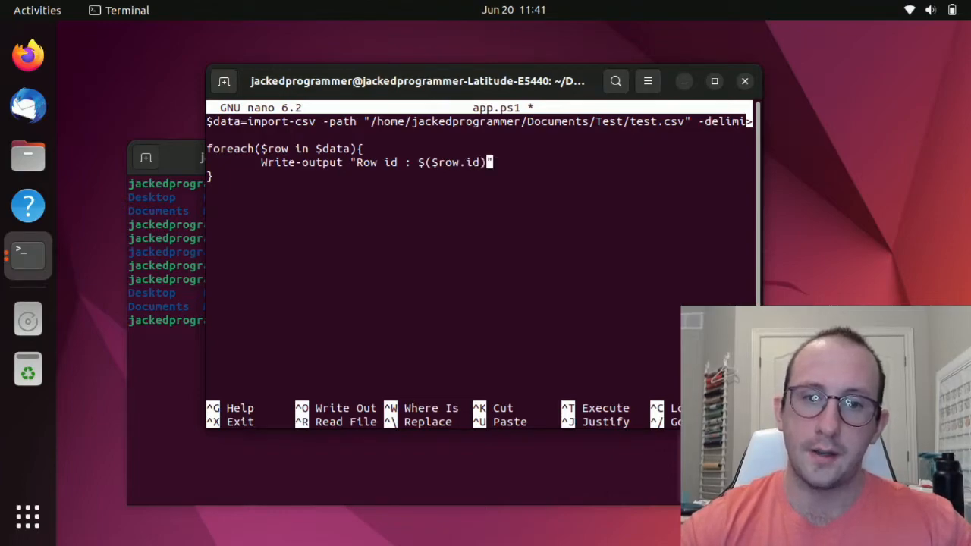
{"action": "type", "text": "has name"}
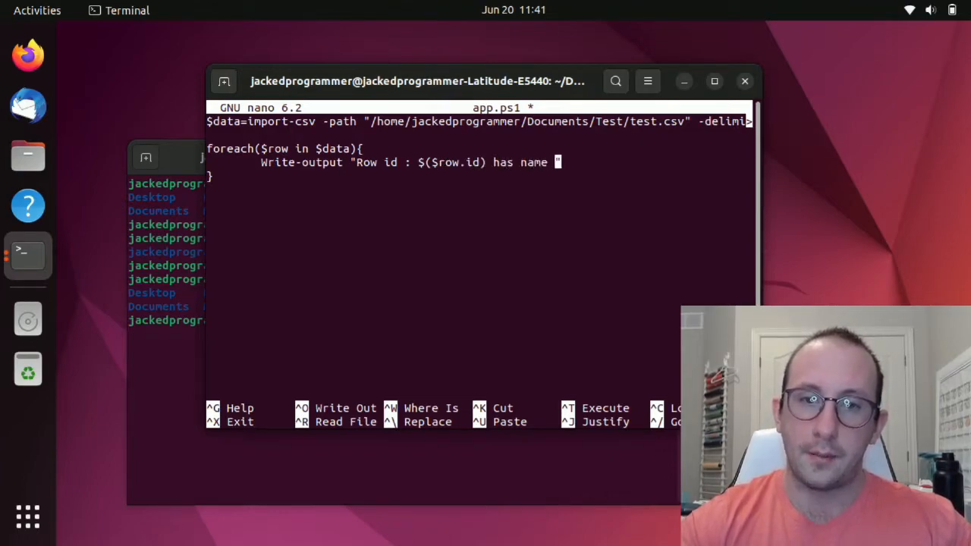
{"action": "type", "text": "of $()"}
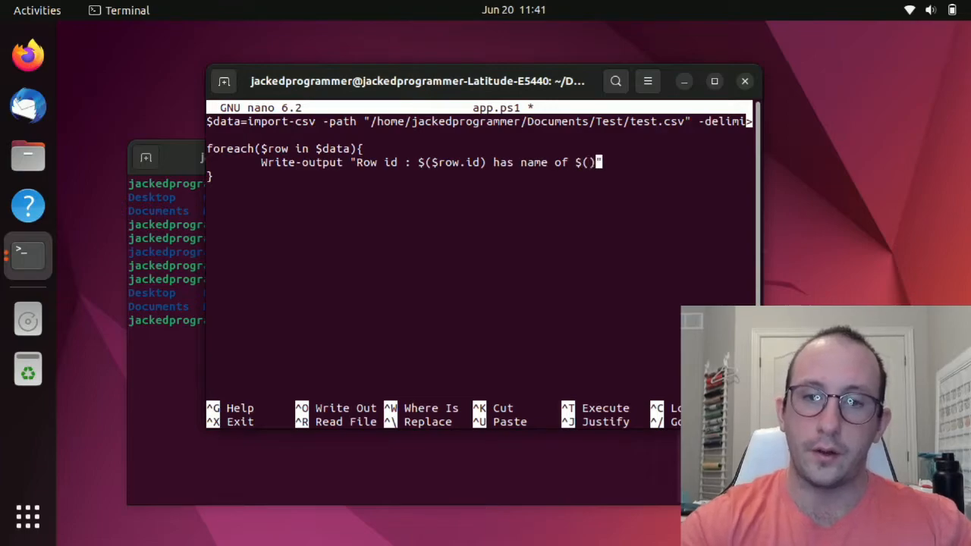
Step: Finish the line with $($row.name) and $($row.age), then exit nano
{"action": "type", "text": "$row."}
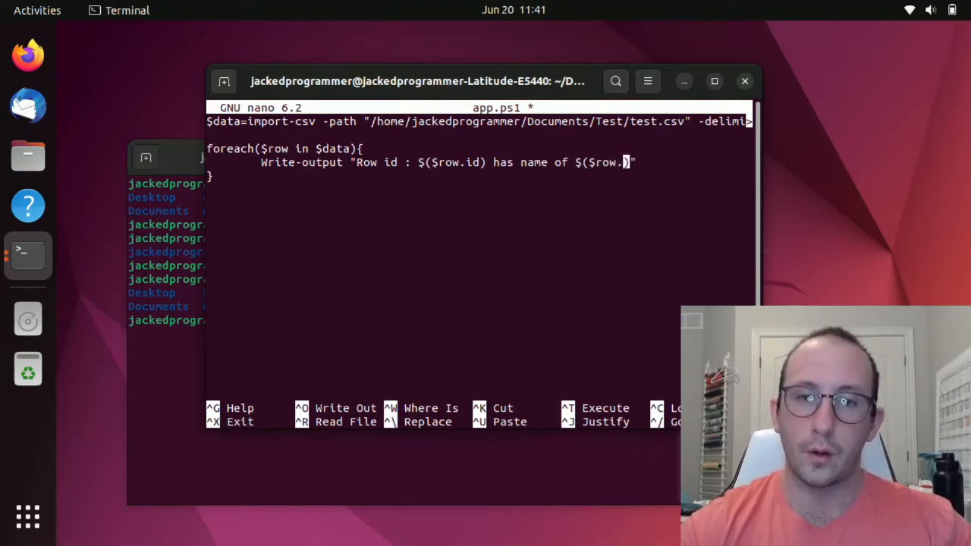
{"action": "type", "text": "name"}
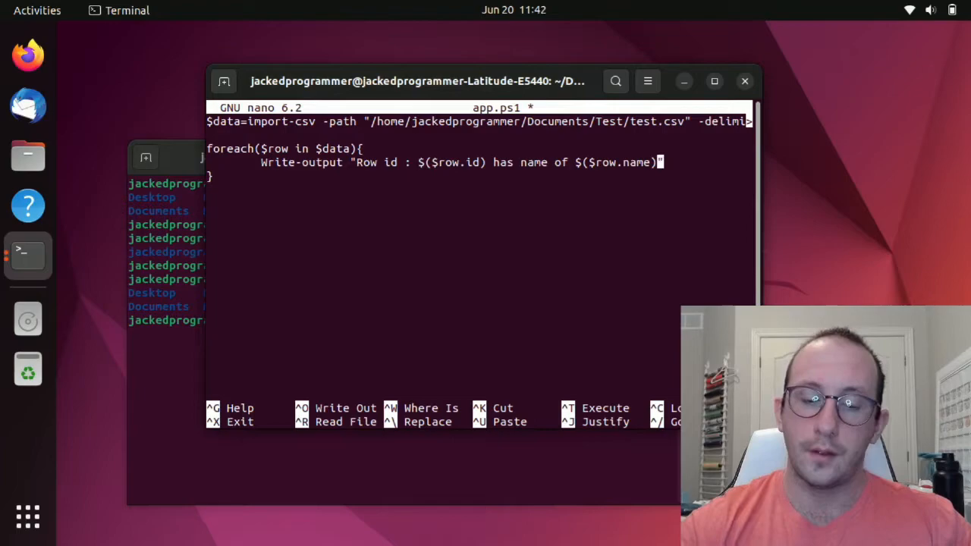
{"action": "type", "text": "has age"}
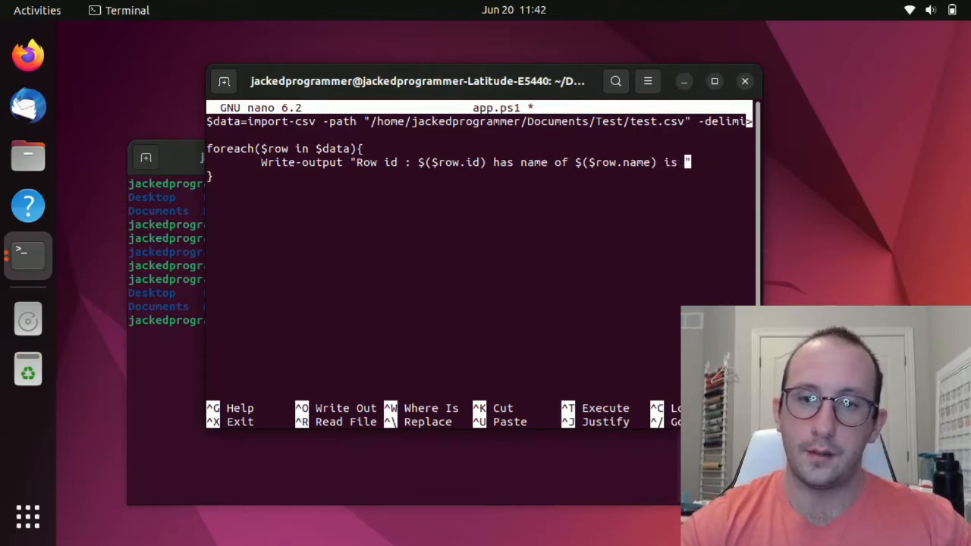
{"action": "type", "text": "$()"}
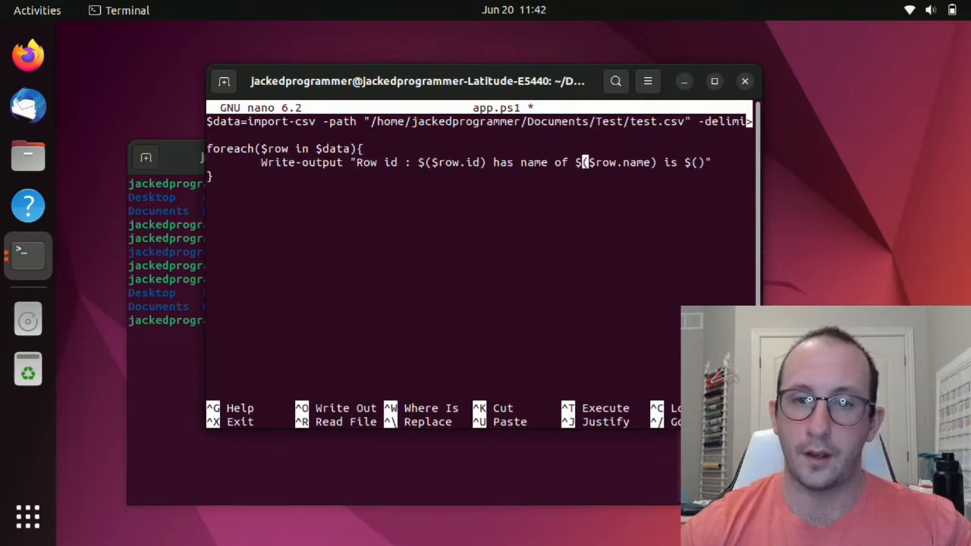
{"action": "type", "text": "($row.ag"}
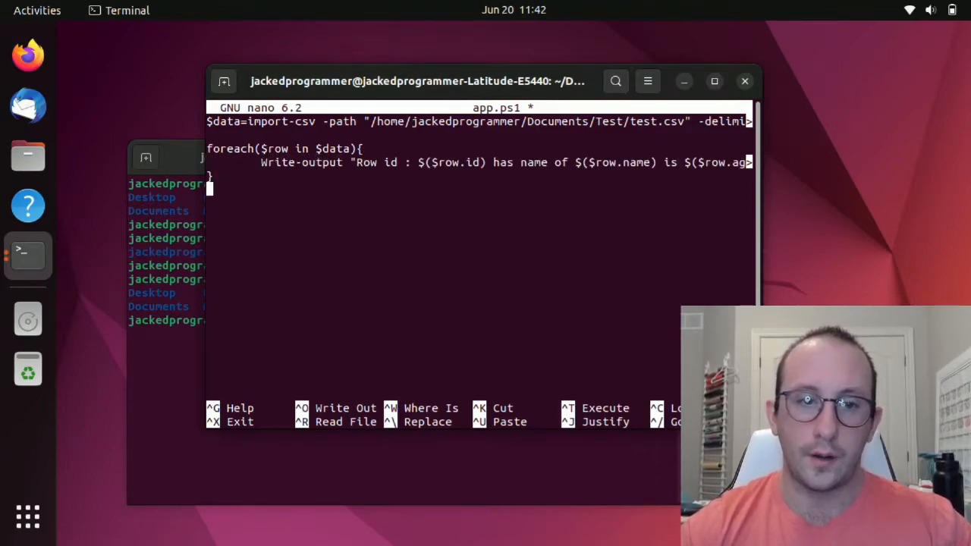
{"action": "key", "text": "ctrl+x"}
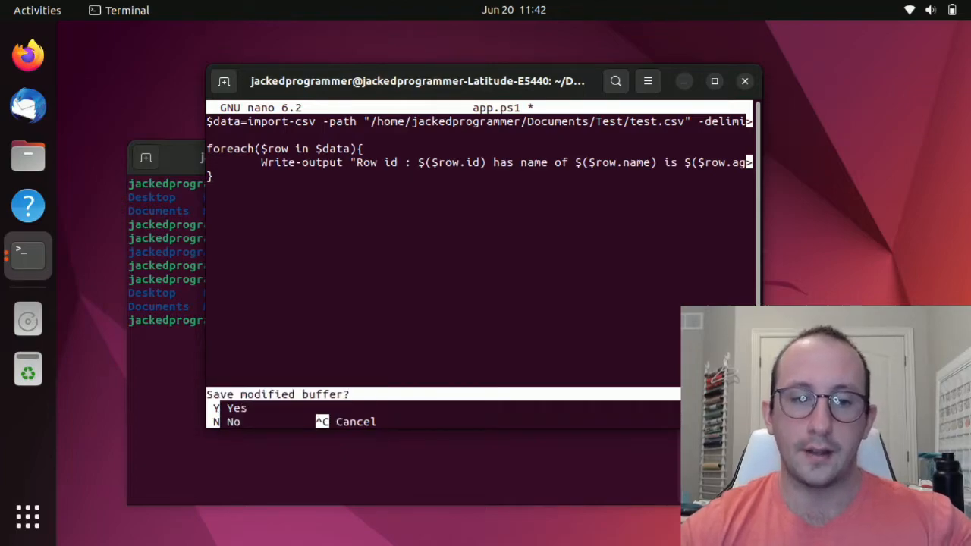
Step: Save app.ps1 and run it with pwsh, printing each row's id, name and age
{"action": "key", "text": "n"}
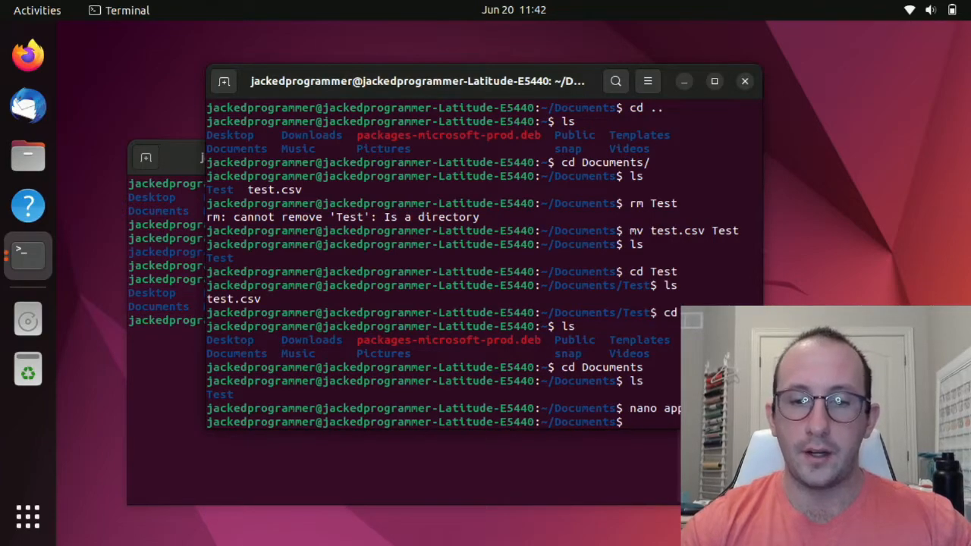
{"action": "type", "text": "p"}
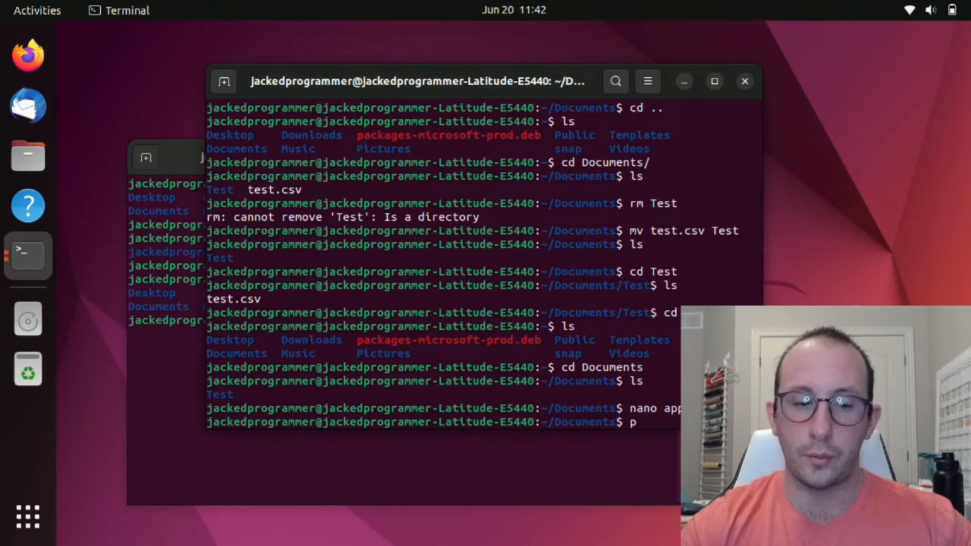
{"action": "type", "text": "wsh app"}
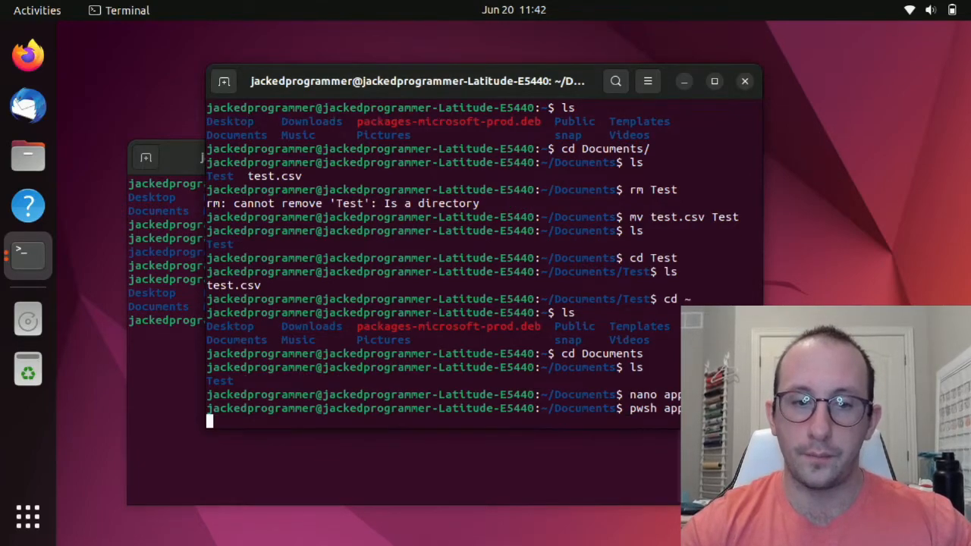
{"action": "key", "text": "Return"}
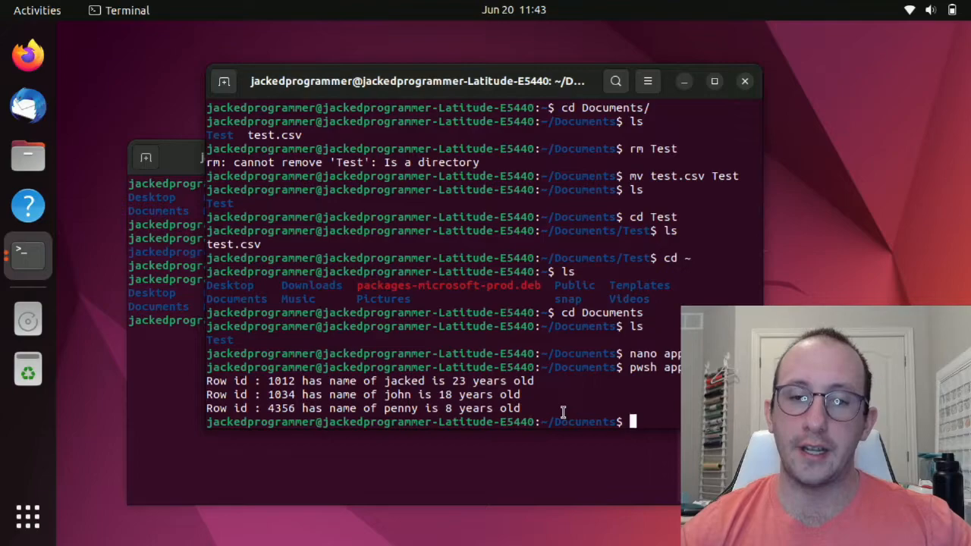
Step: Start an interactive pwsh session, try ifconfig (unrecognized), and begin typing nano test.tx
{"action": "type", "text": "pwsh"}
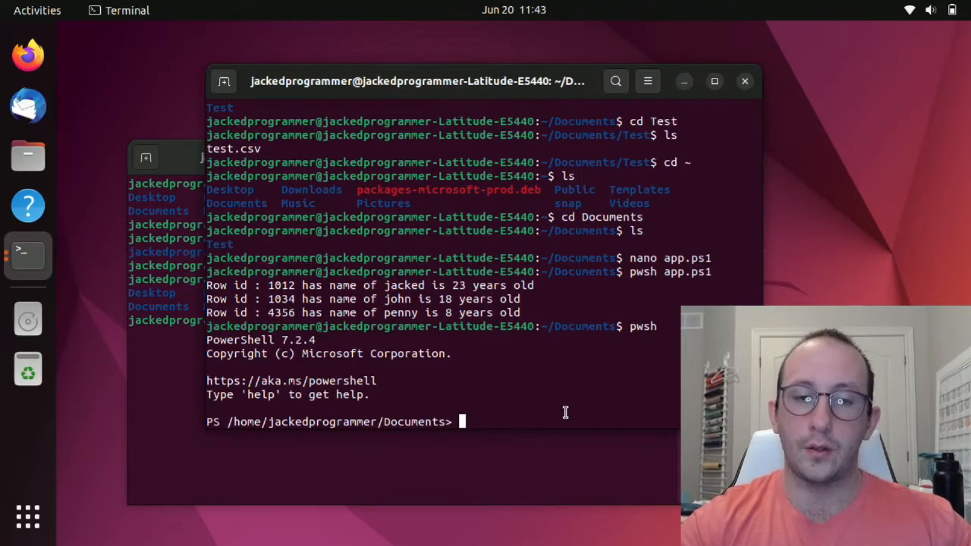
{"action": "mouse_move", "coordinate": [583, 476]}
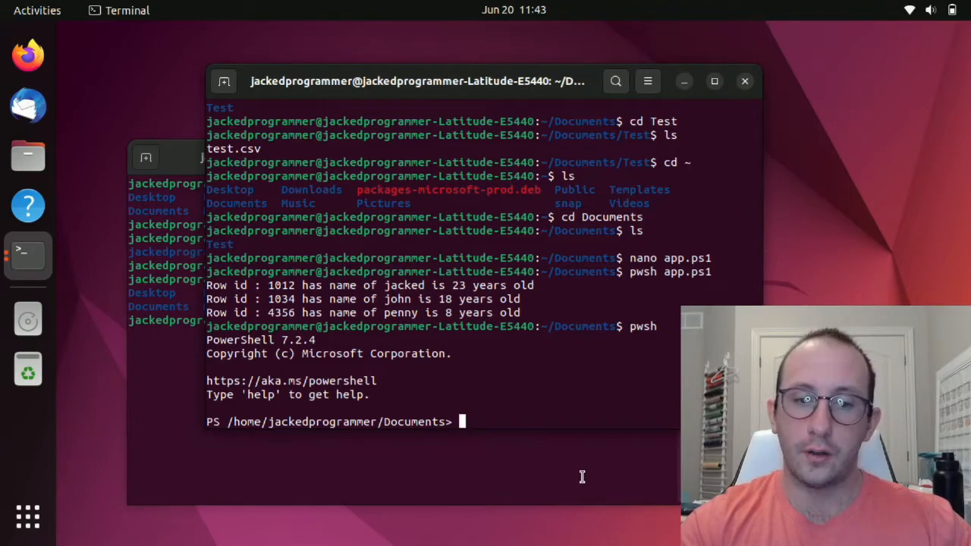
{"action": "type", "text": "ifconfig"}
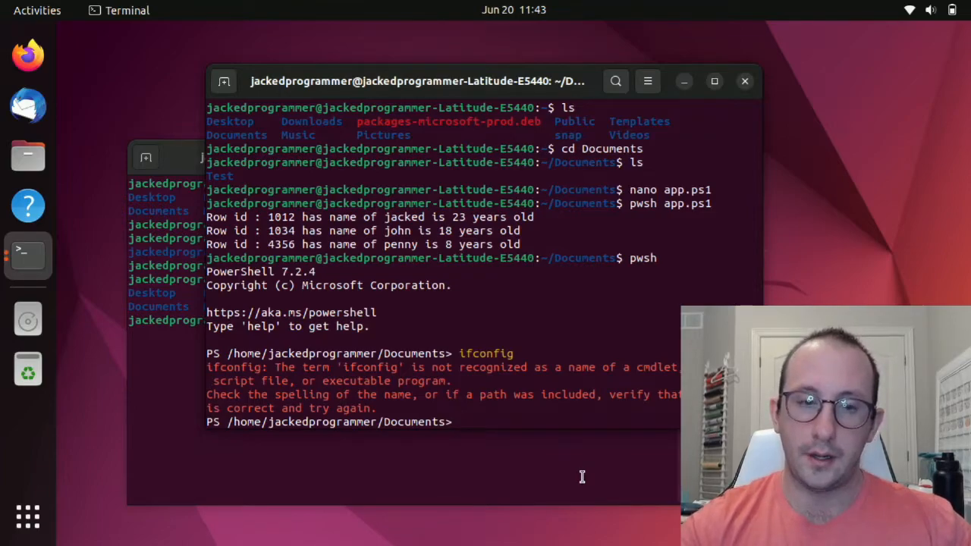
{"action": "type", "text": "nano"}
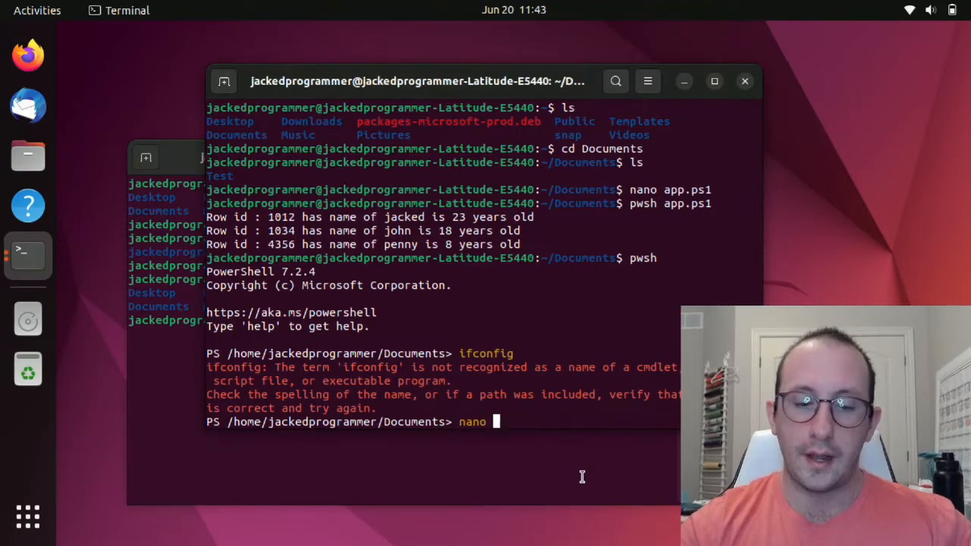
{"action": "type", "text": "test.tx"}
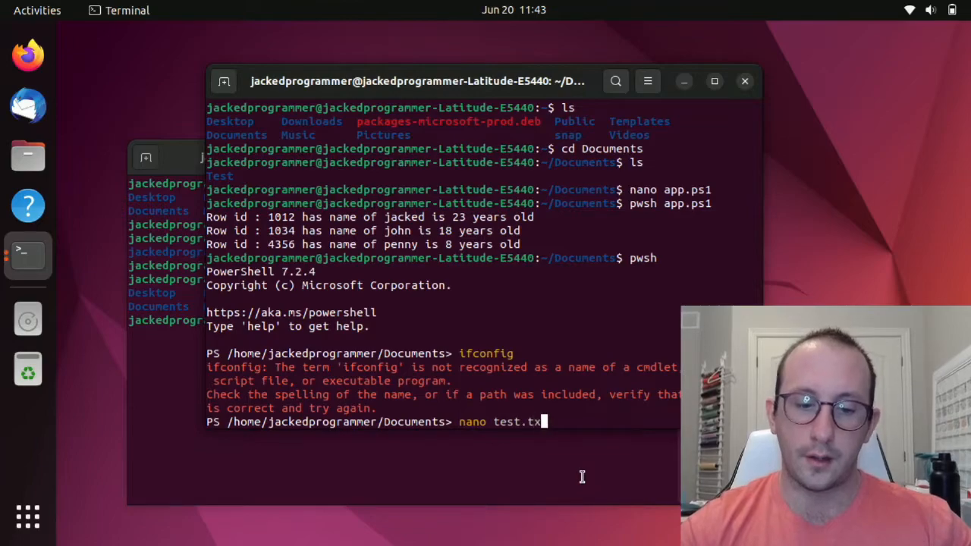